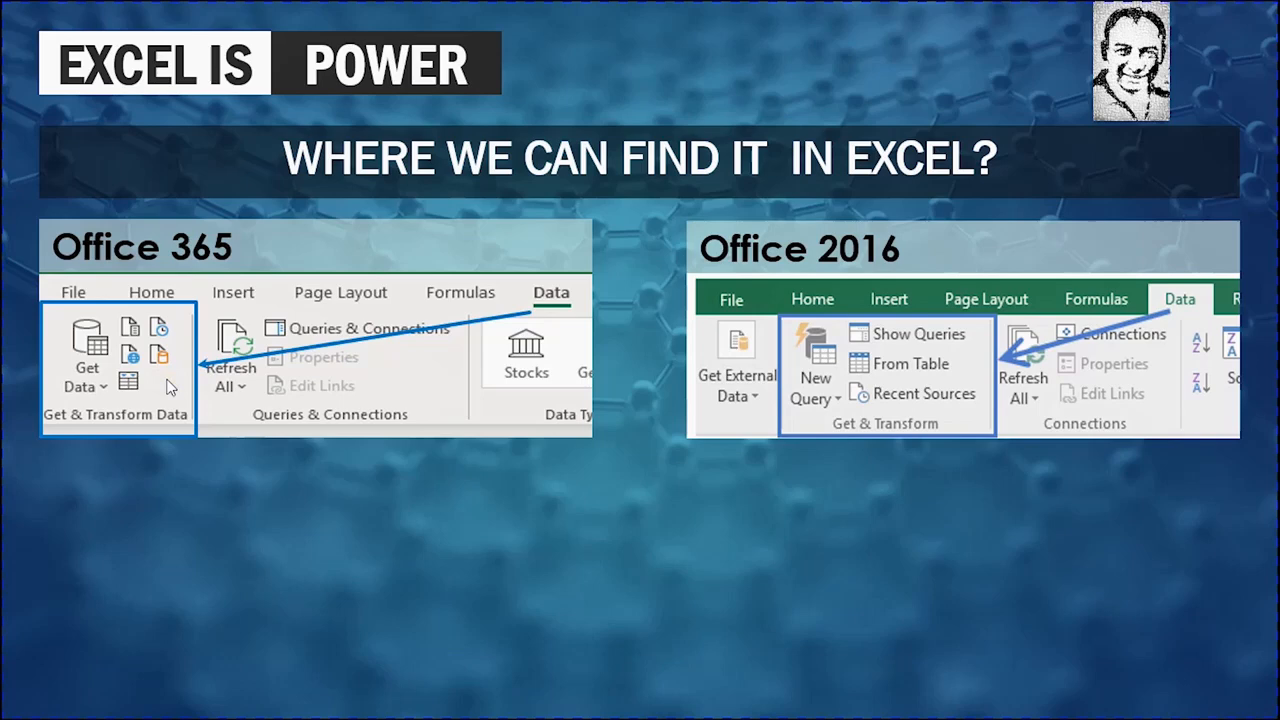
mouse_move(905, 440)
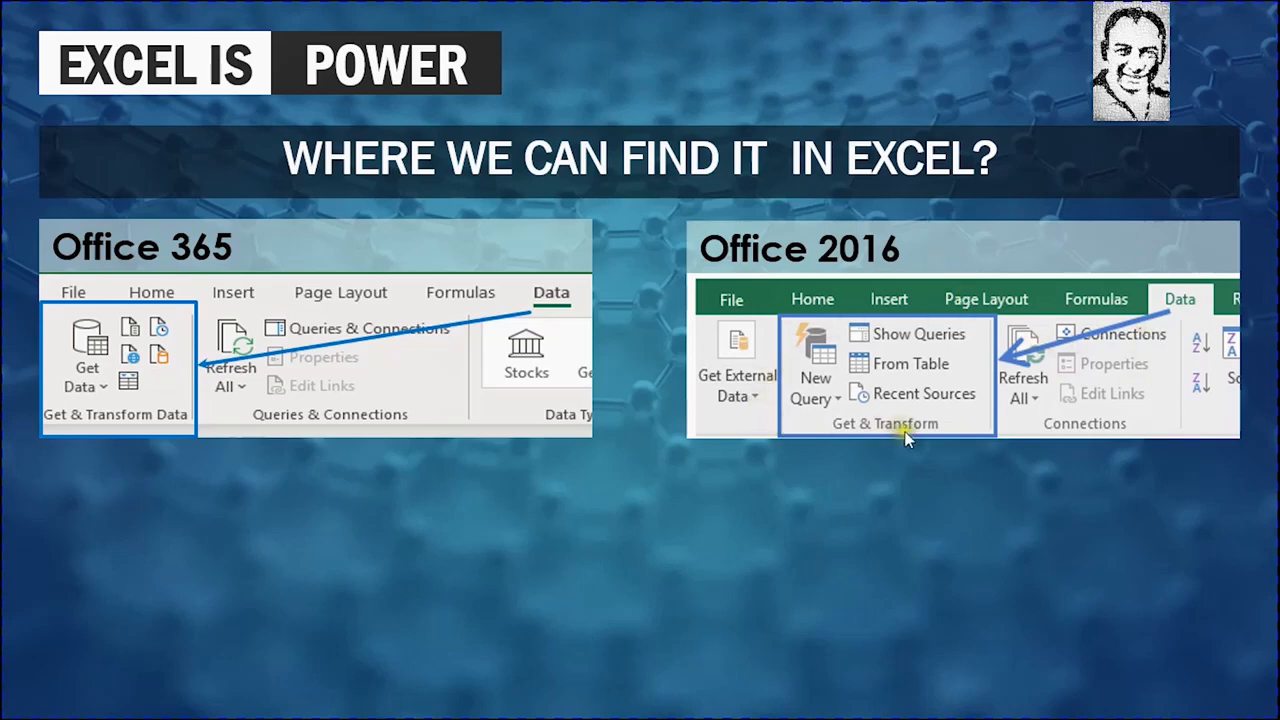
mouse_move(888, 419)
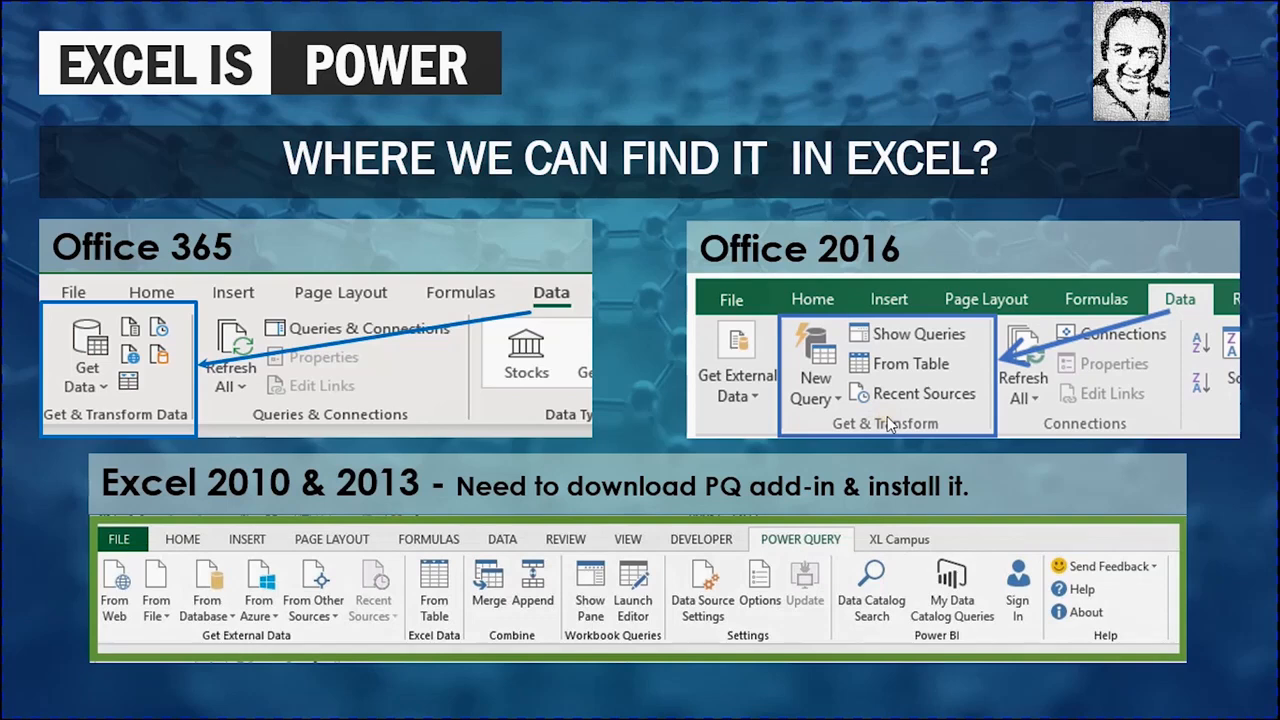
mouse_move(822, 513)
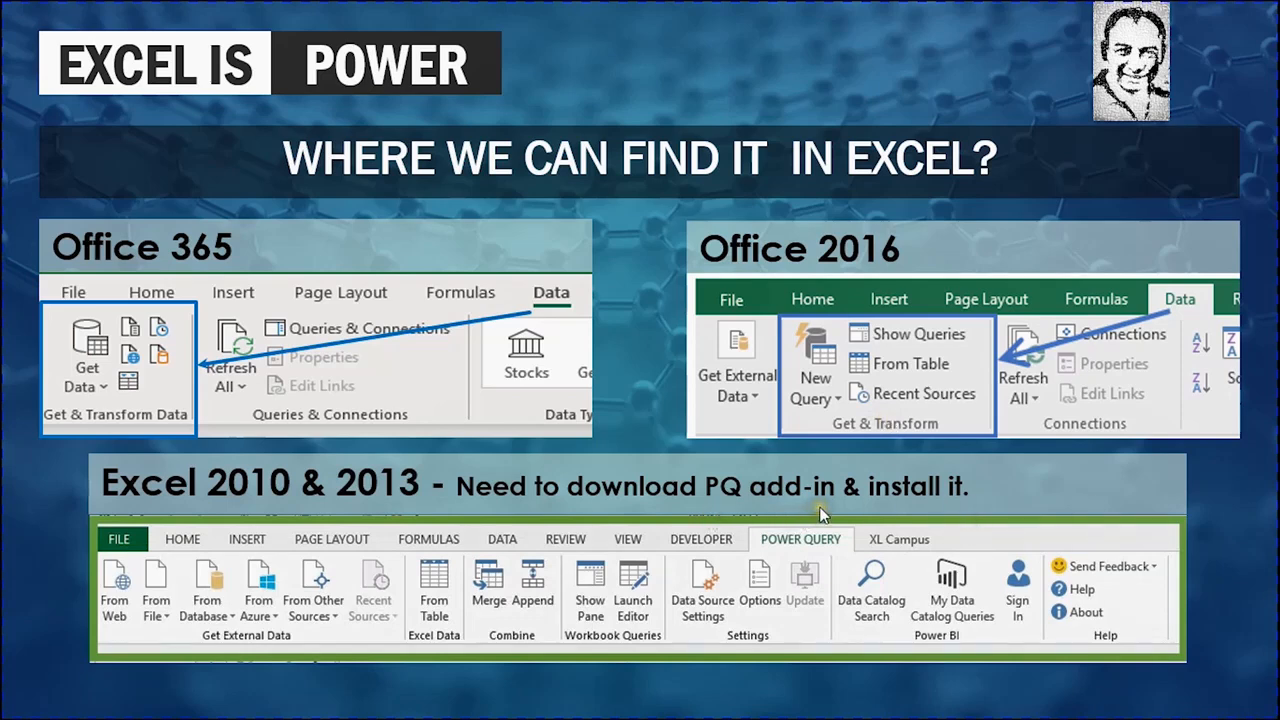
mouse_move(778, 551)
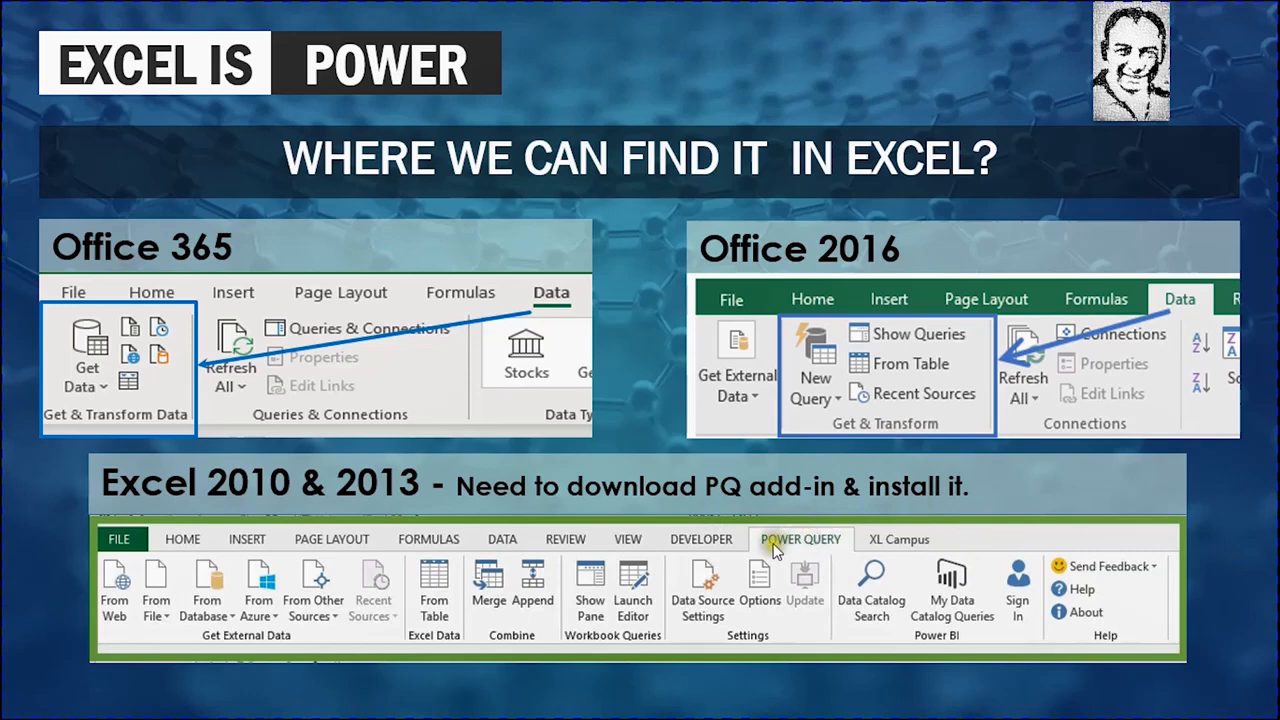
mouse_move(800, 555)
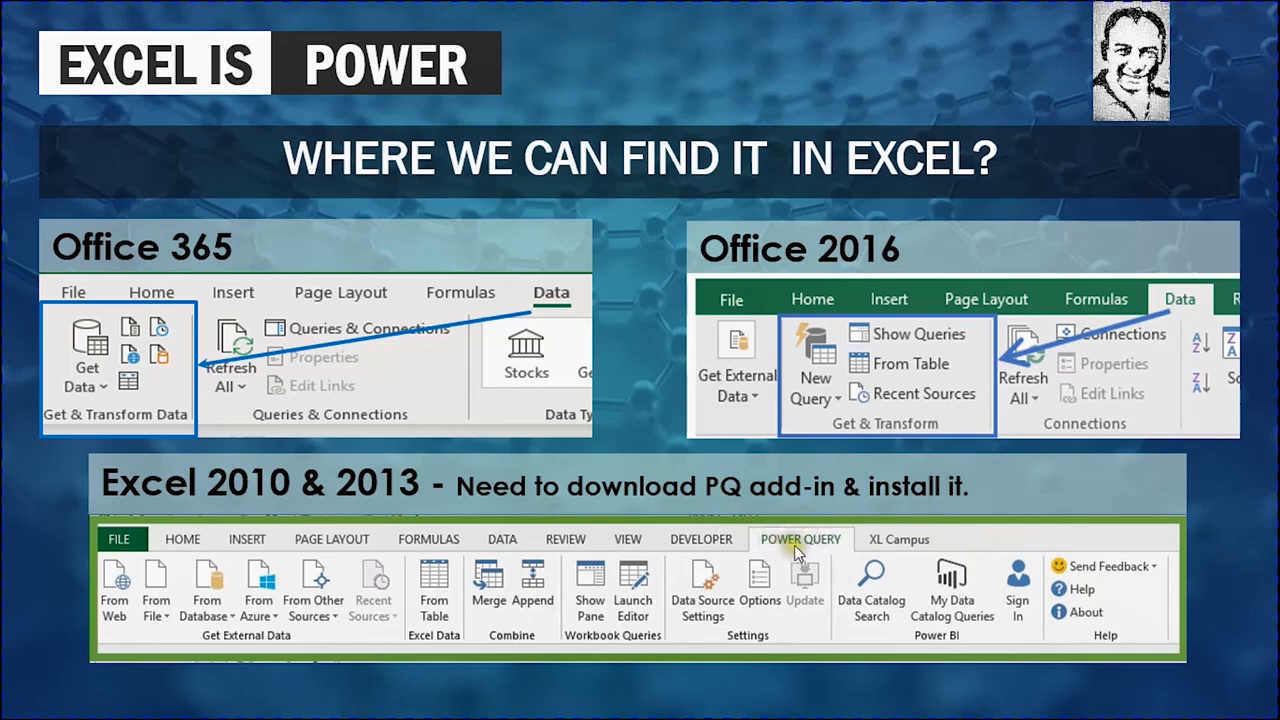
mouse_move(641, 587)
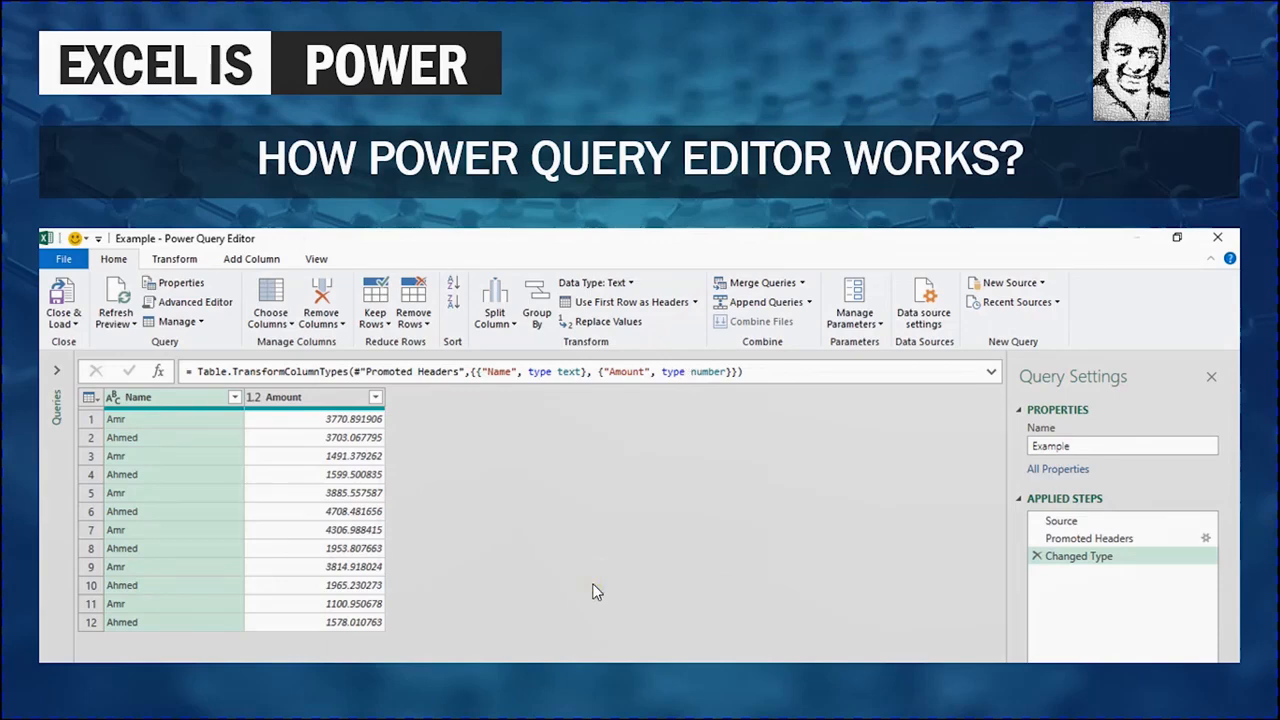
mouse_move(833, 448)
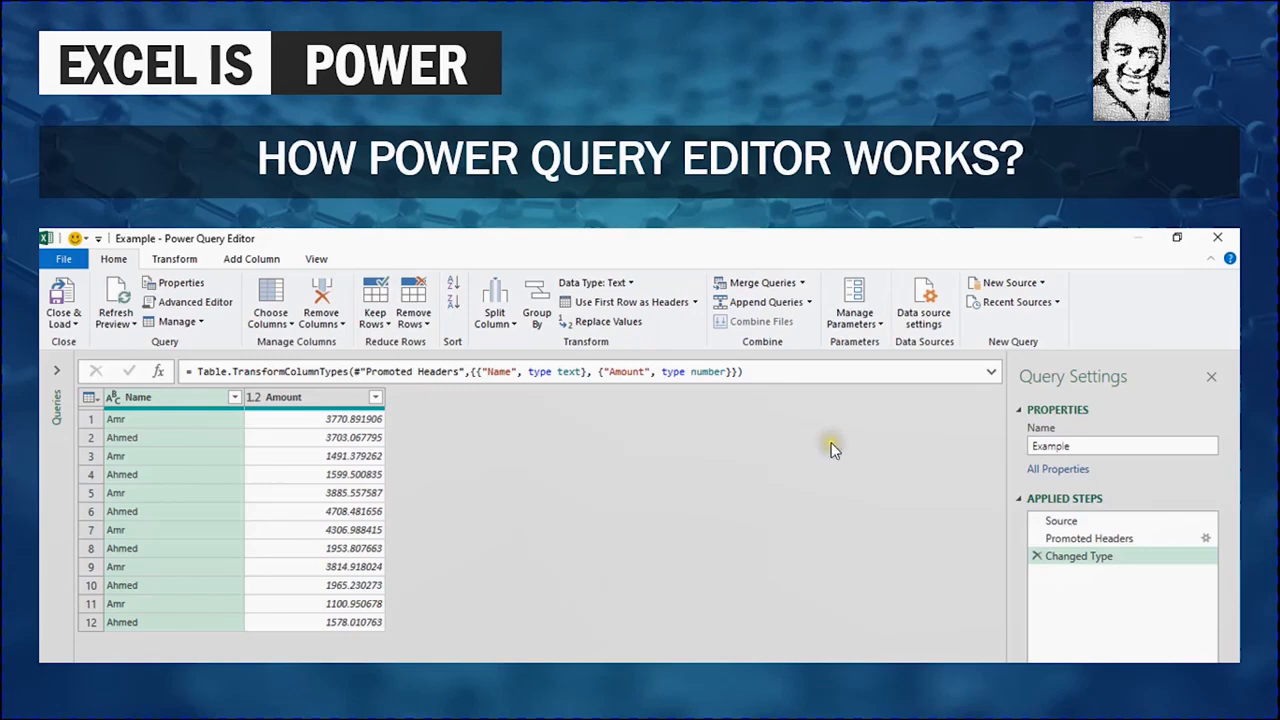
mouse_move(834, 449)
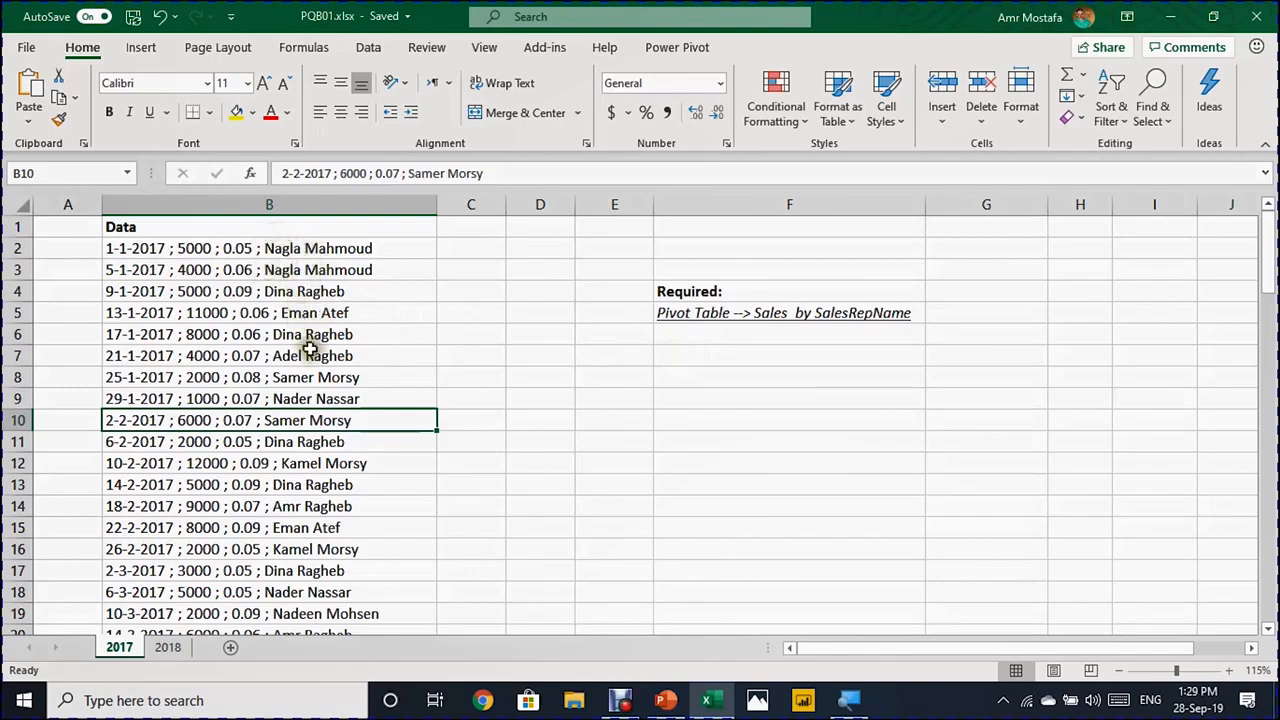
mouse_move(205, 270)
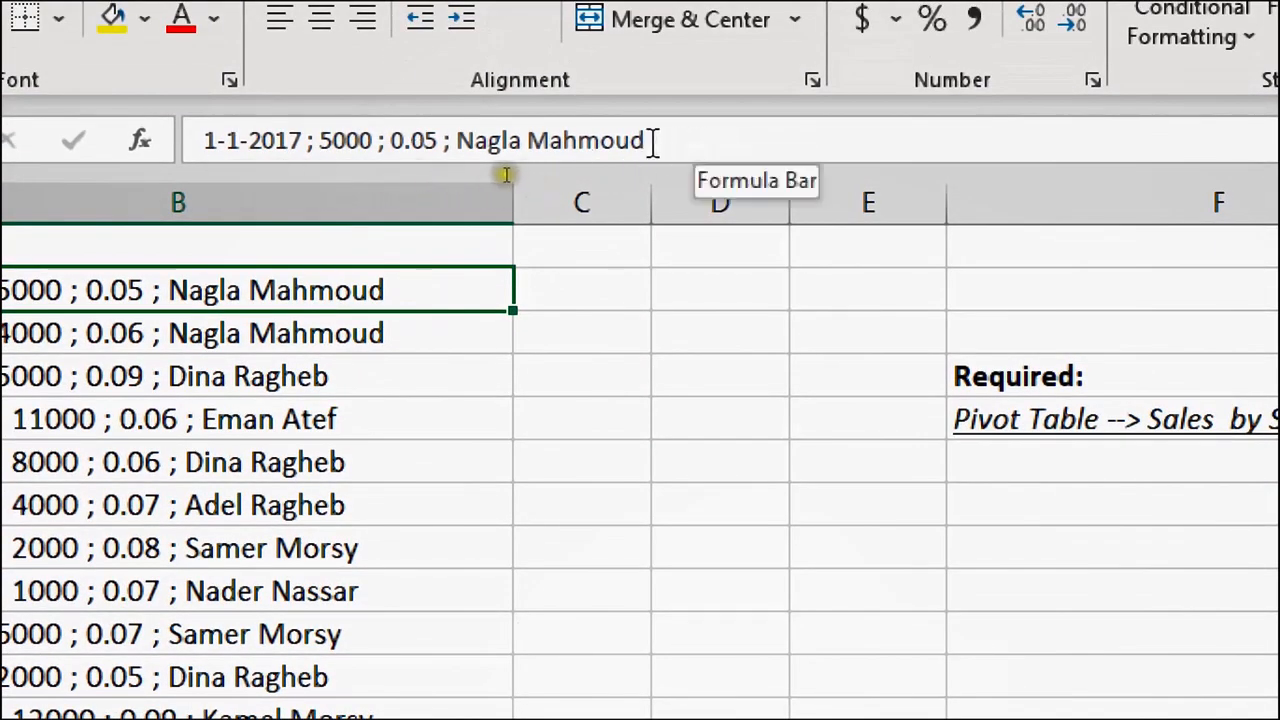
mouse_move(335, 180)
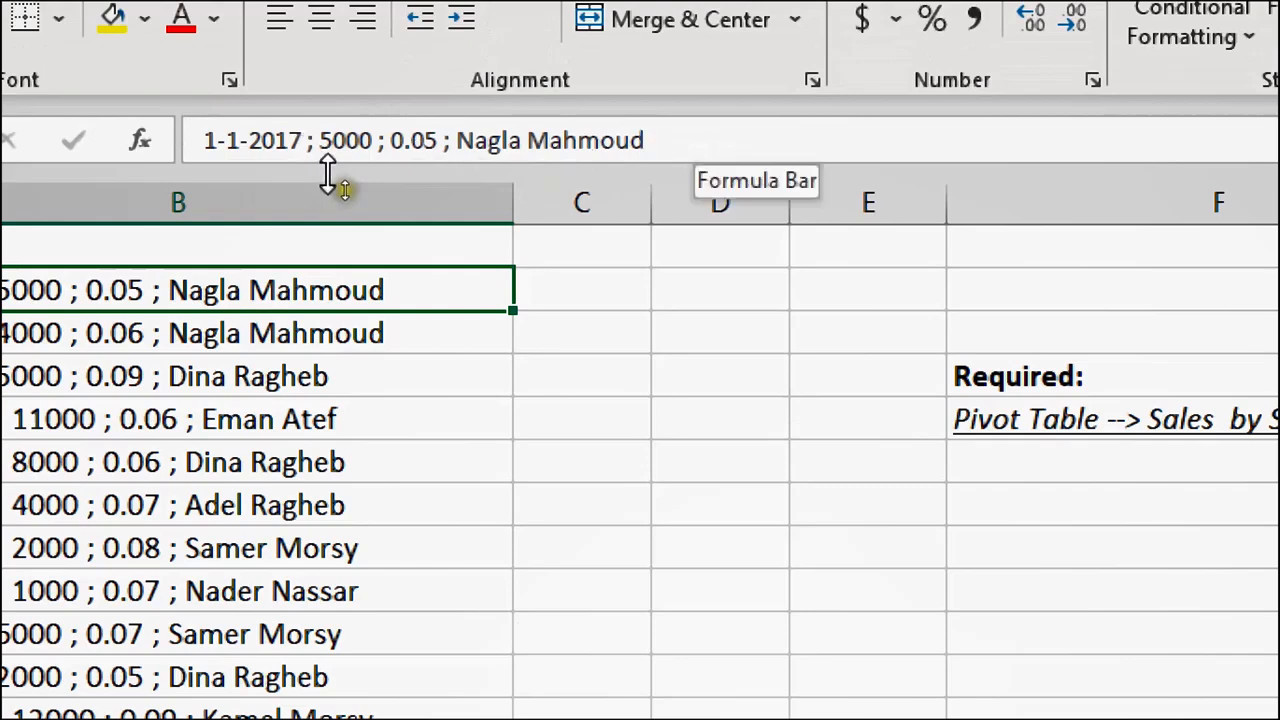
mouse_move(370, 356)
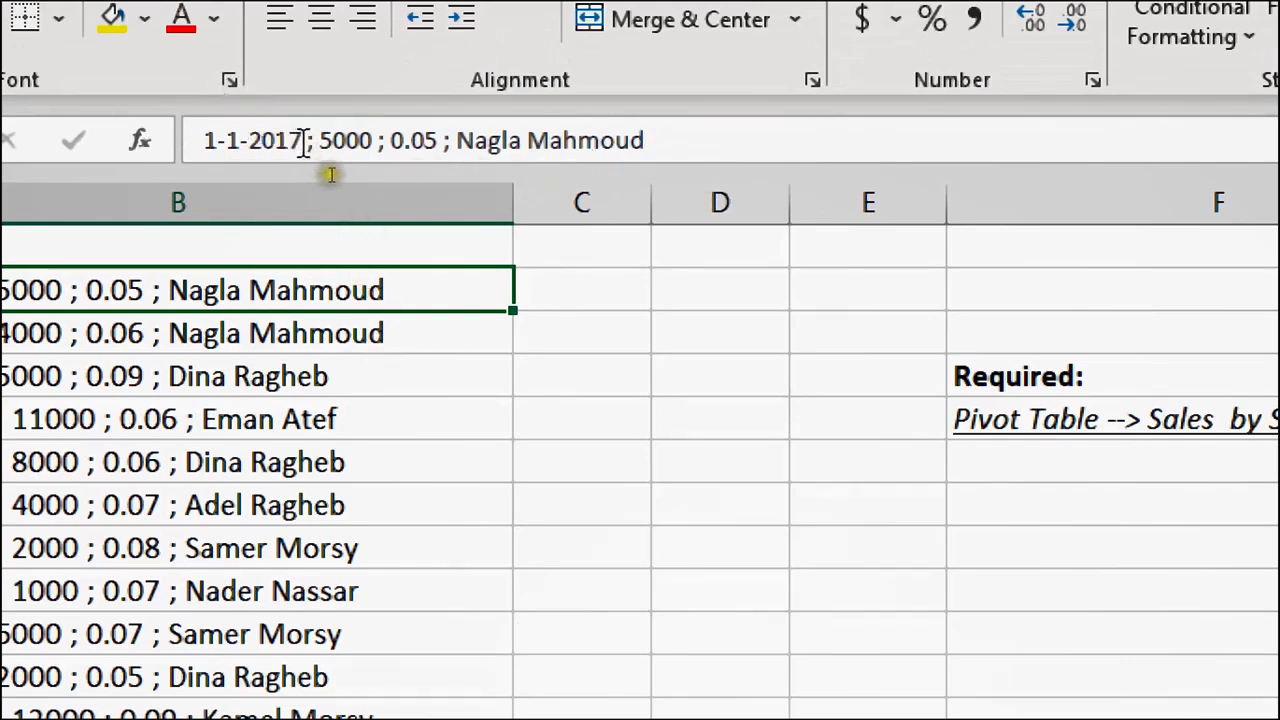
mouse_move(335, 160)
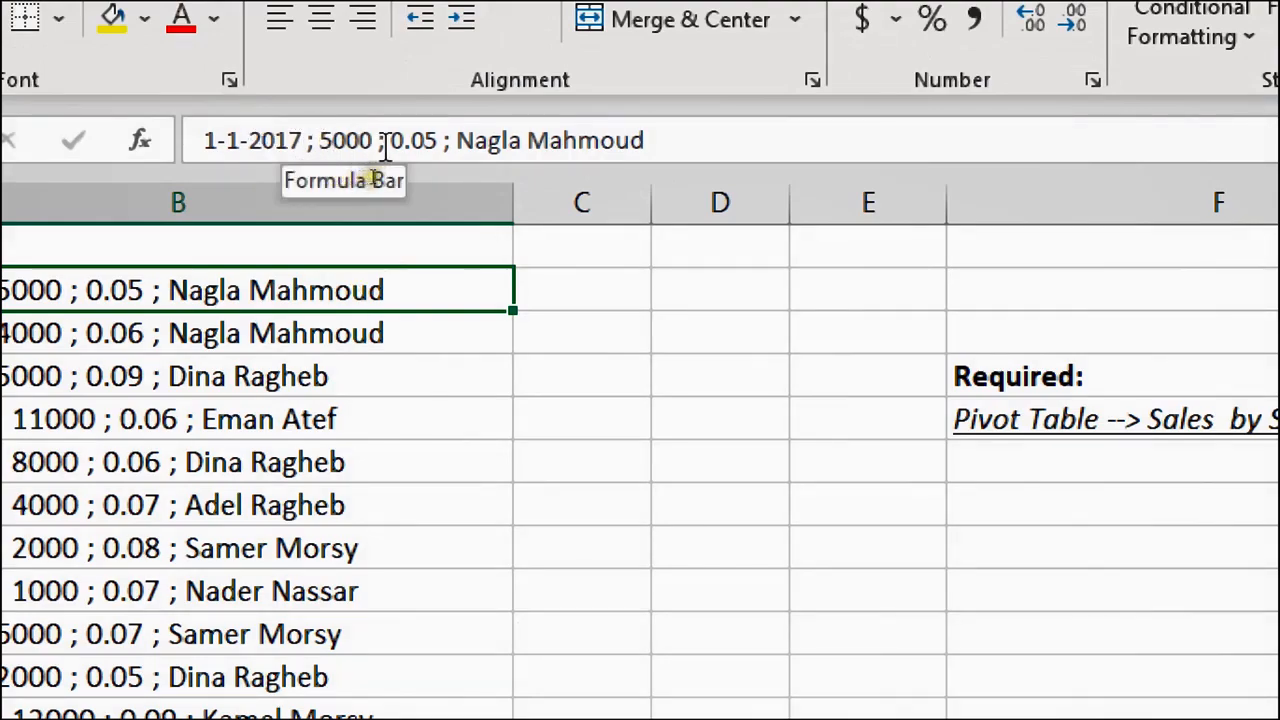
mouse_move(365, 386)
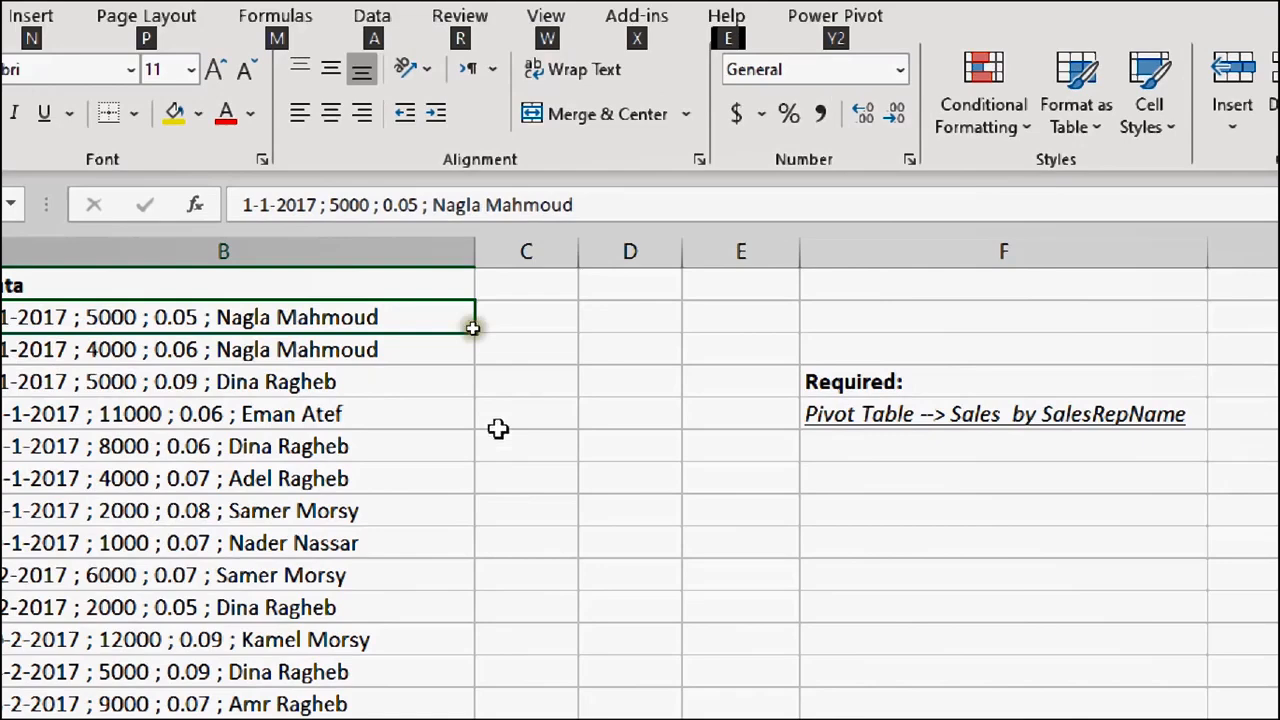
Convert the 2017 sheet's semicolon-separated sales records into Table1 with a header row.
click(994, 414)
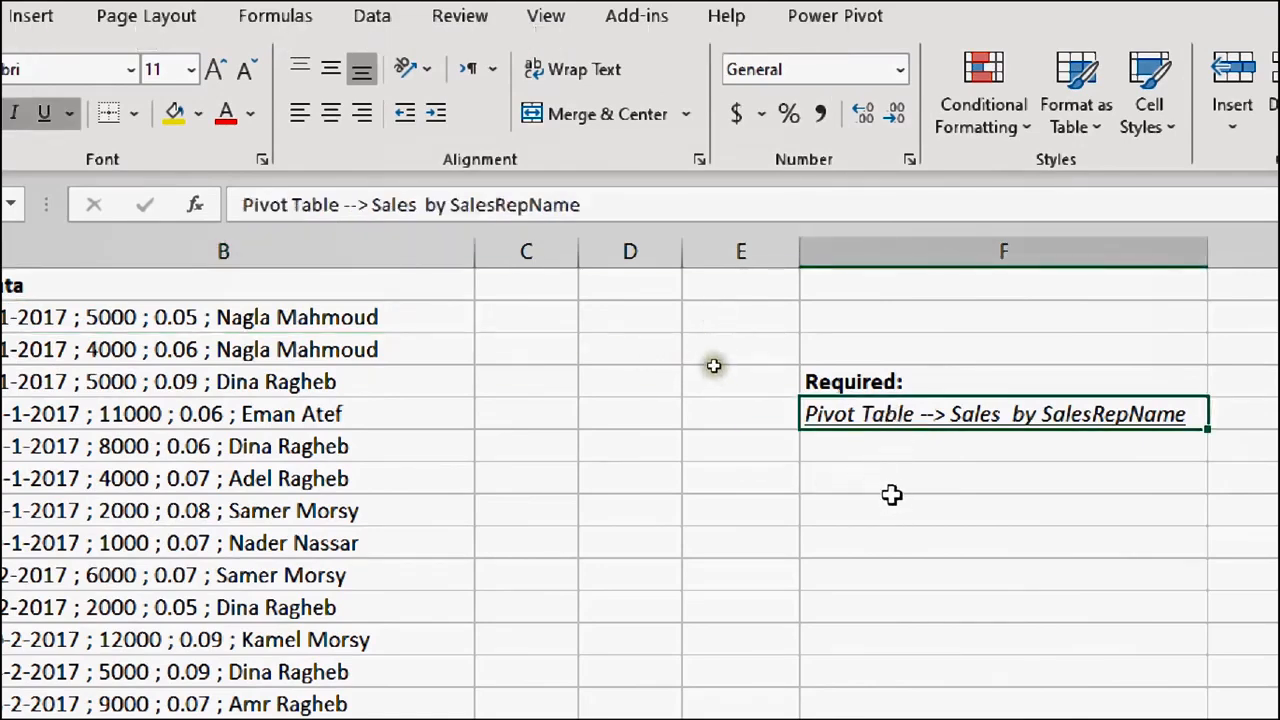
mouse_move(877, 488)
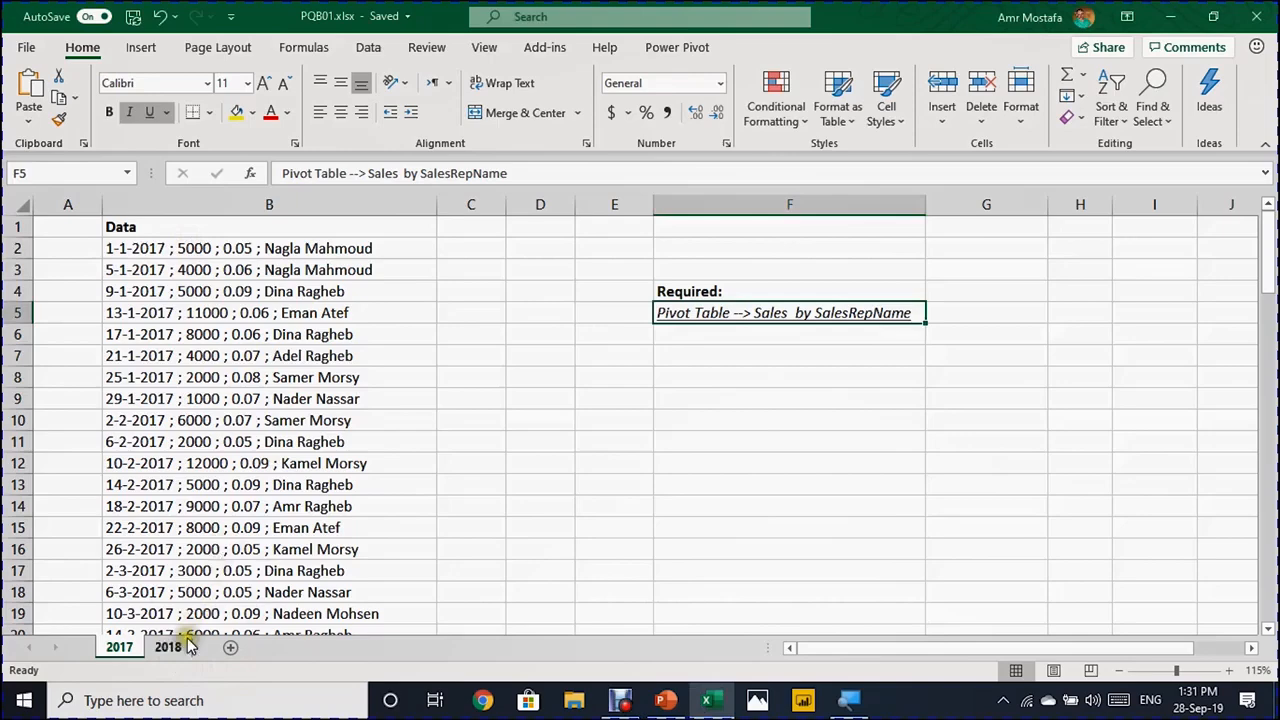
click(166, 647)
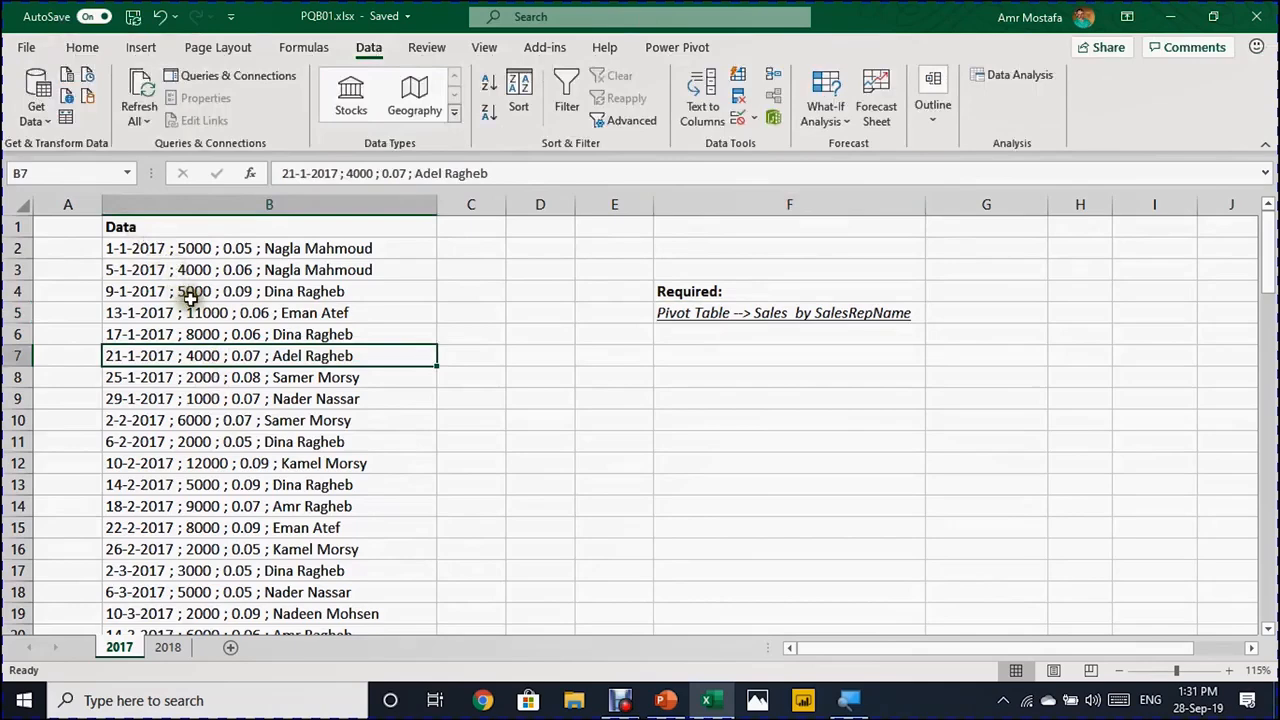
mouse_move(179, 291)
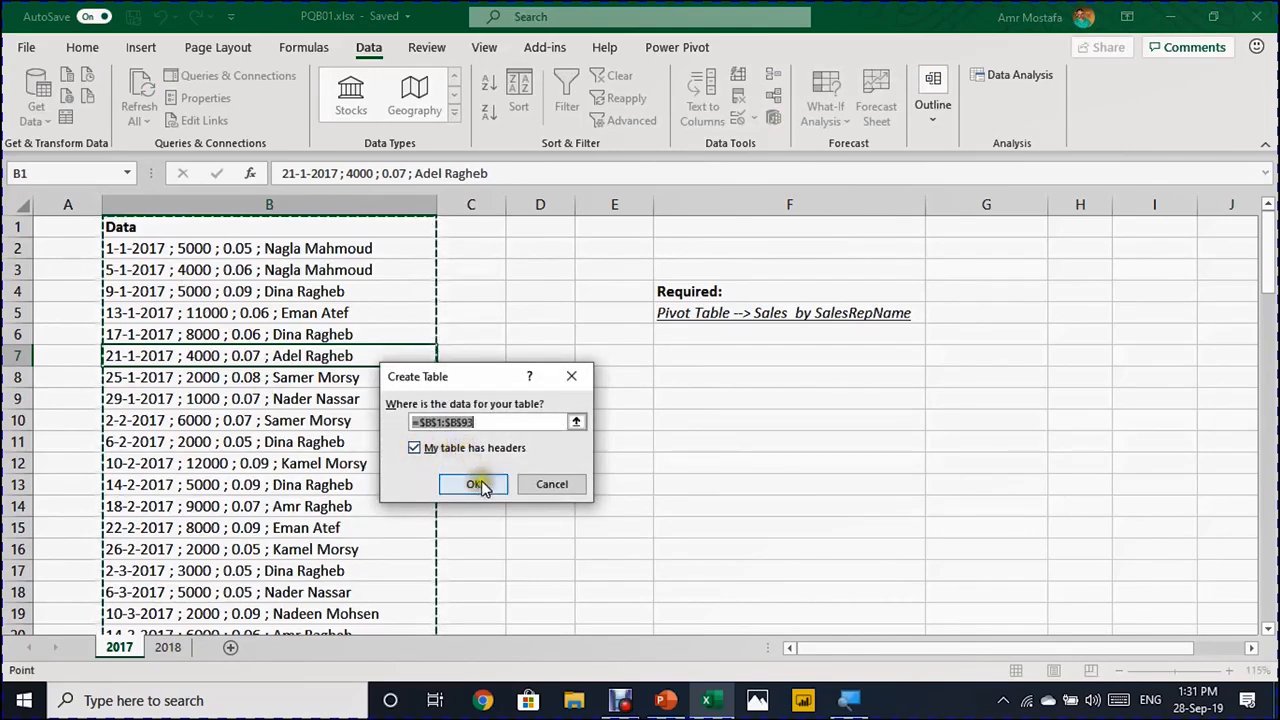
click(473, 484)
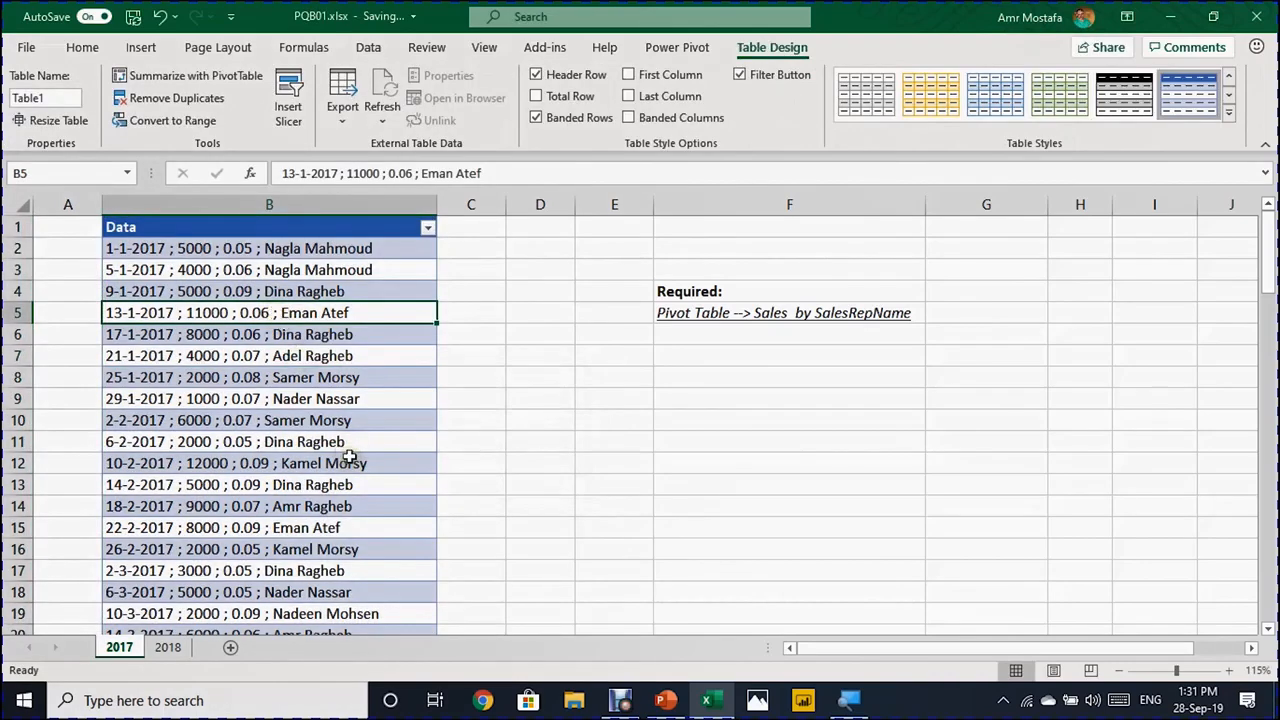
mouse_move(322, 398)
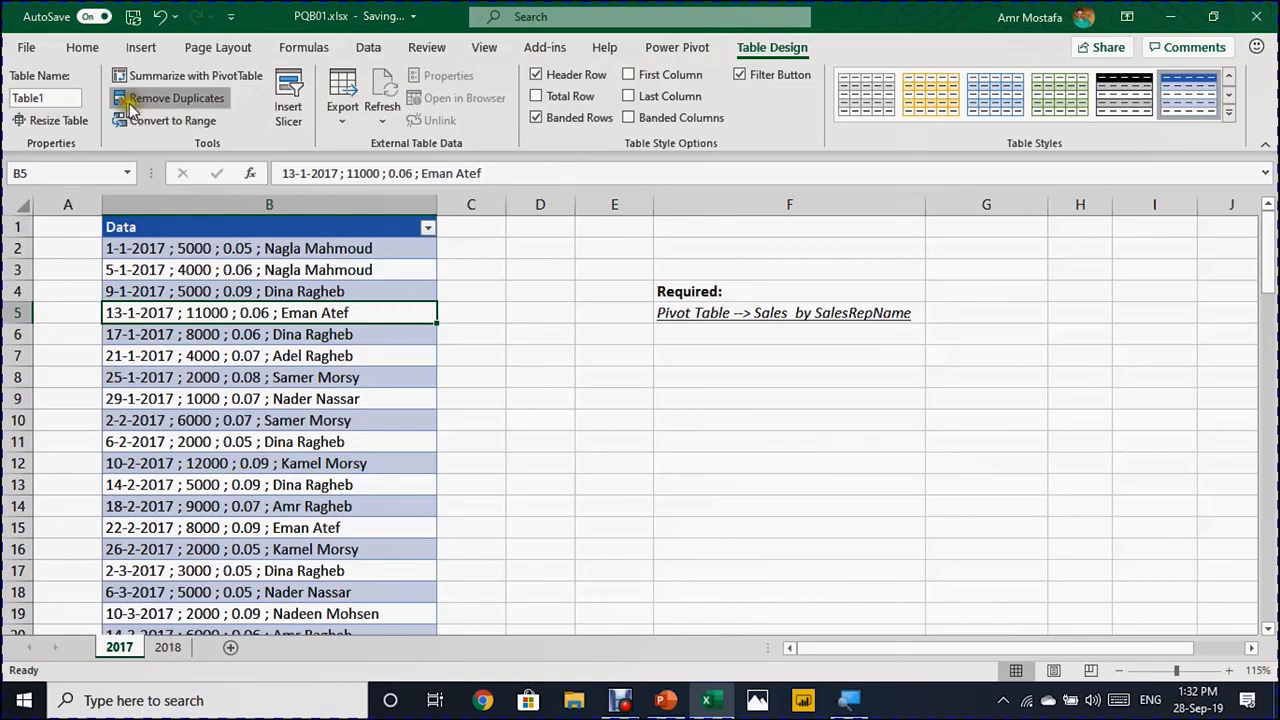
Rename the 2017 sales table from Table1 to Sales.
click(42, 97)
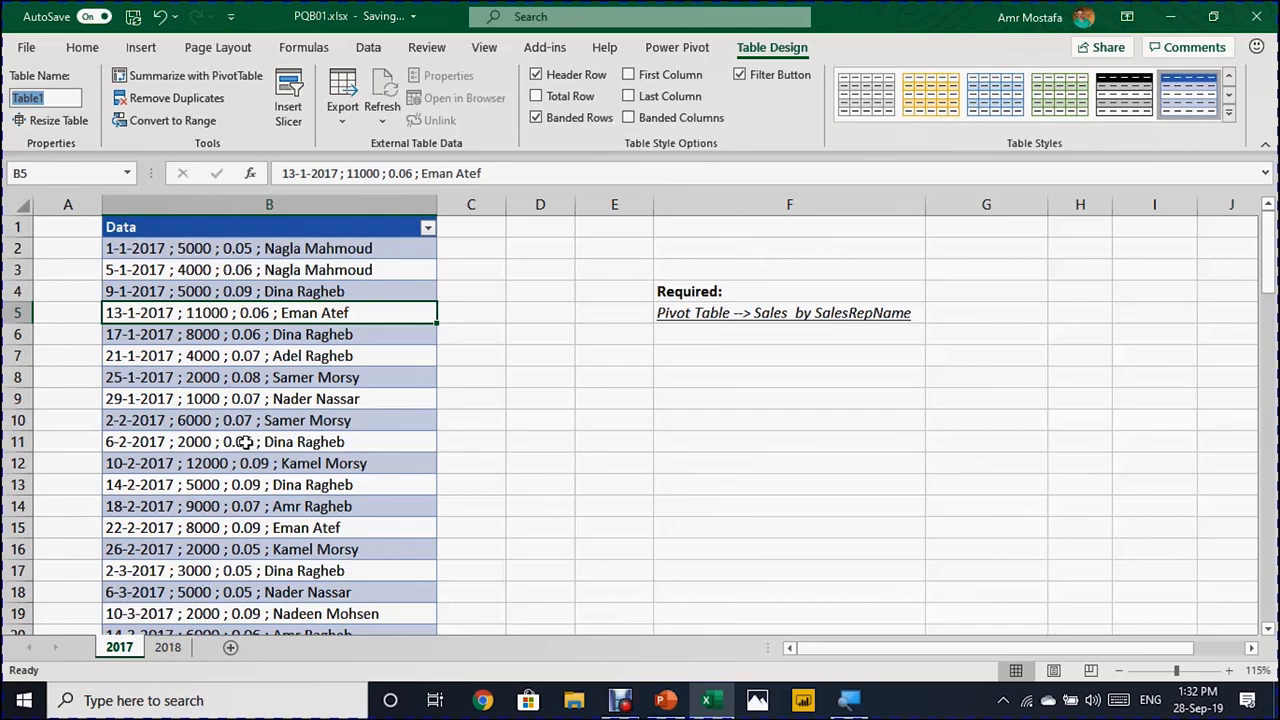
text(sALE)
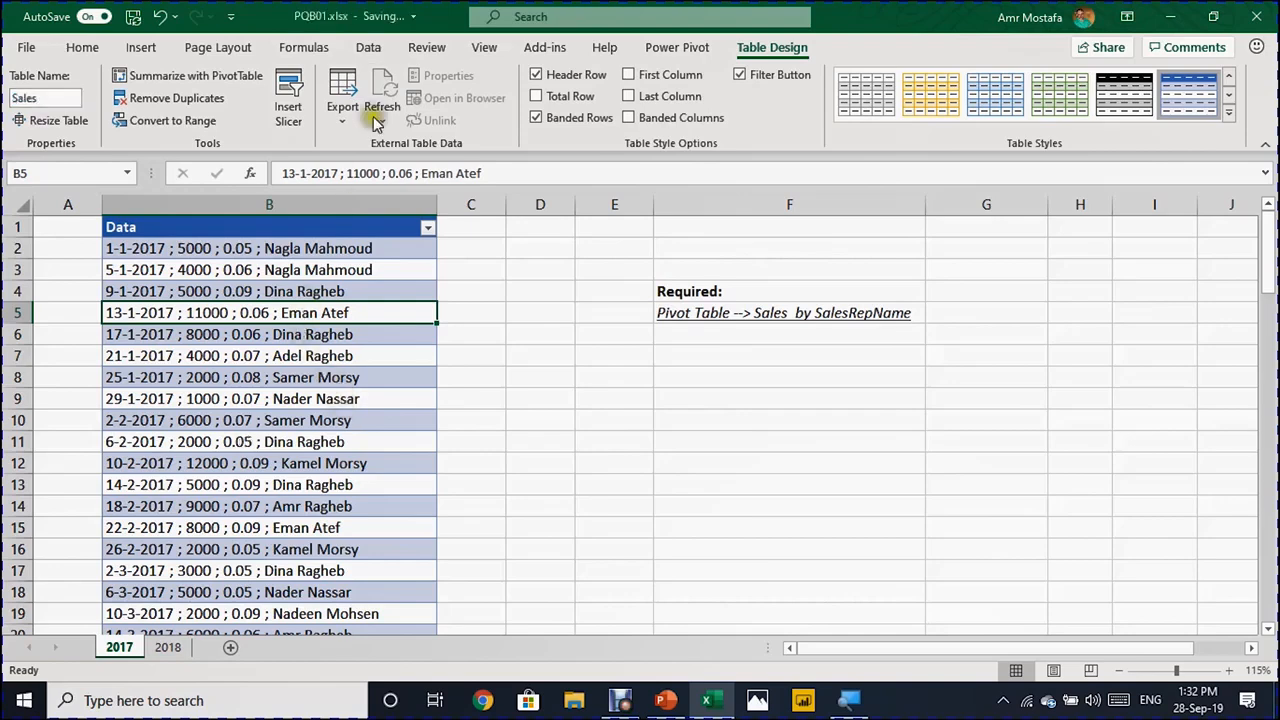
click(367, 47)
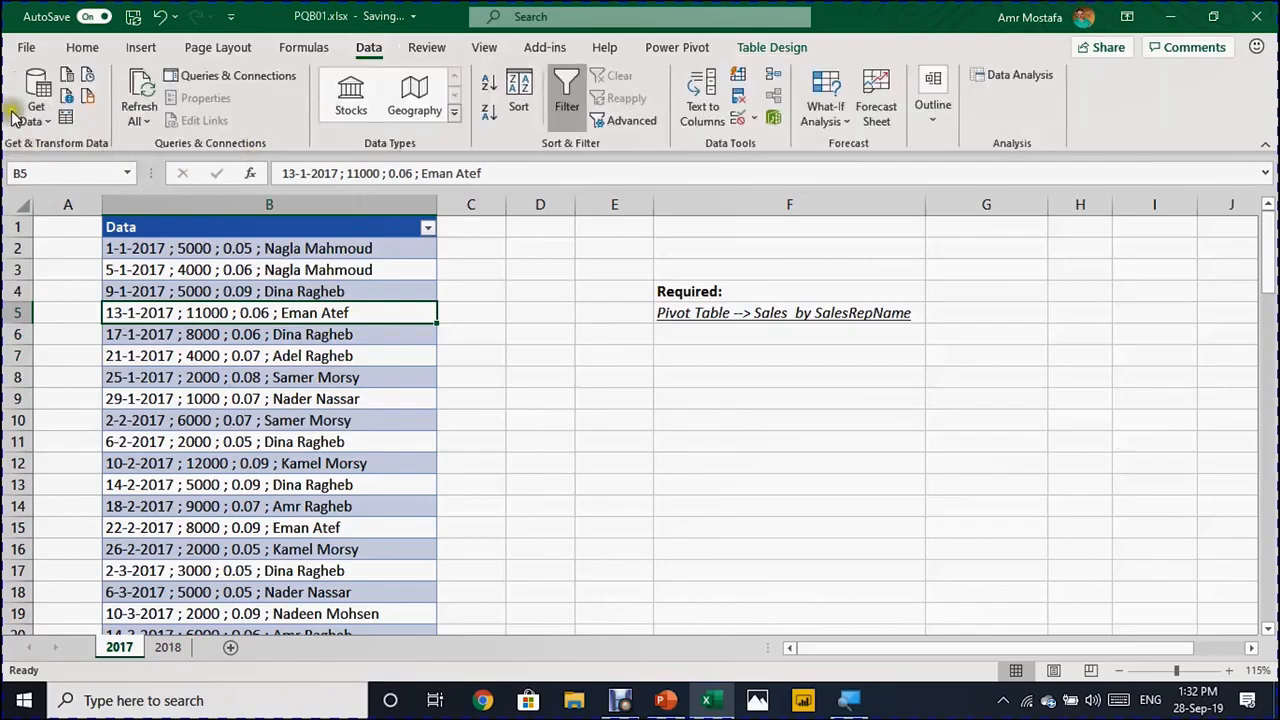
mouse_move(36, 118)
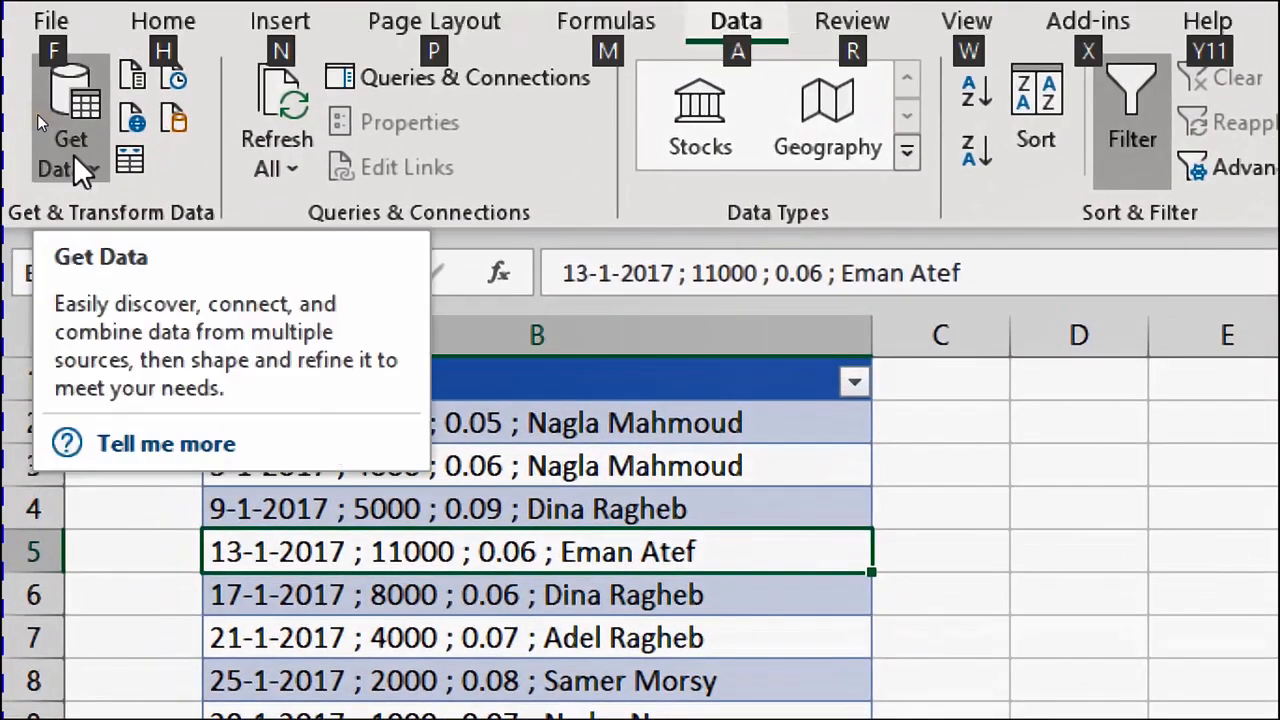
mouse_move(130, 160)
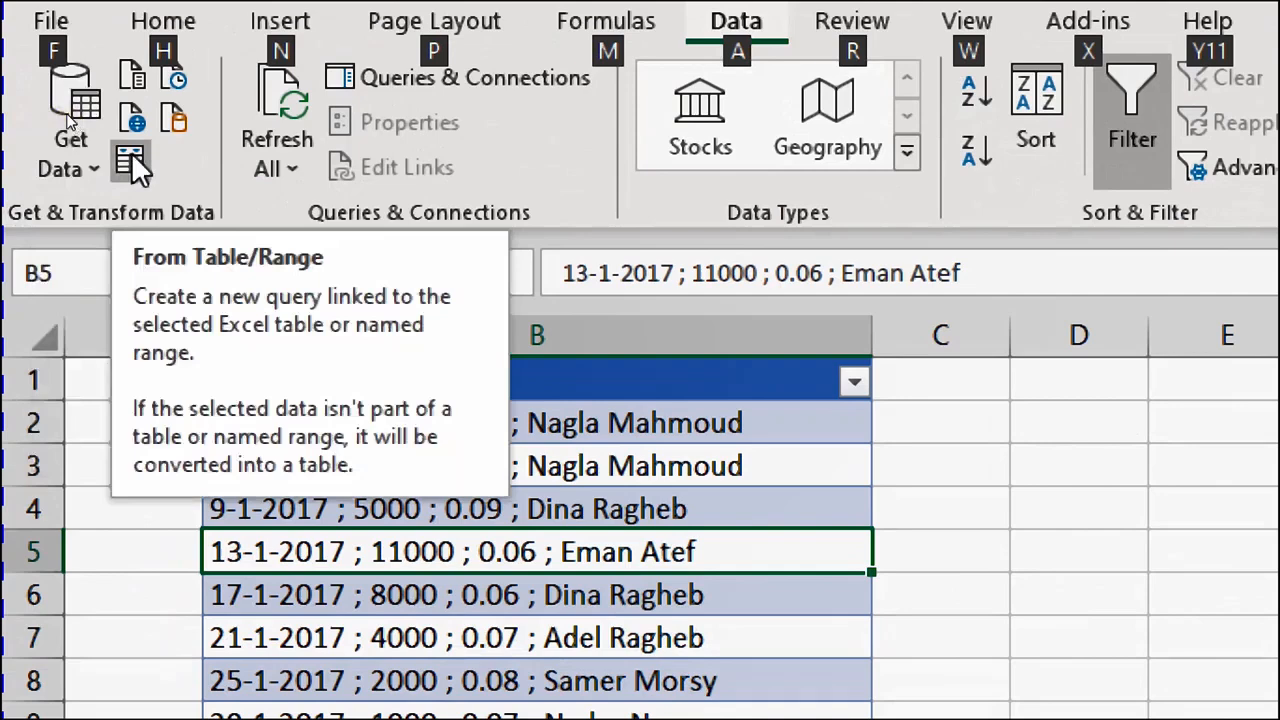
mouse_move(290, 280)
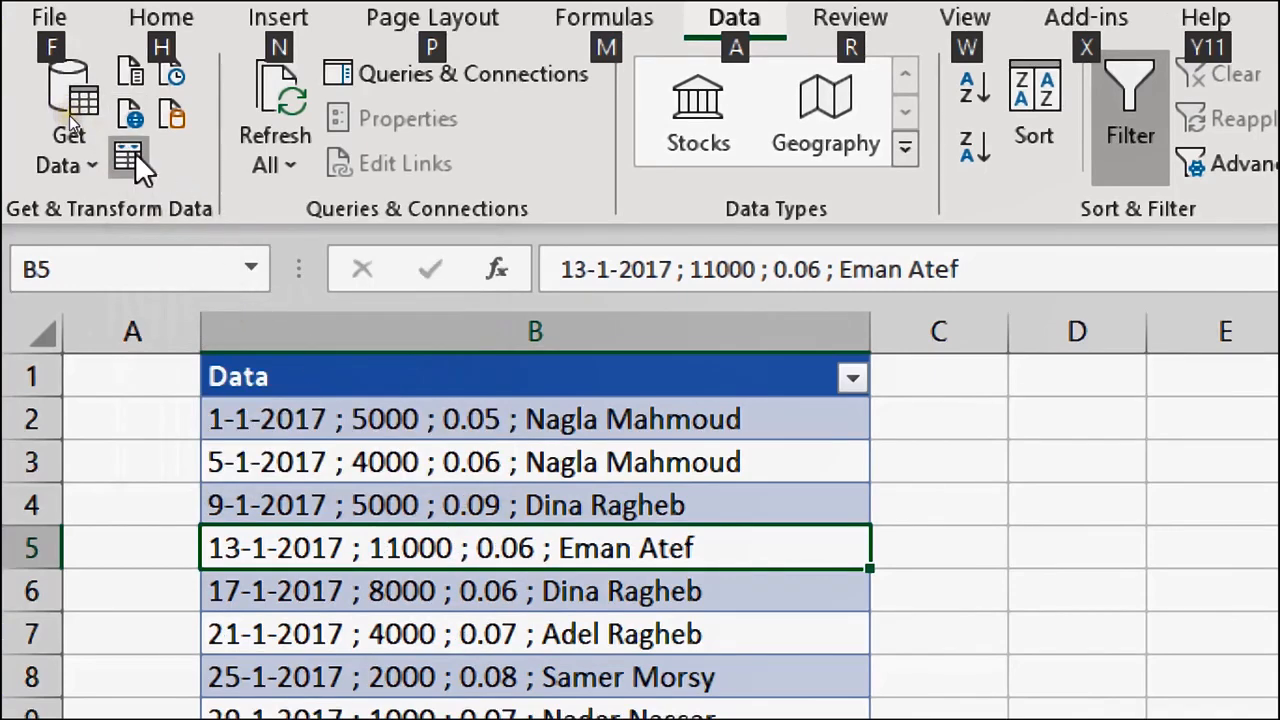
mouse_move(130, 160)
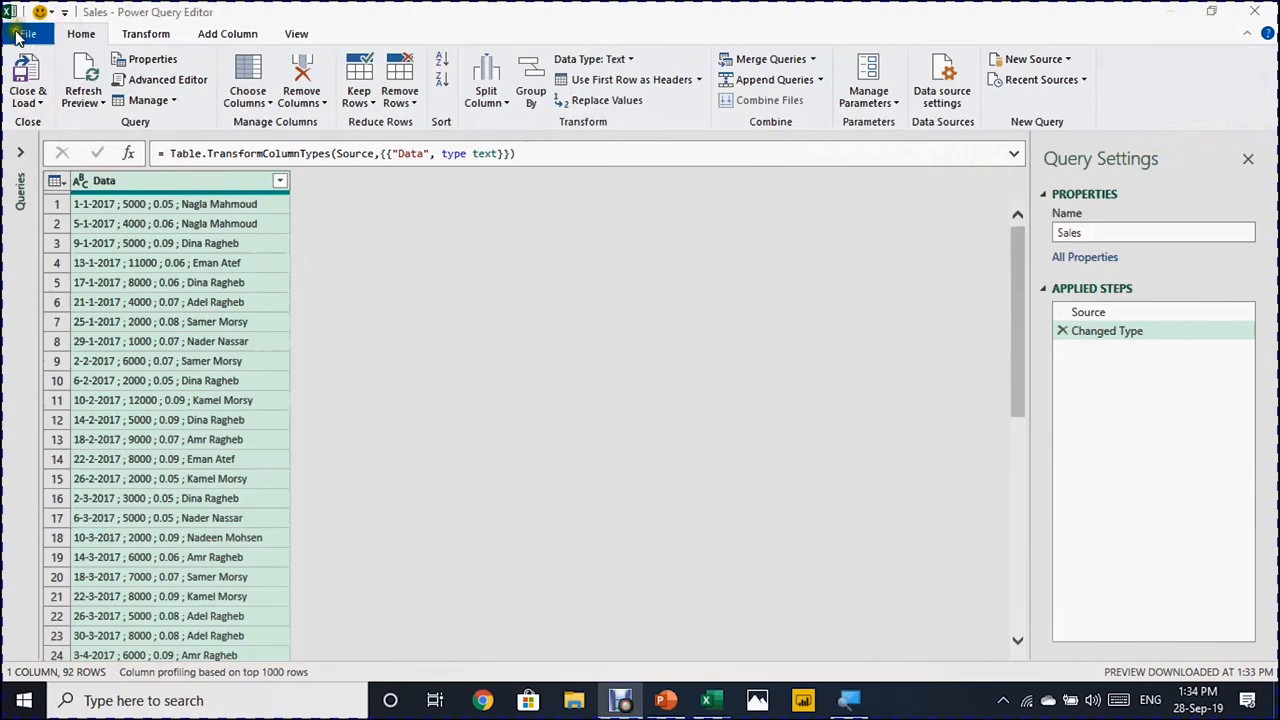
mouse_move(205, 37)
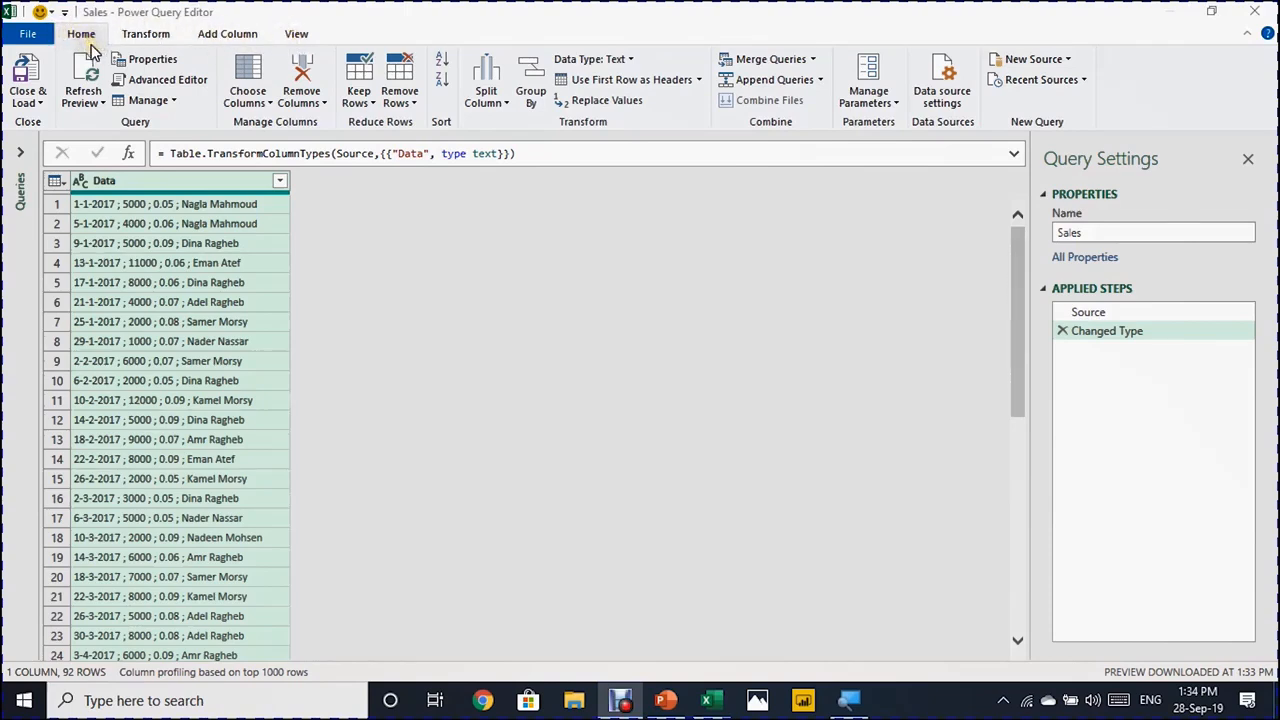
mouse_move(228, 130)
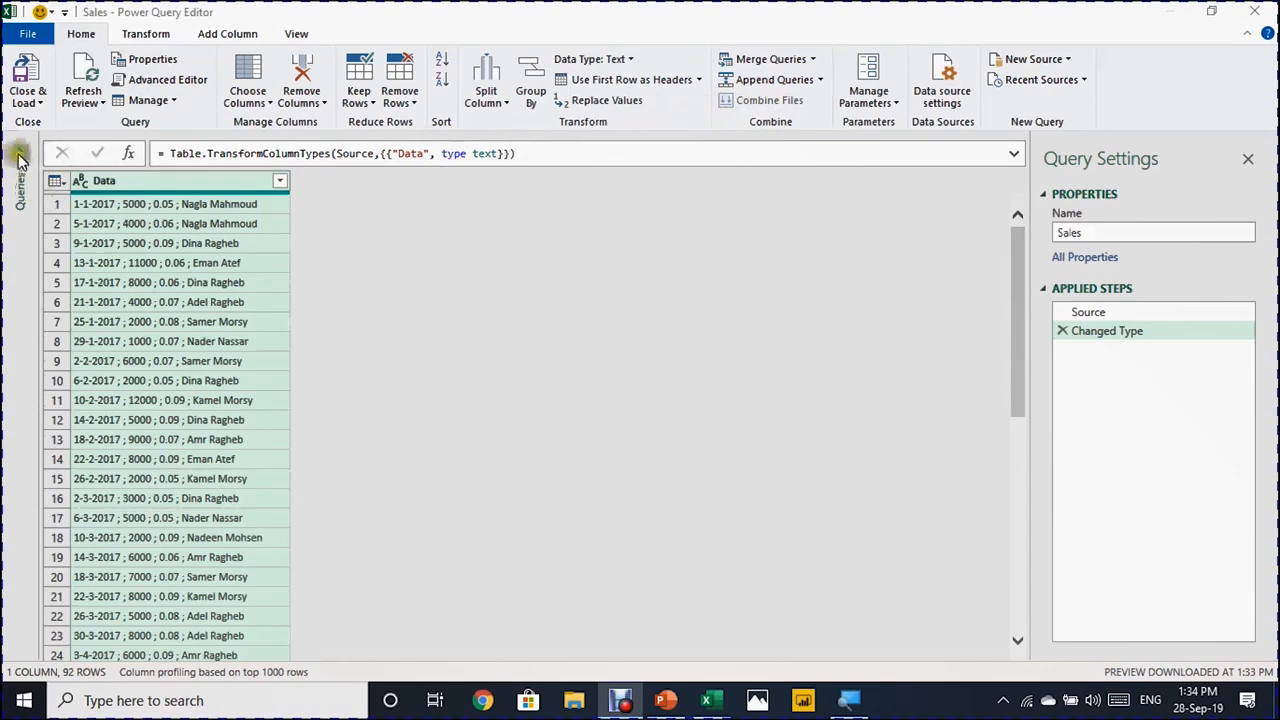
Expand the Queries pane to see the Sales query, then select its name in Query Settings.
click(20, 180)
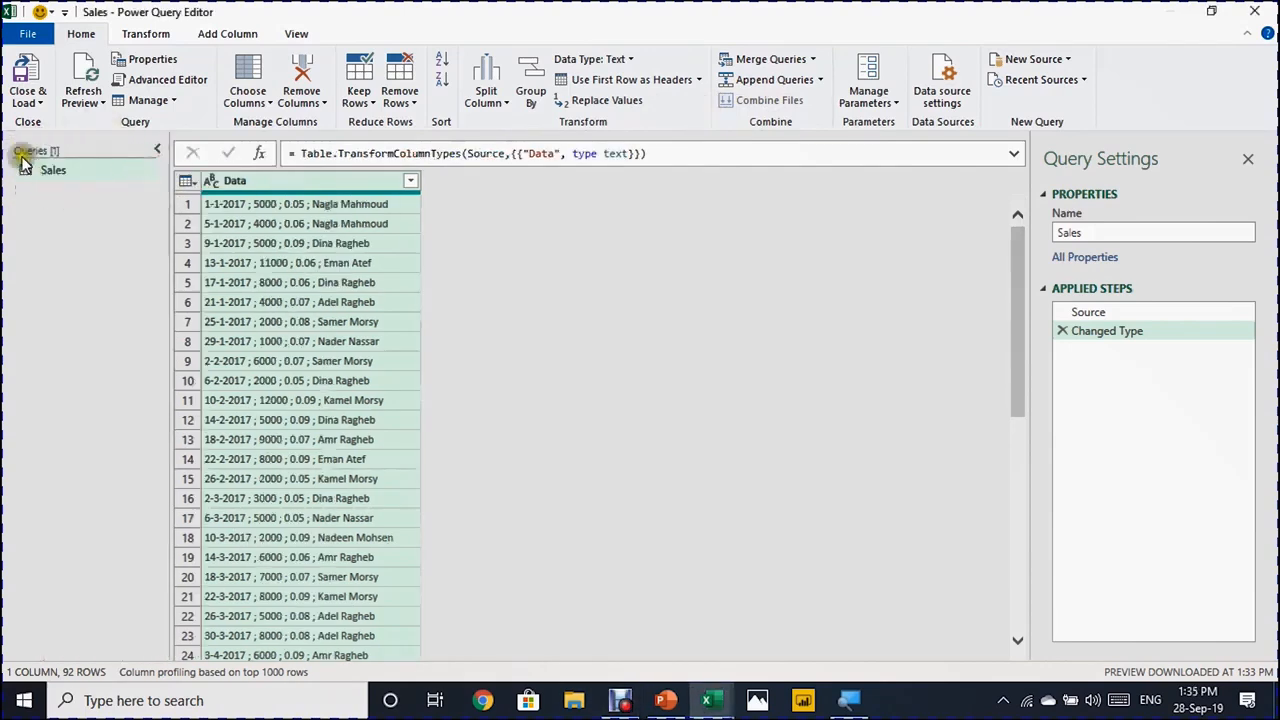
mouse_move(160, 649)
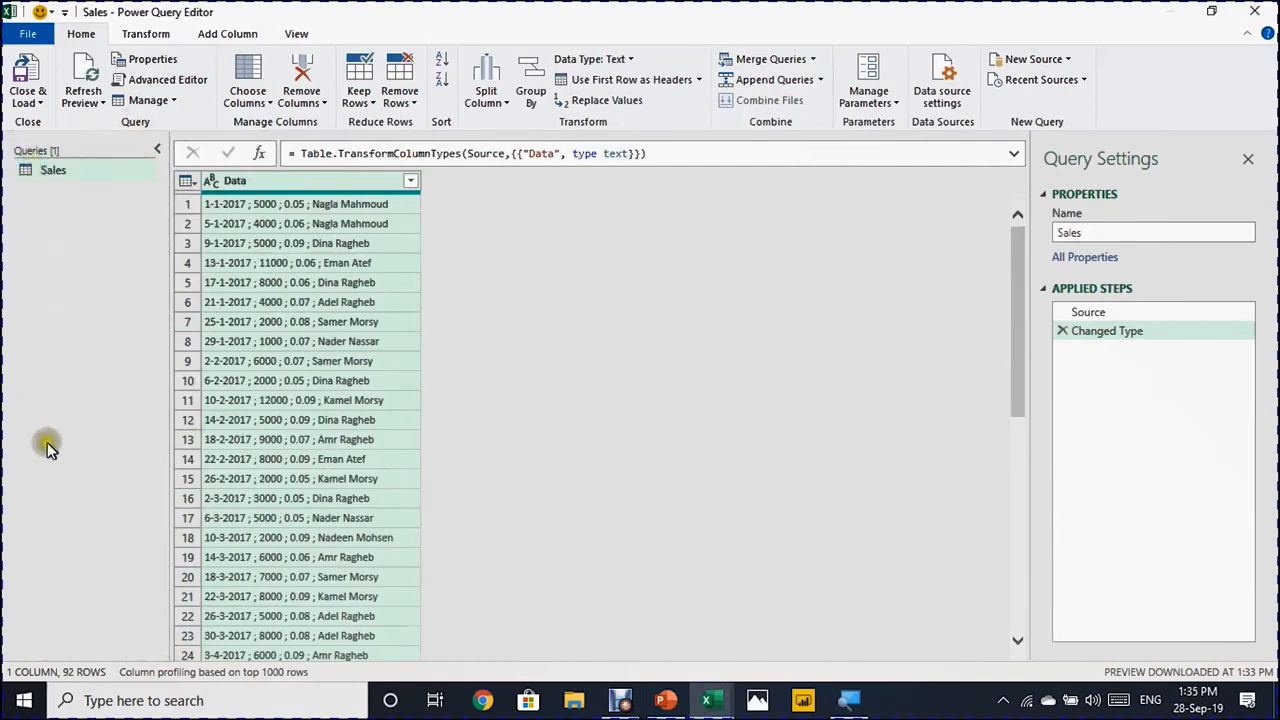
mouse_move(66, 216)
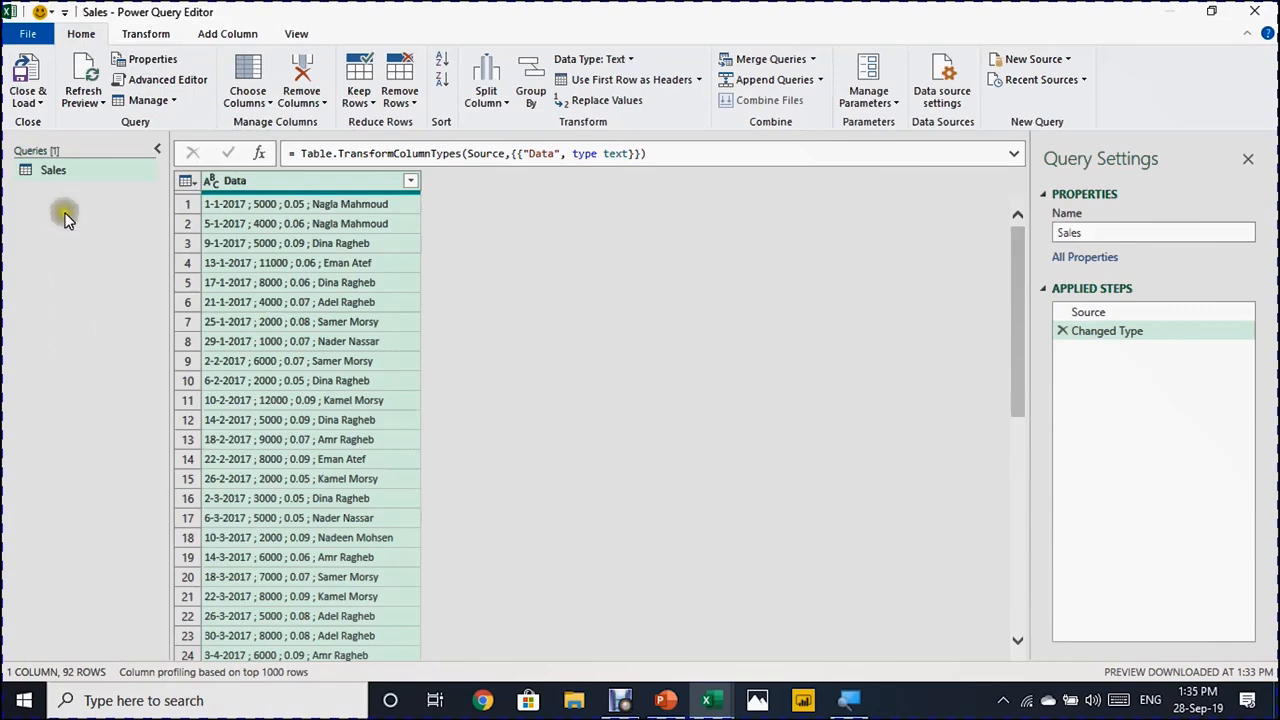
mouse_move(87, 240)
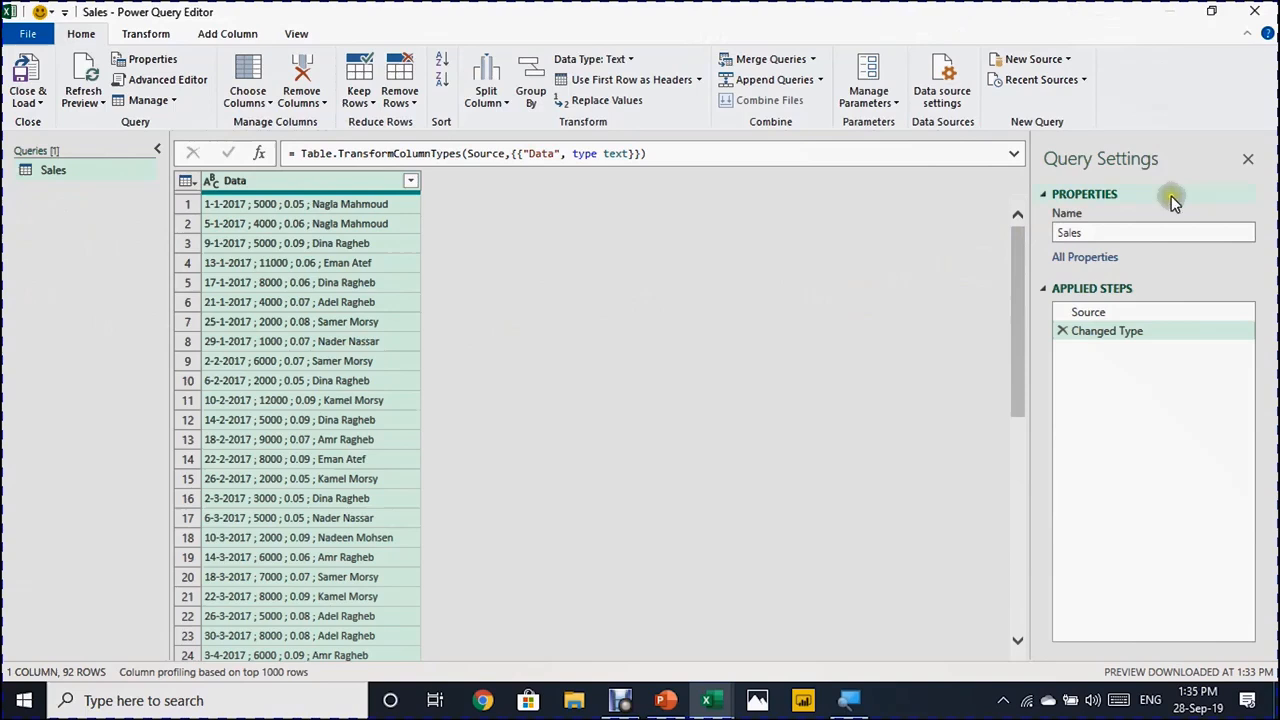
mouse_move(1127, 172)
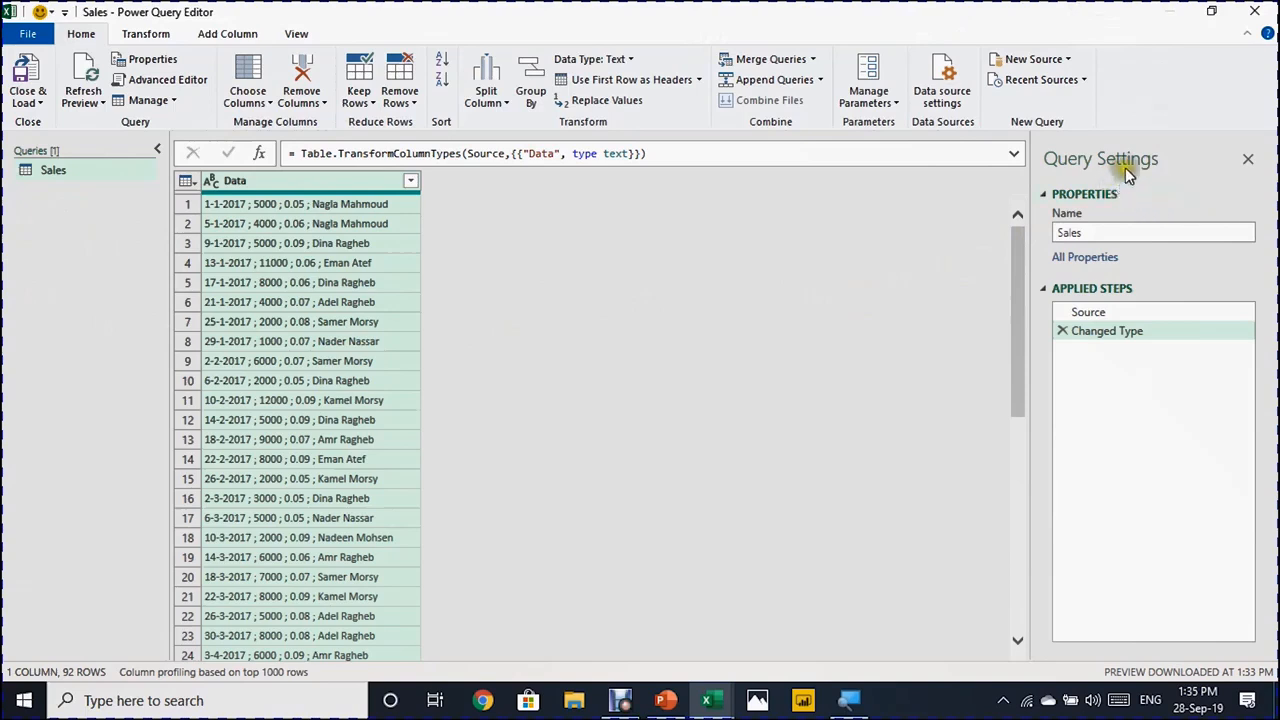
mouse_move(1126, 260)
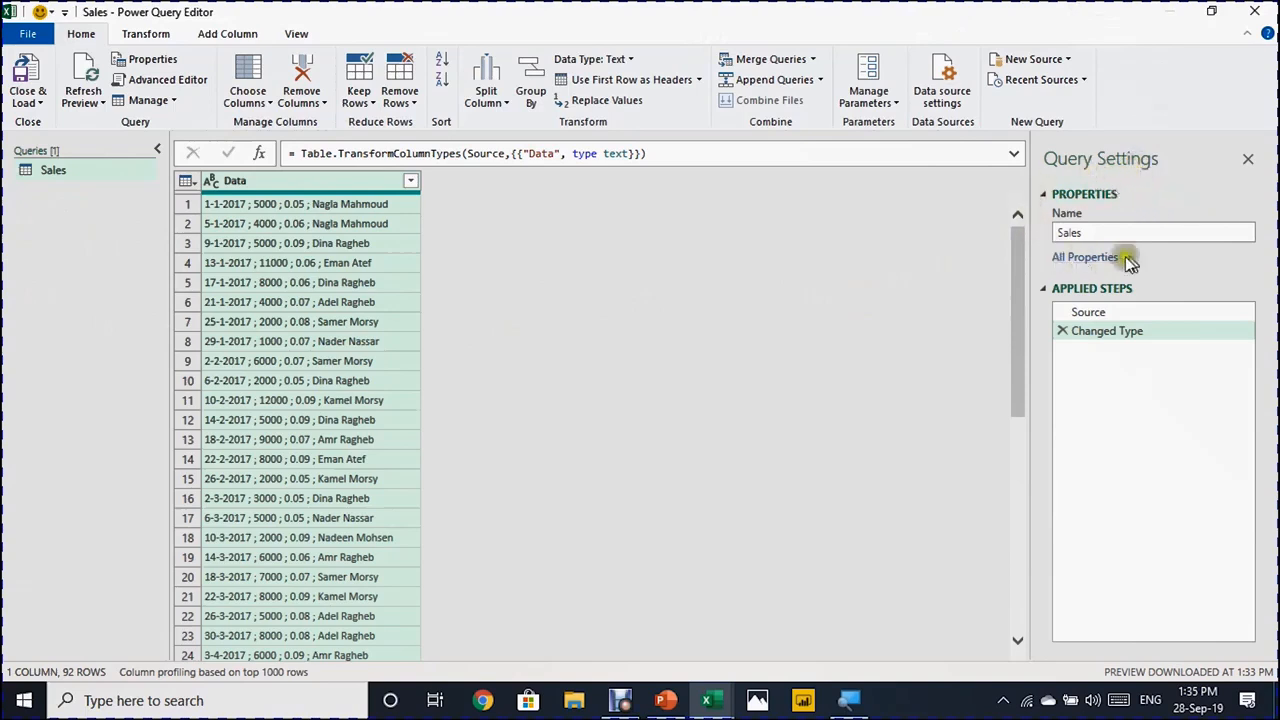
click(1094, 232)
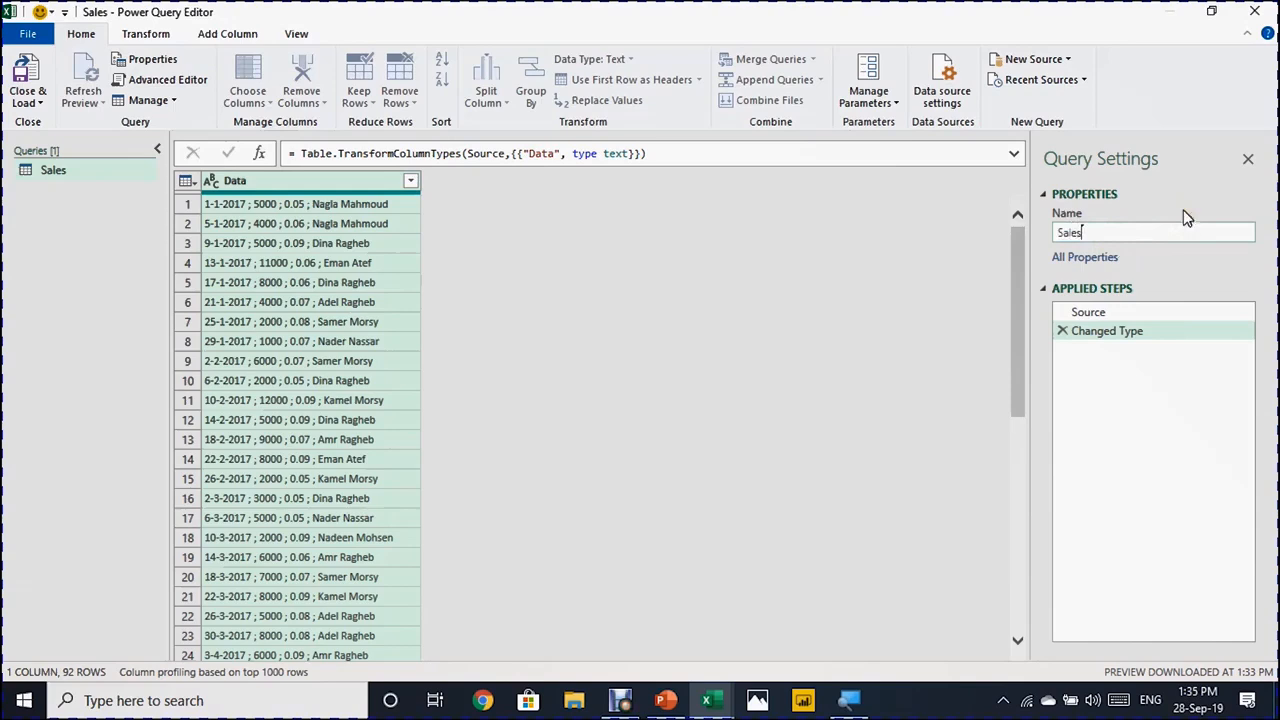
Append &SalesRep to the query name, making it Sales&SalesRep.
text(&SalesRep)
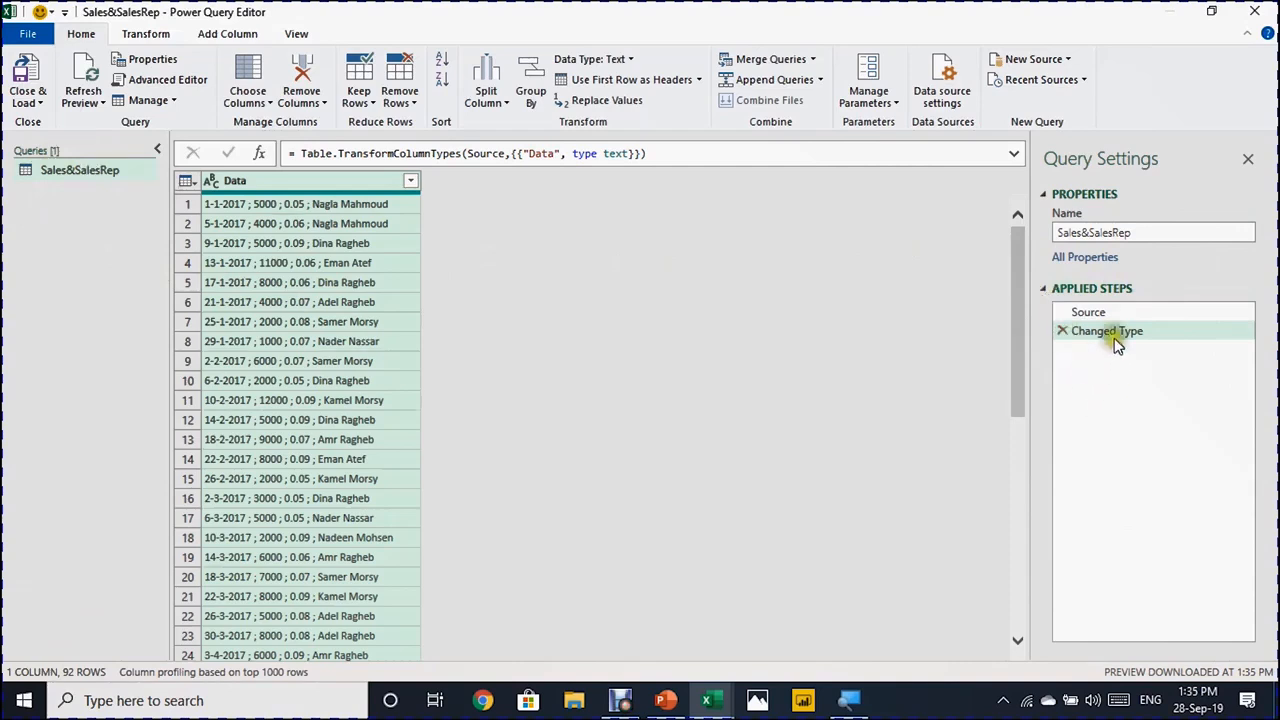
mouse_move(1106, 312)
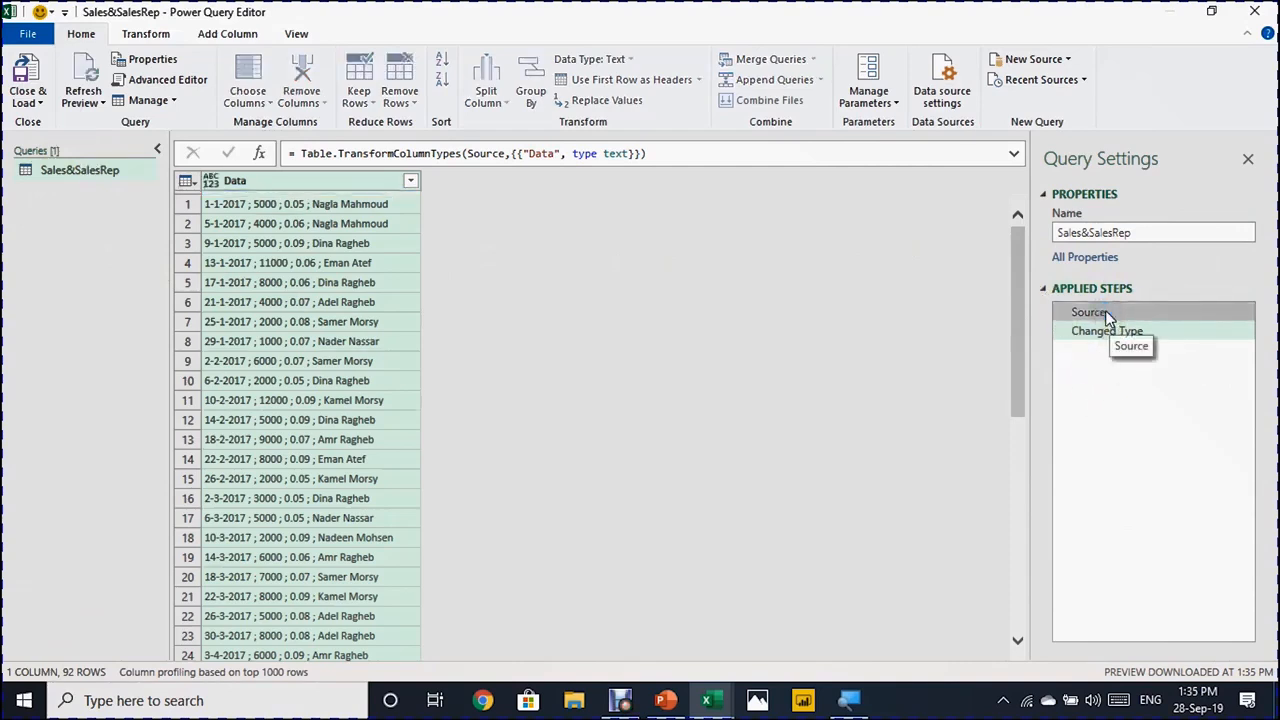
click(1088, 311)
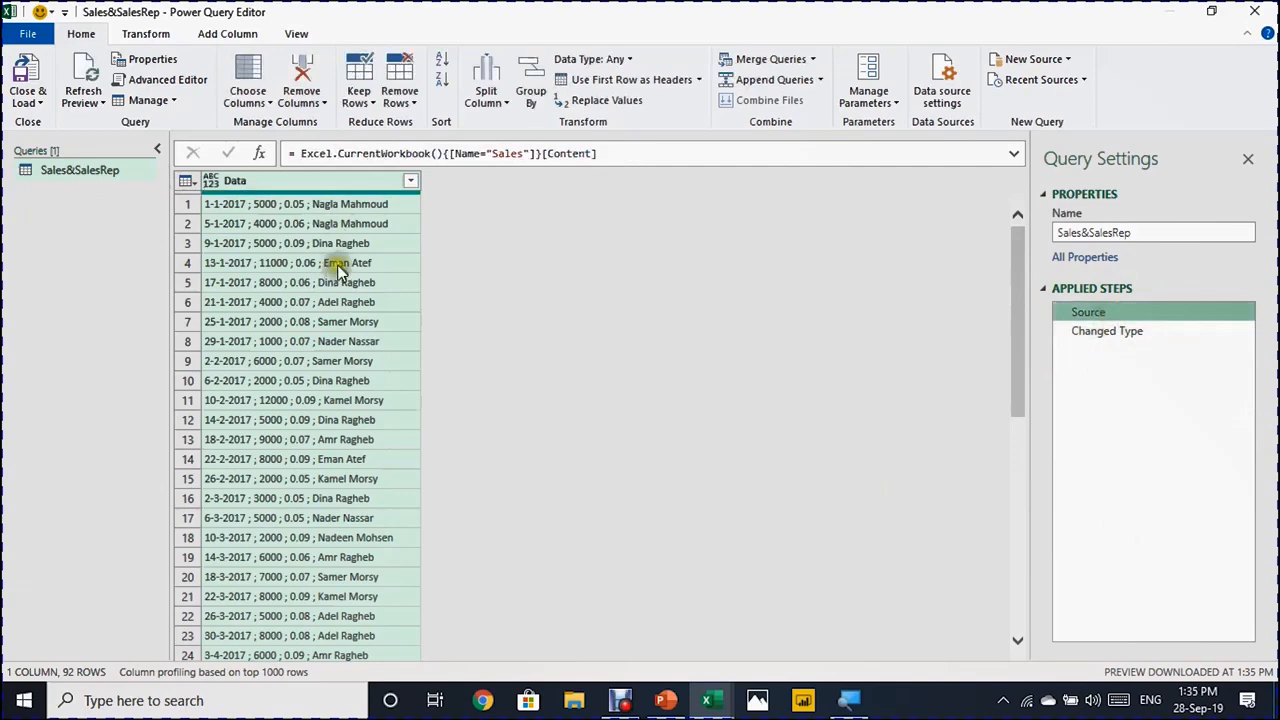
mouse_move(388, 273)
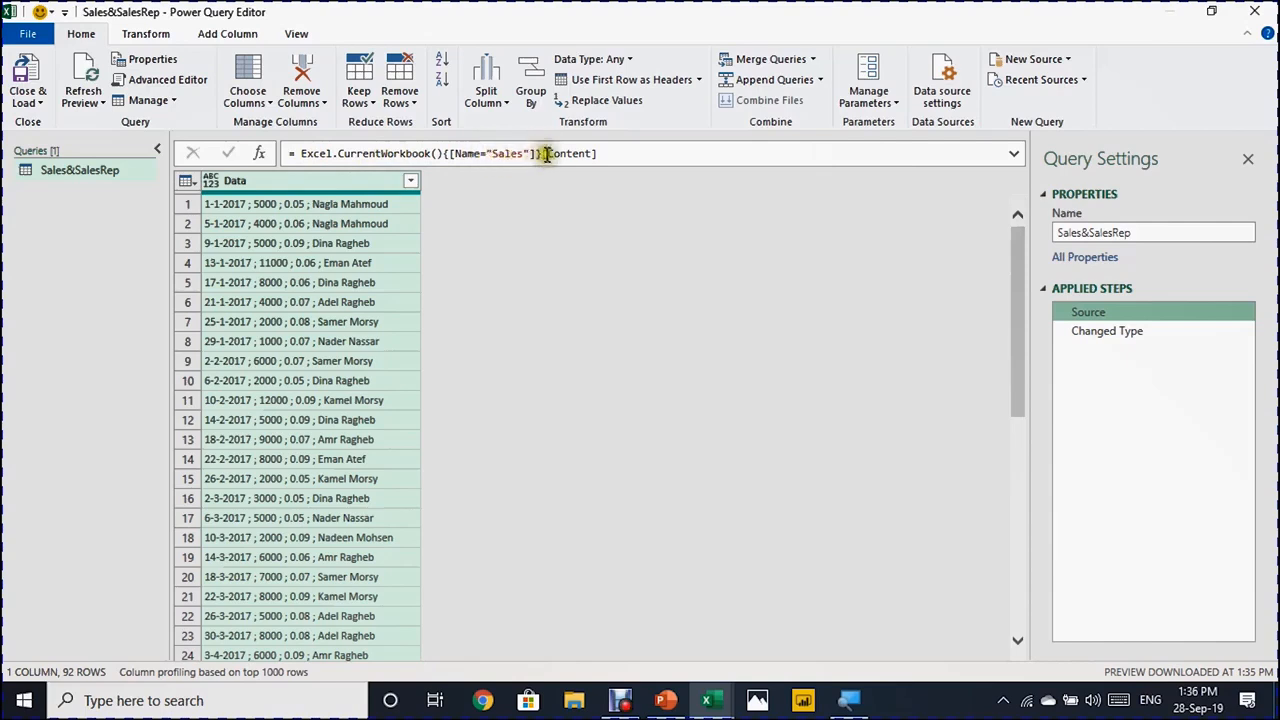
mouse_move(565, 132)
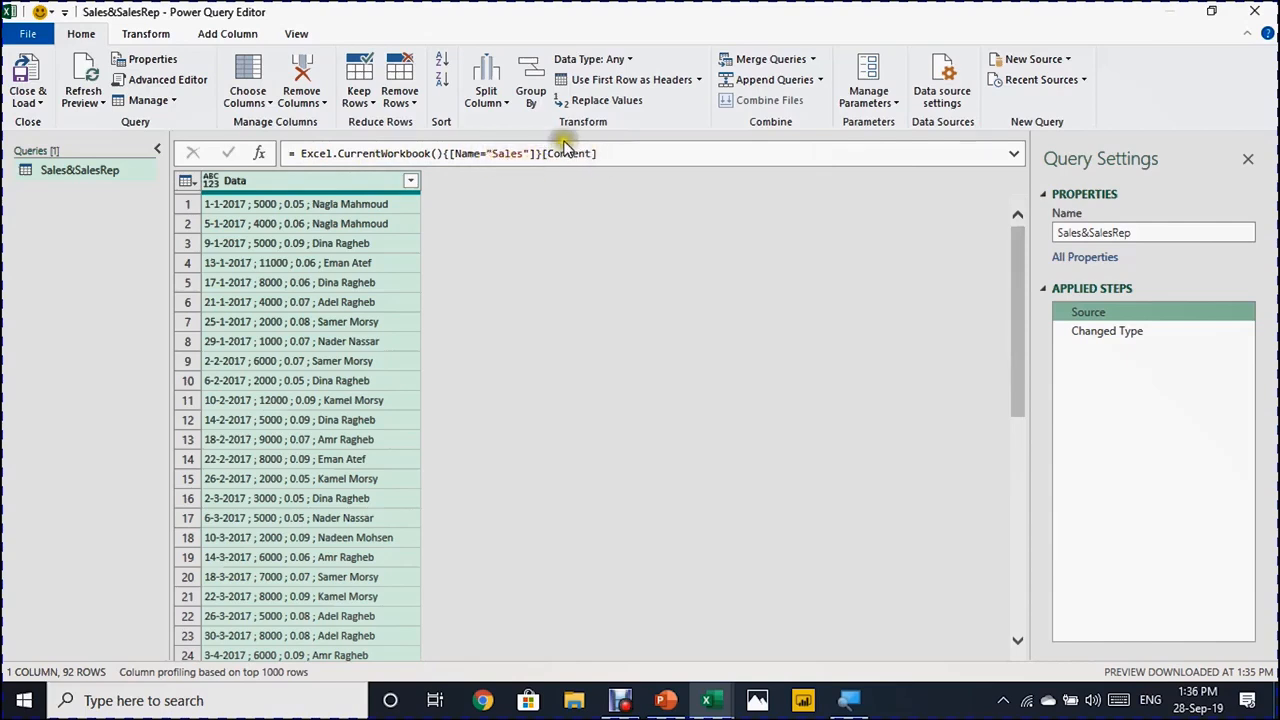
click(1107, 330)
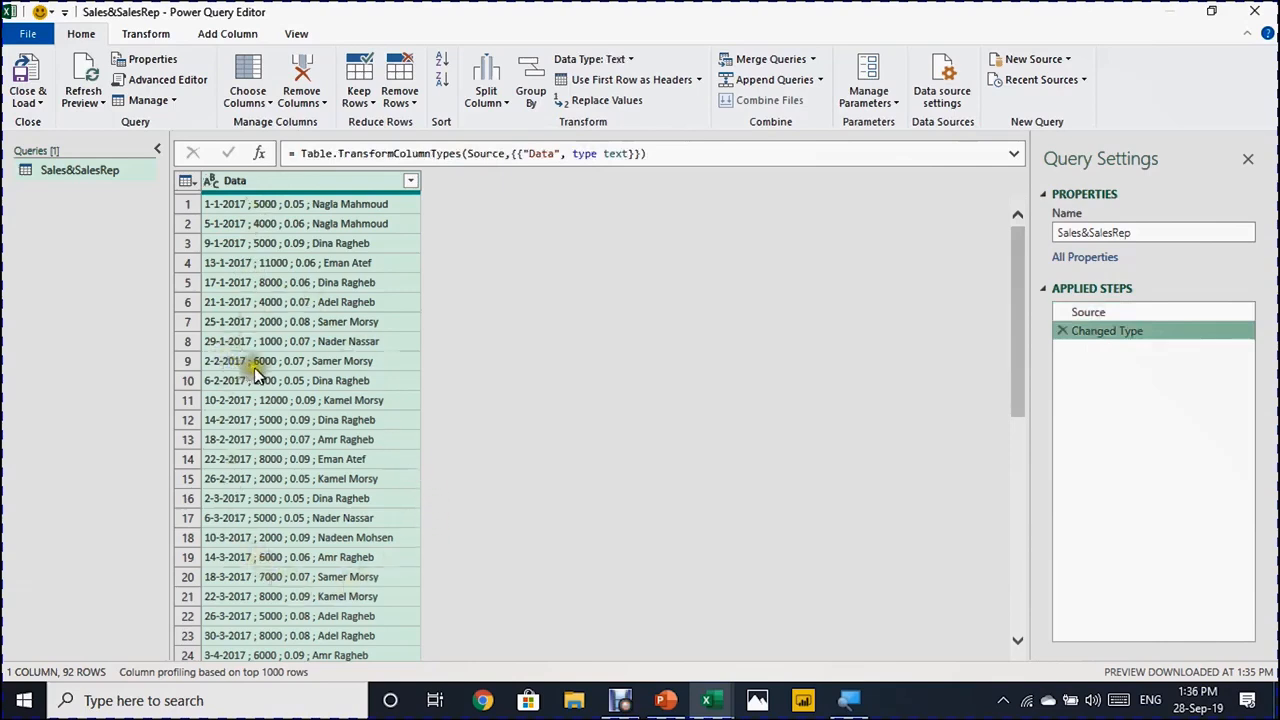
mouse_move(296, 380)
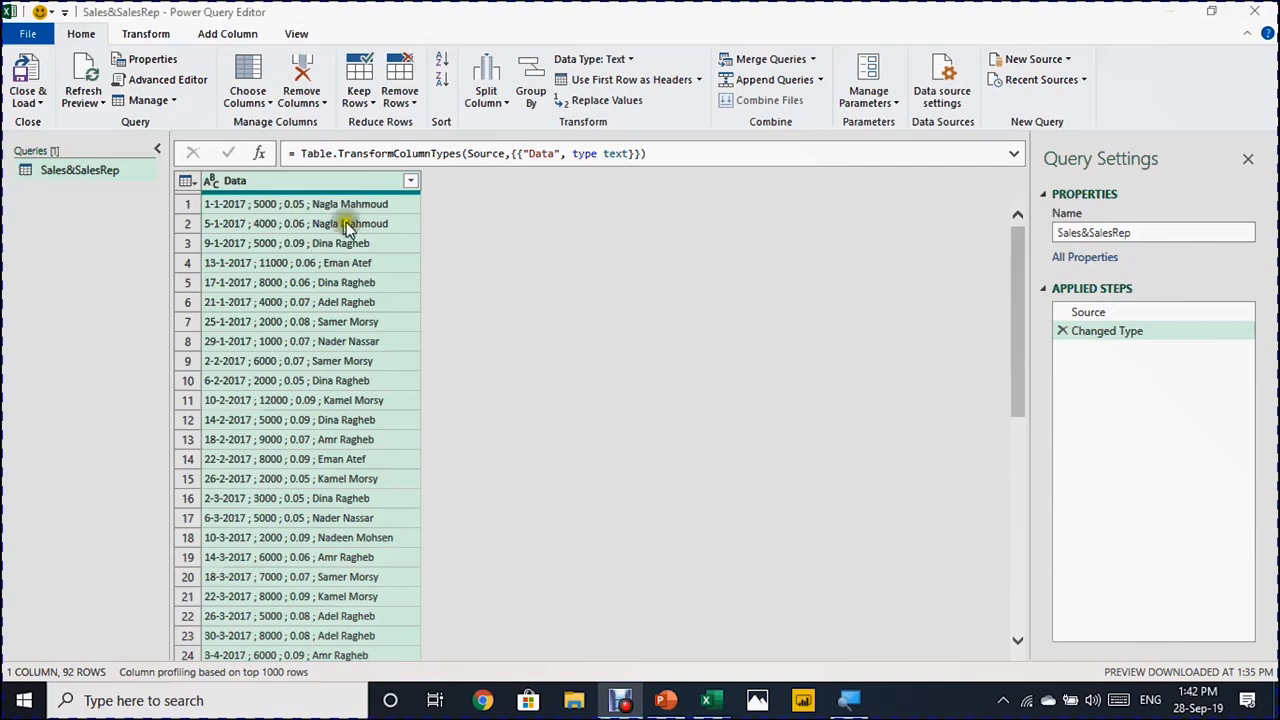
mouse_move(1100, 340)
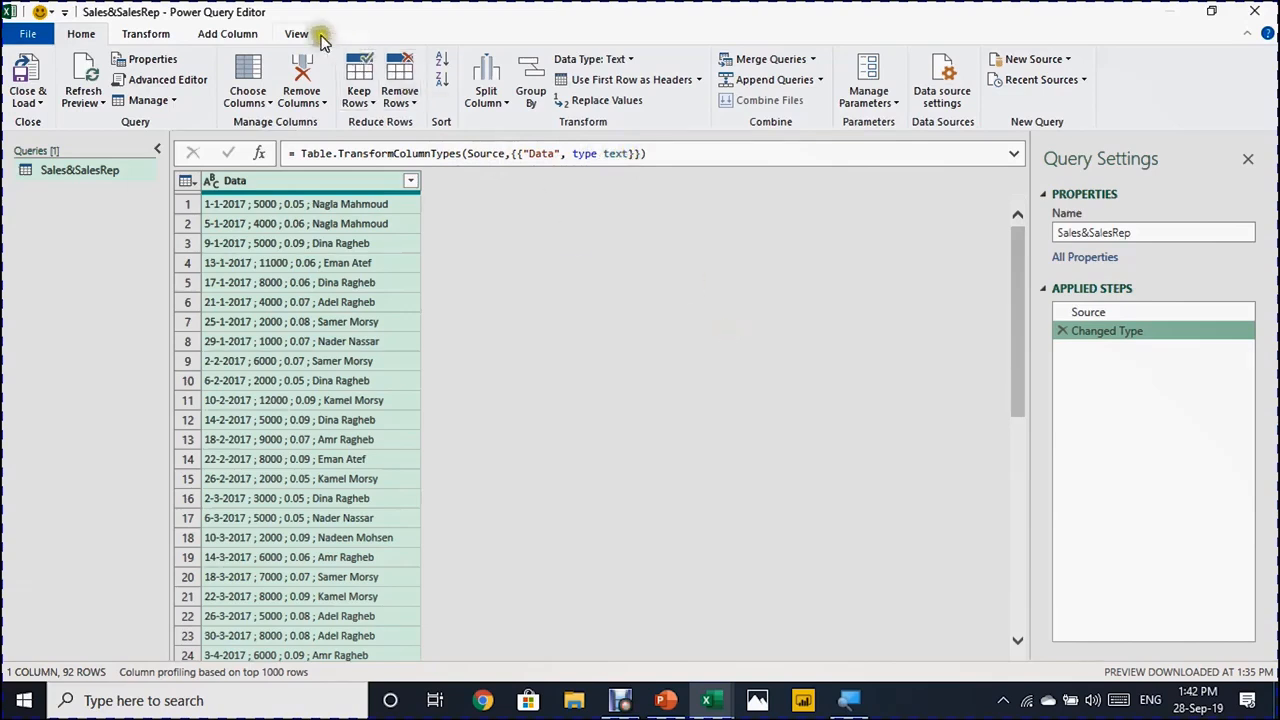
click(307, 33)
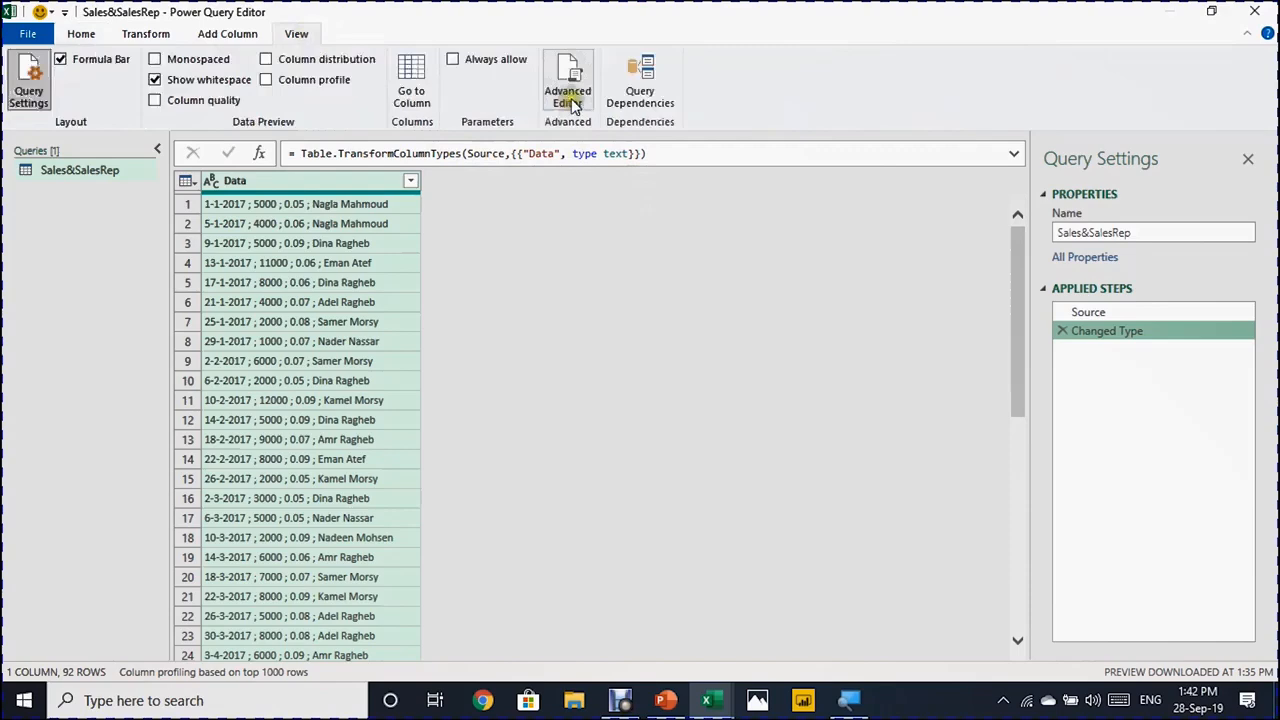
click(567, 80)
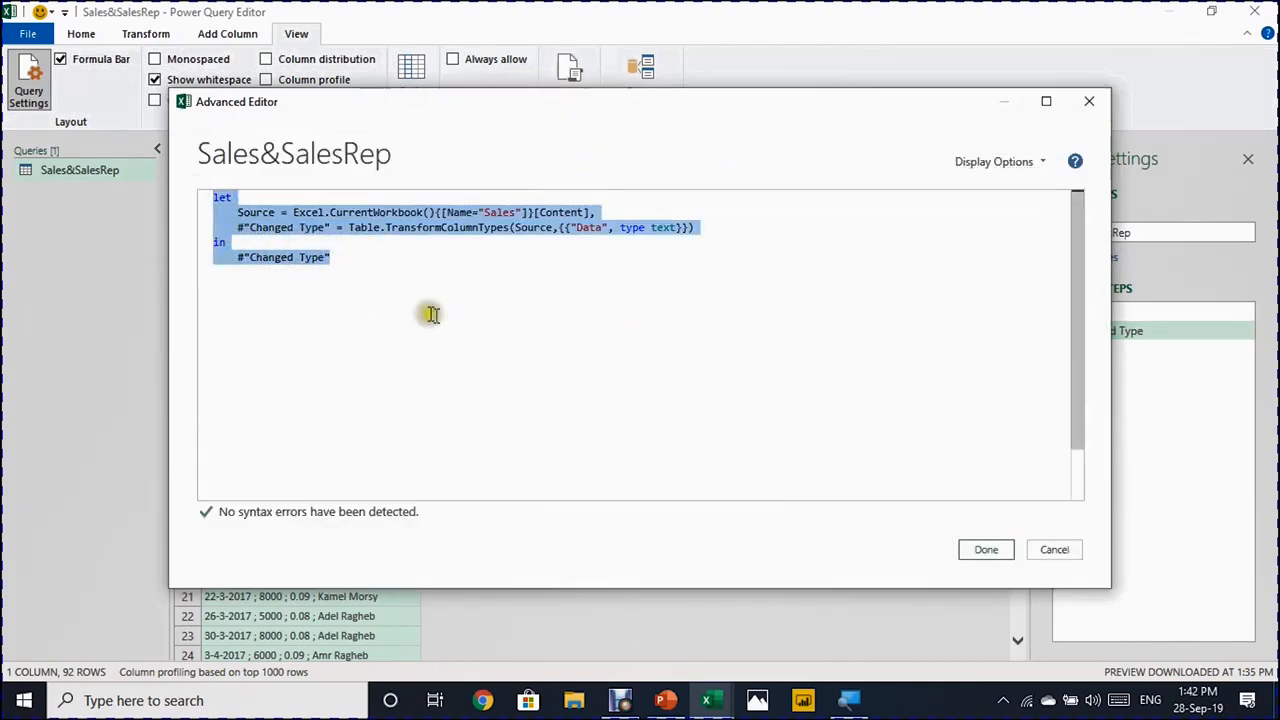
click(986, 549)
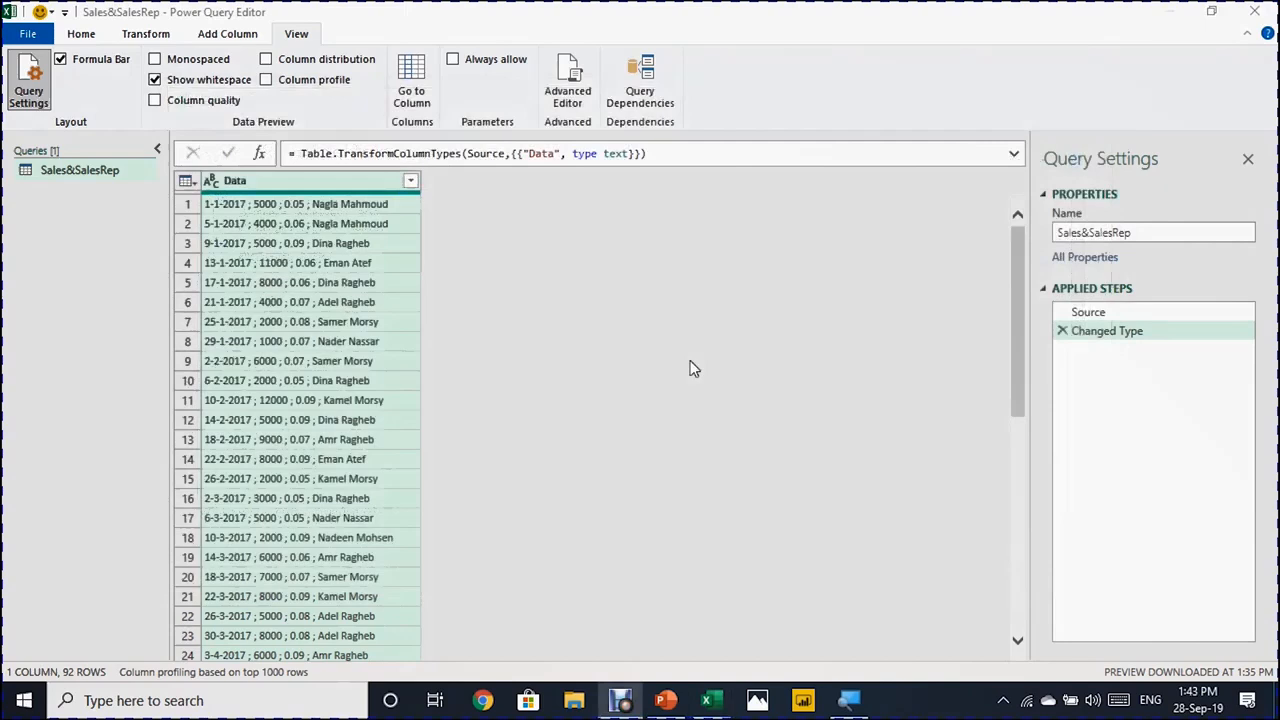
mouse_move(765, 352)
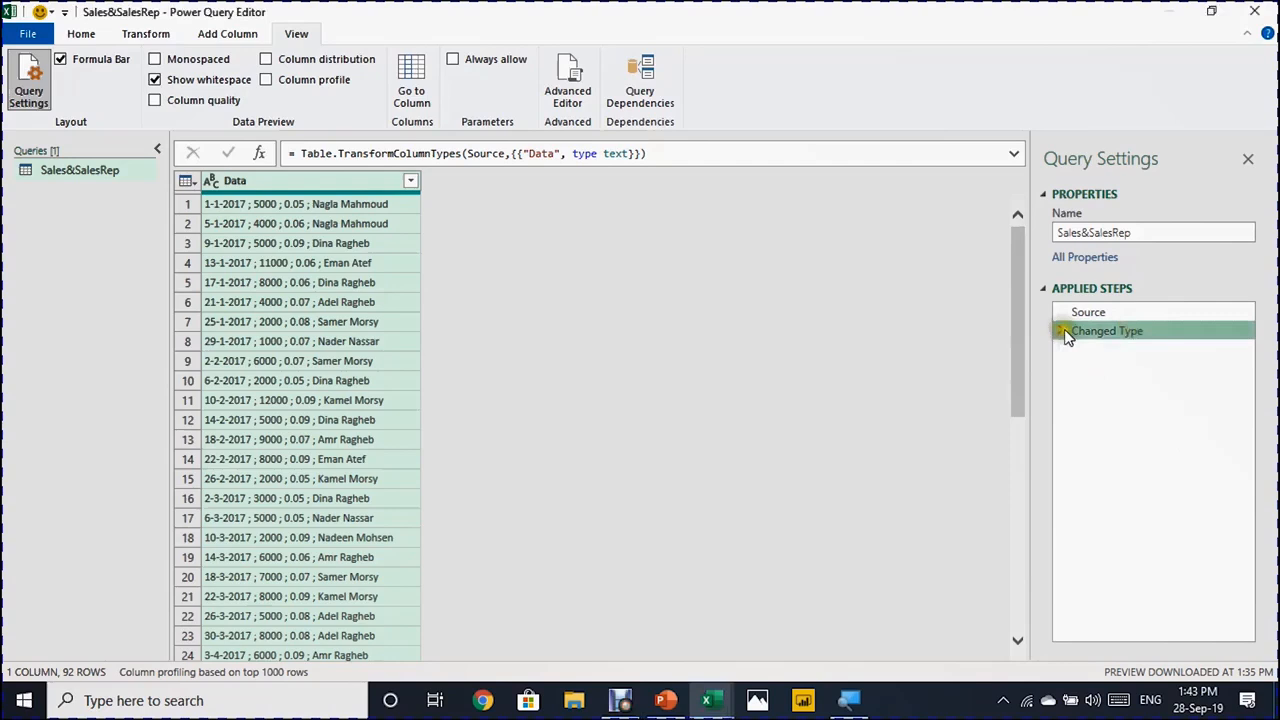
Delete the Changed Type step, leaving only Source in Applied Steps.
click(1087, 311)
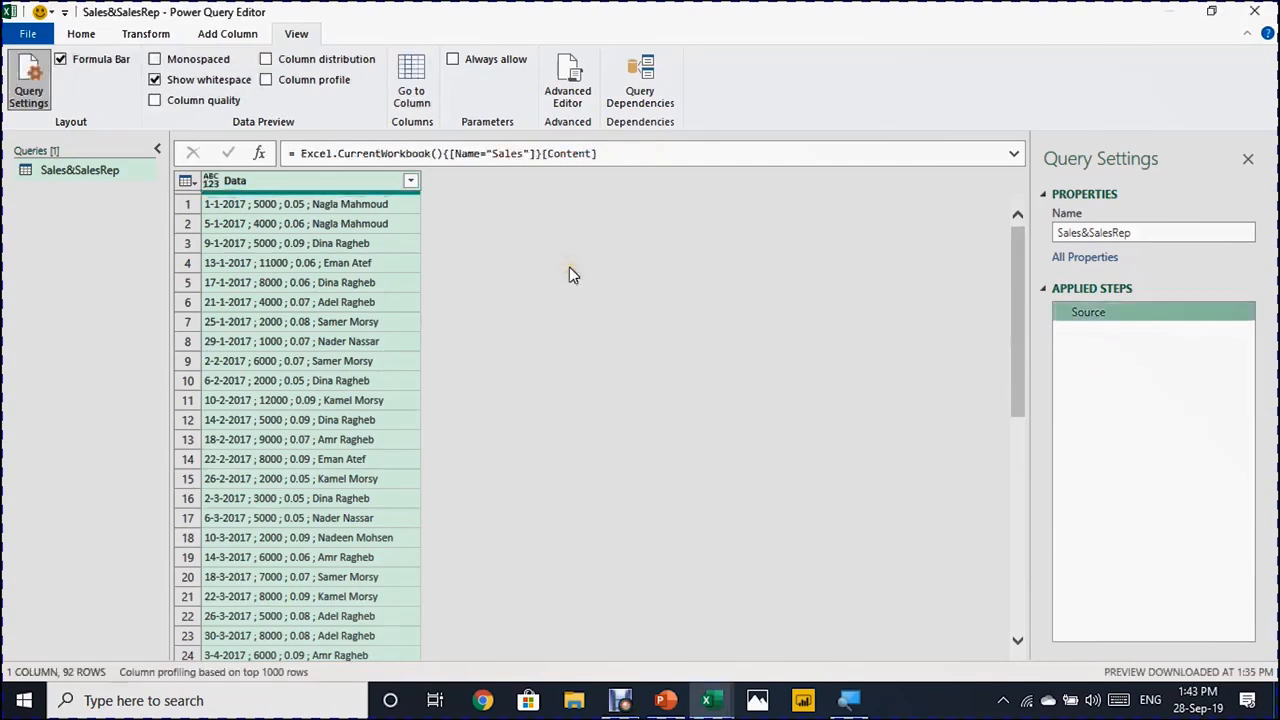
mouse_move(262, 192)
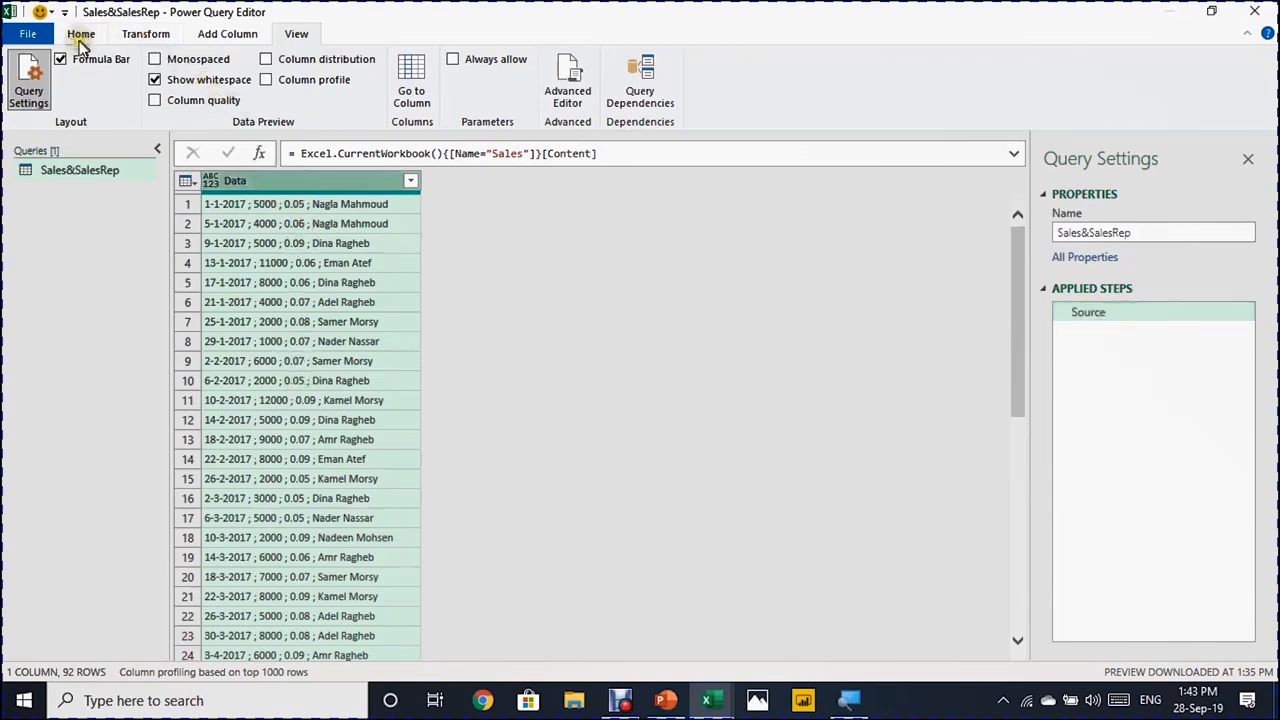
Split the Data column by the custom delimiter ; at each occurrence.
click(77, 38)
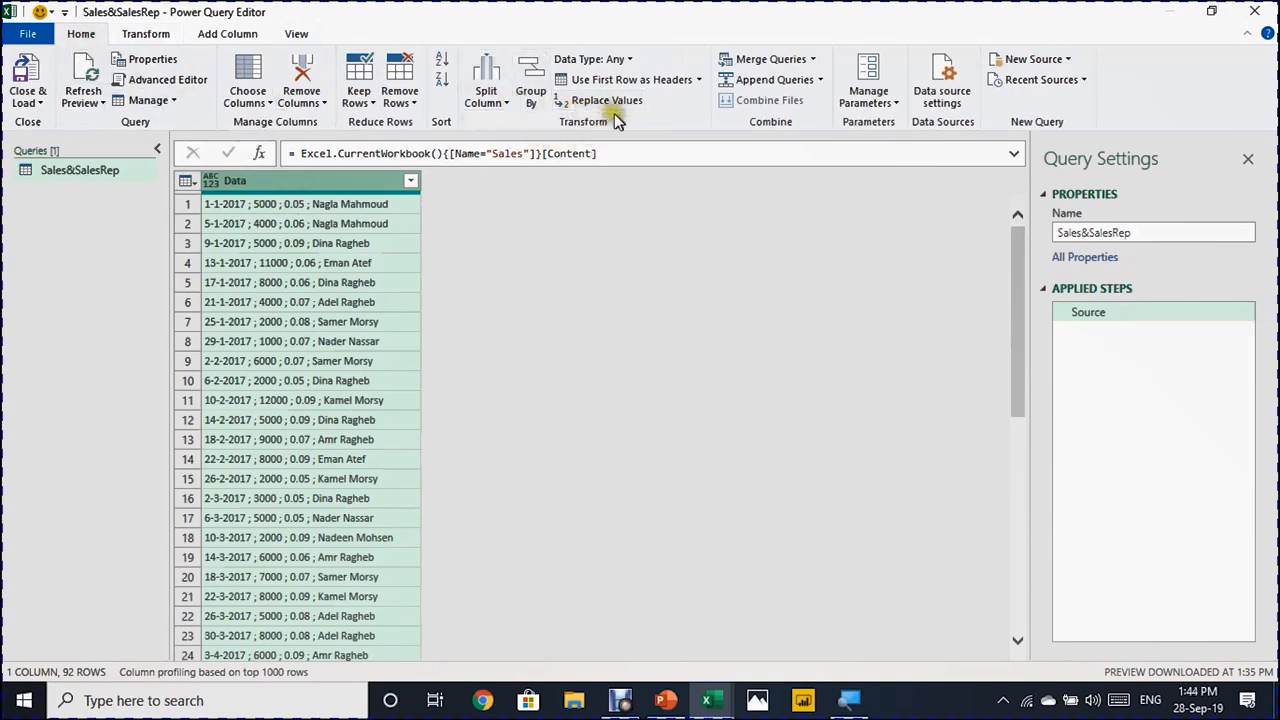
mouse_move(488, 75)
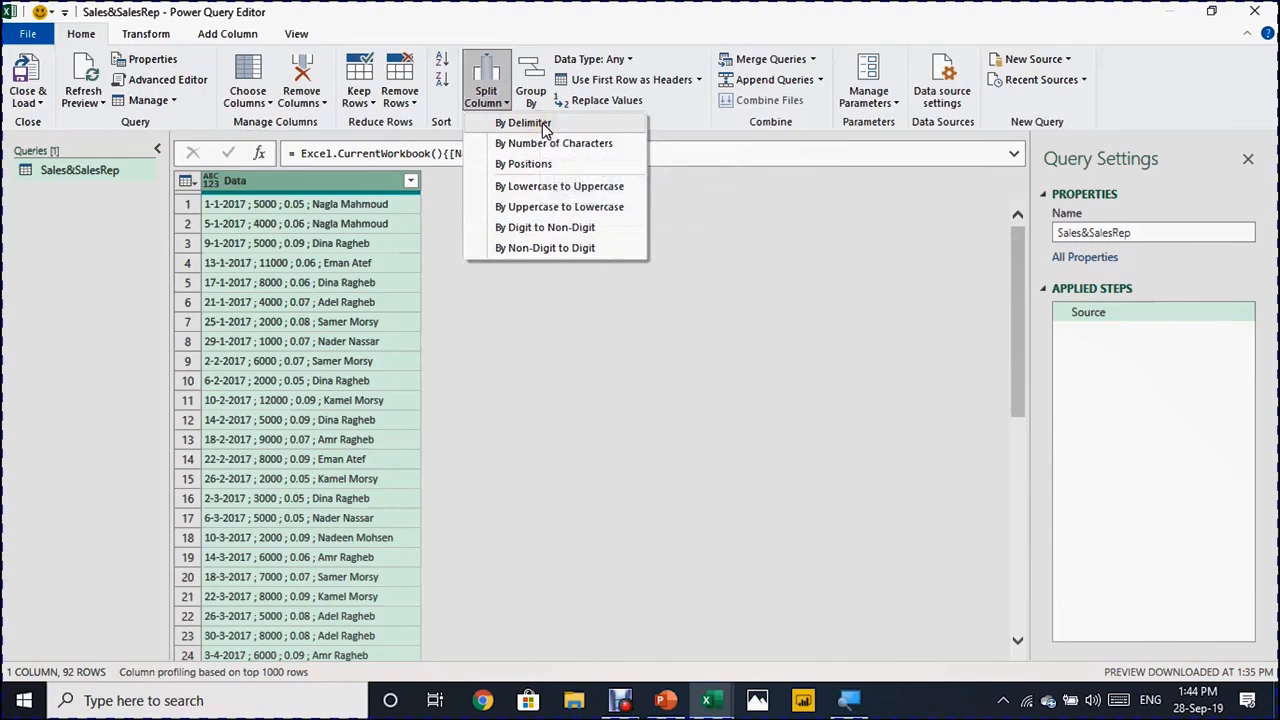
click(523, 122)
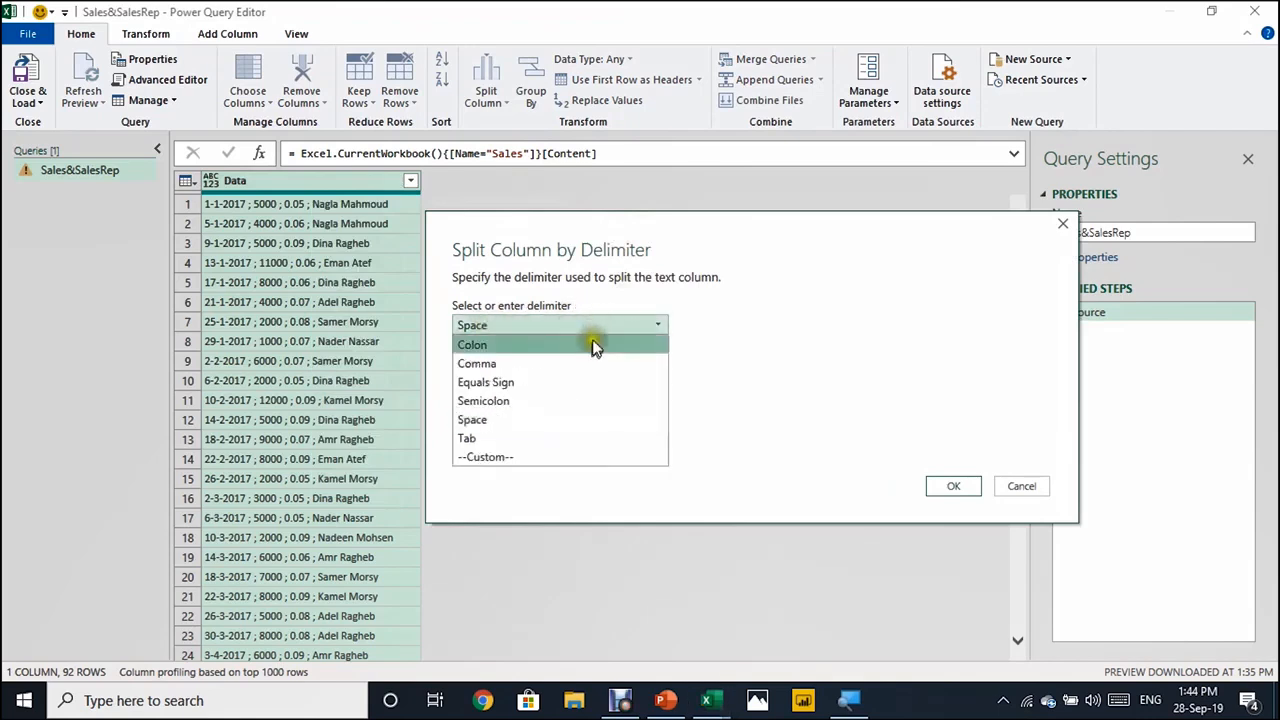
mouse_move(604, 449)
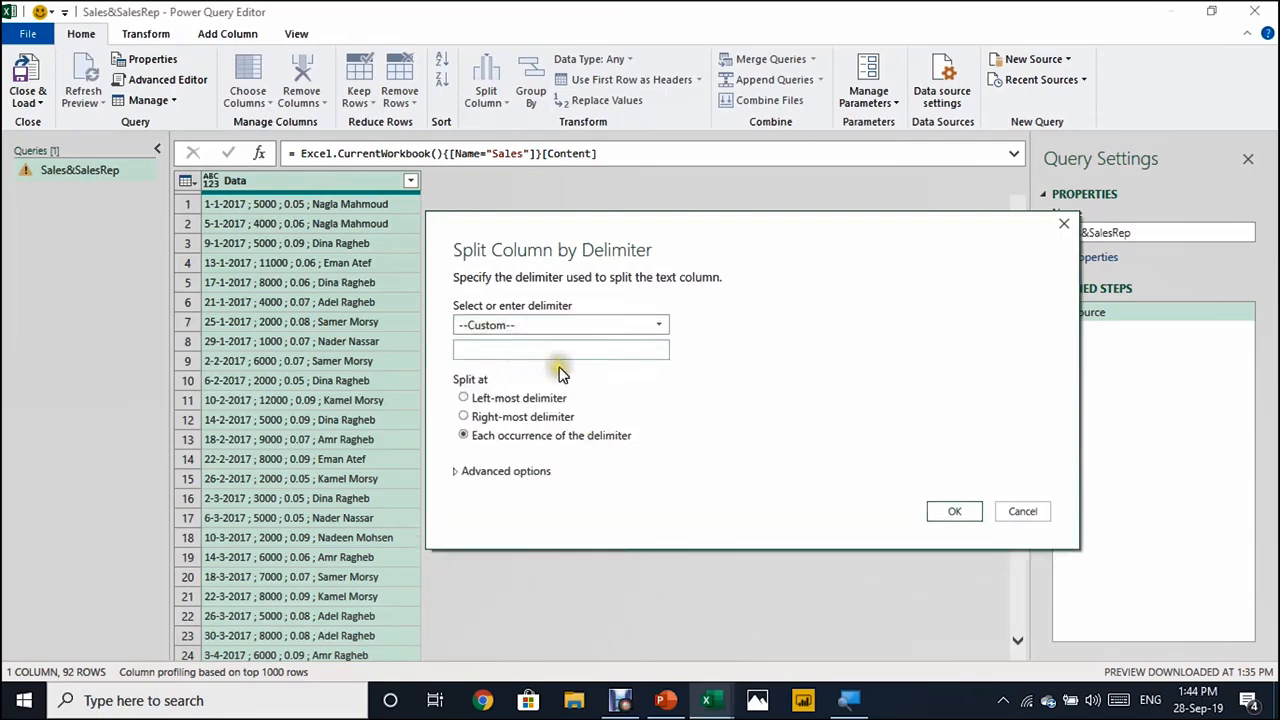
mouse_move(561, 376)
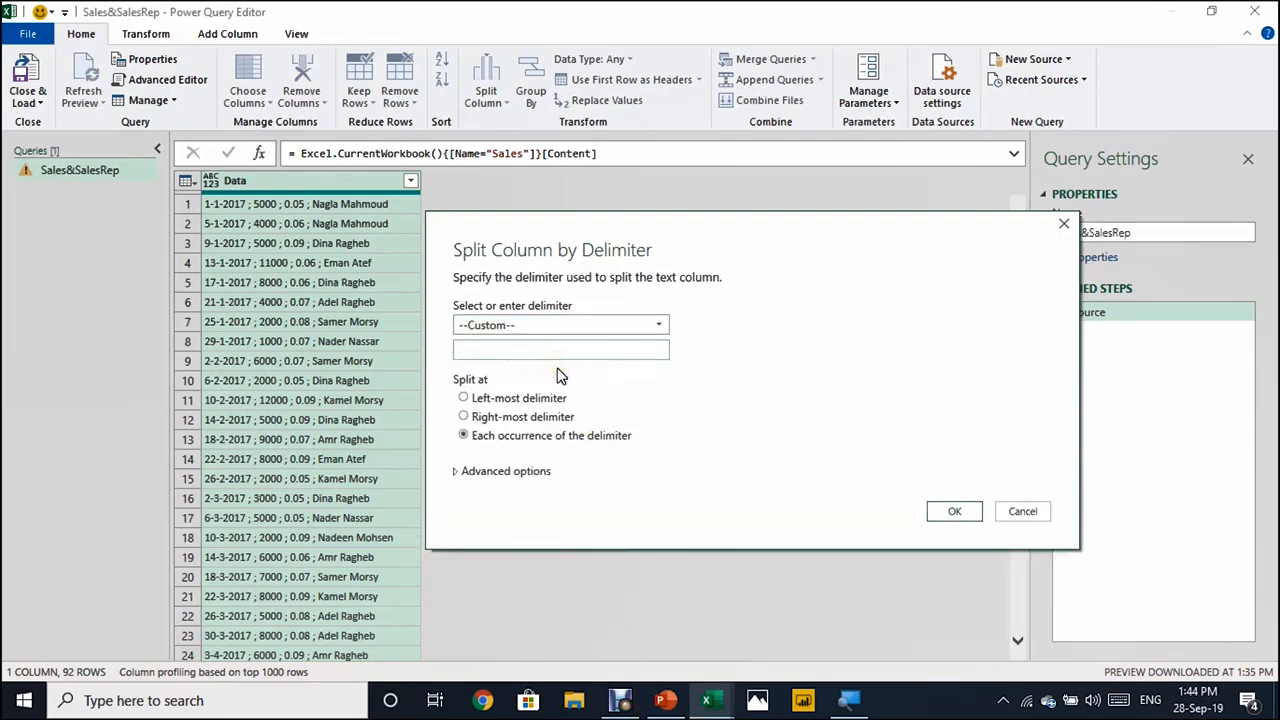
text(;)
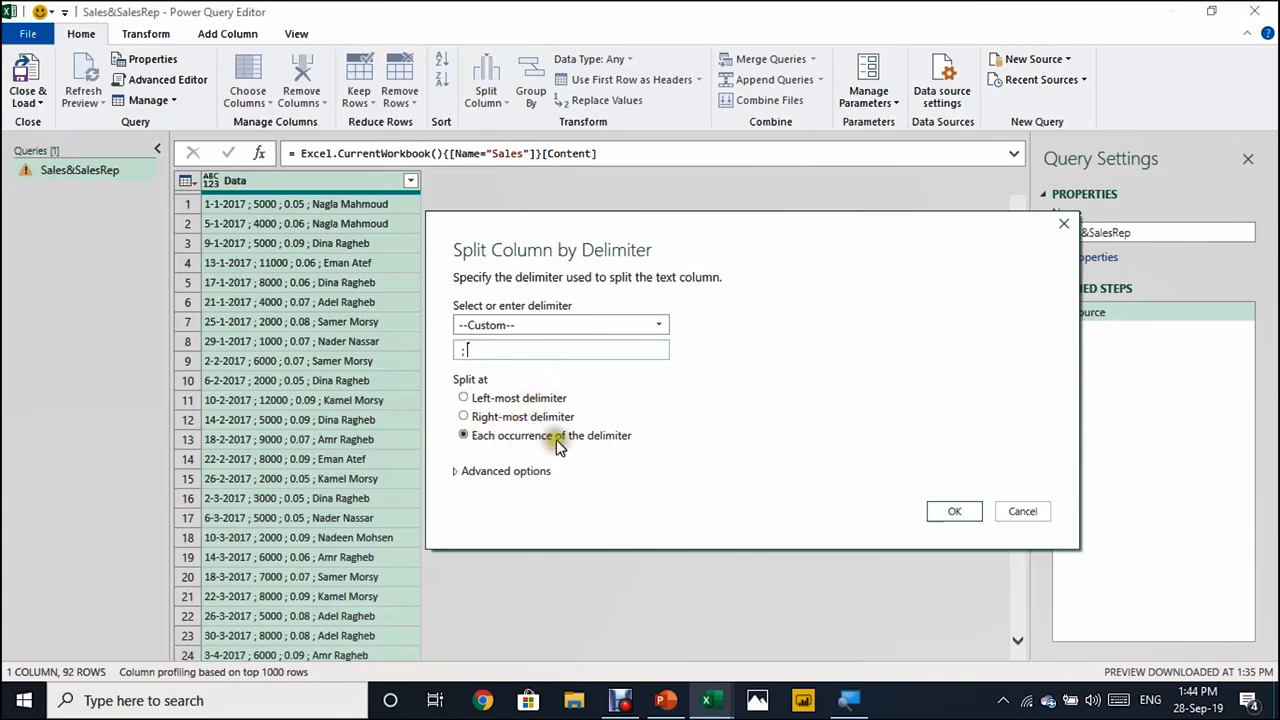
mouse_move(583, 445)
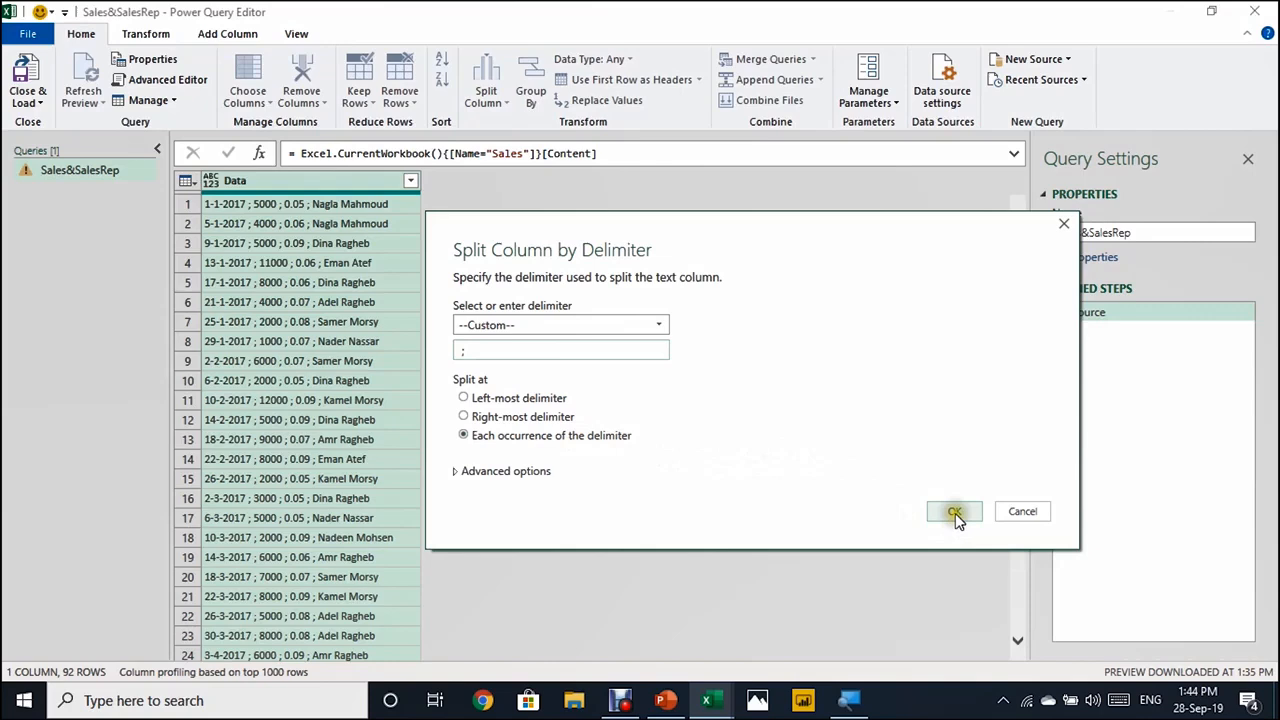
click(953, 511)
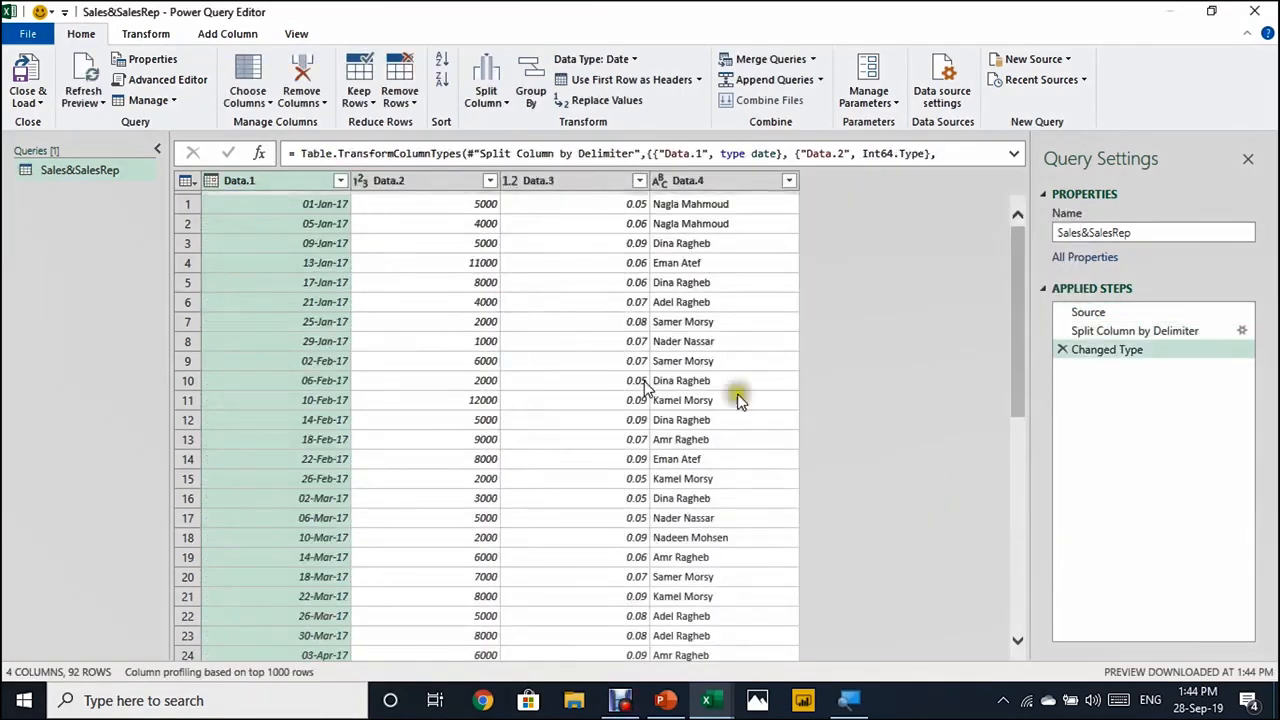
mouse_move(181, 356)
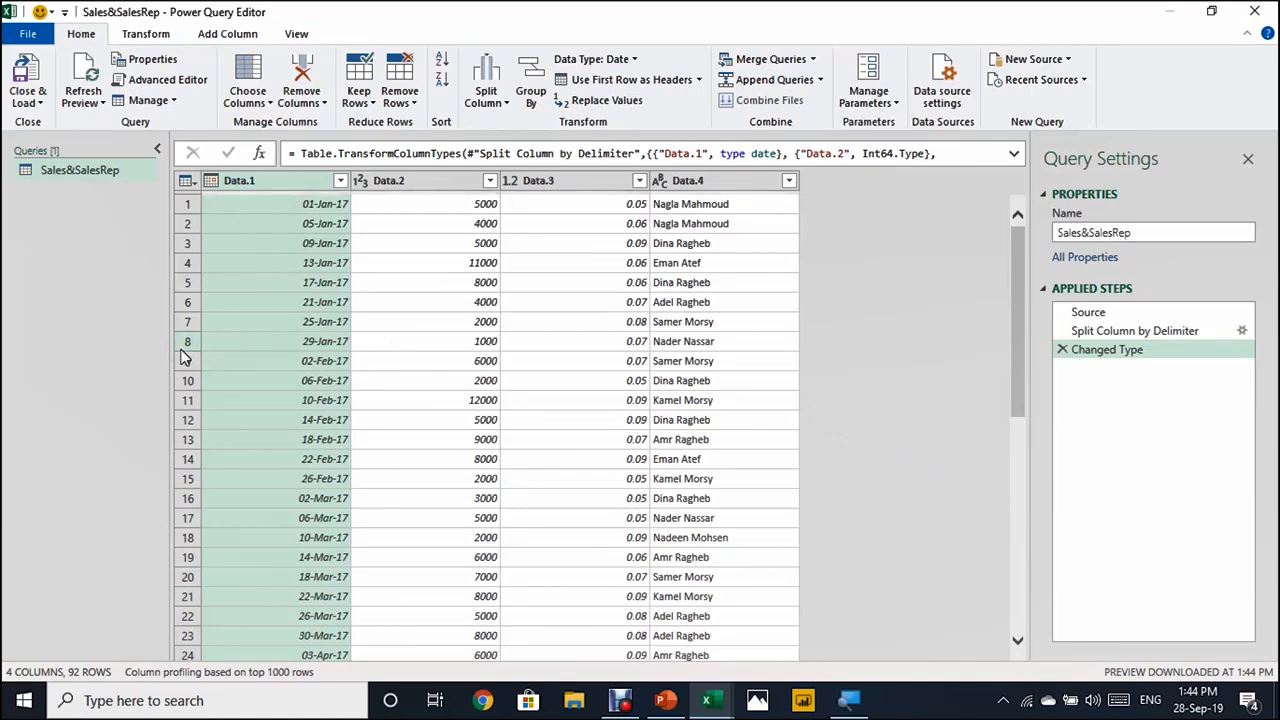
mouse_move(535, 312)
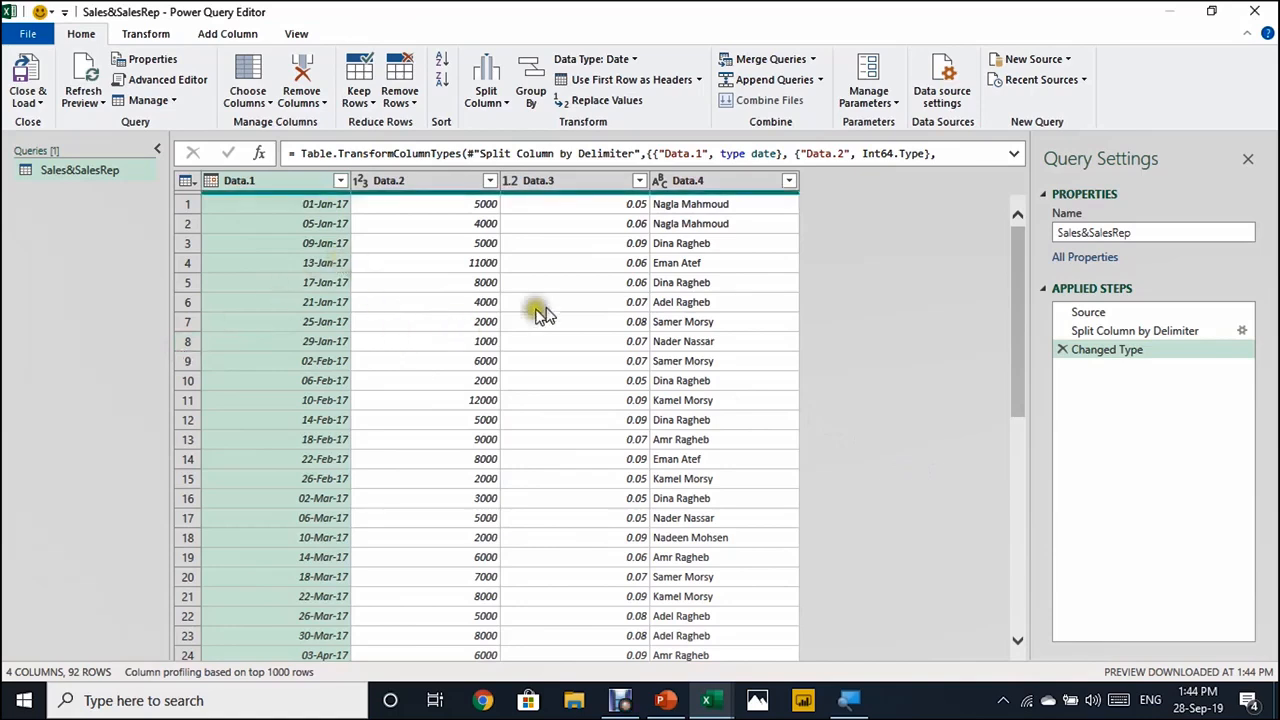
mouse_move(1107, 349)
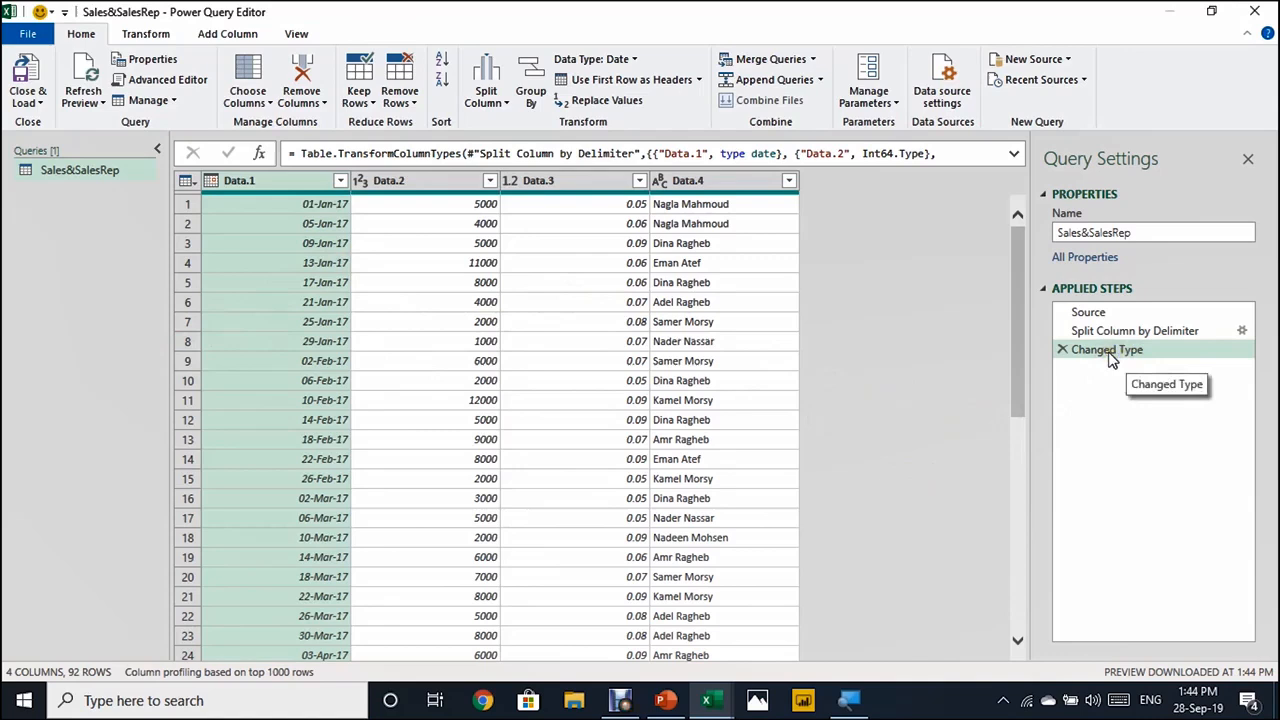
mouse_move(283, 261)
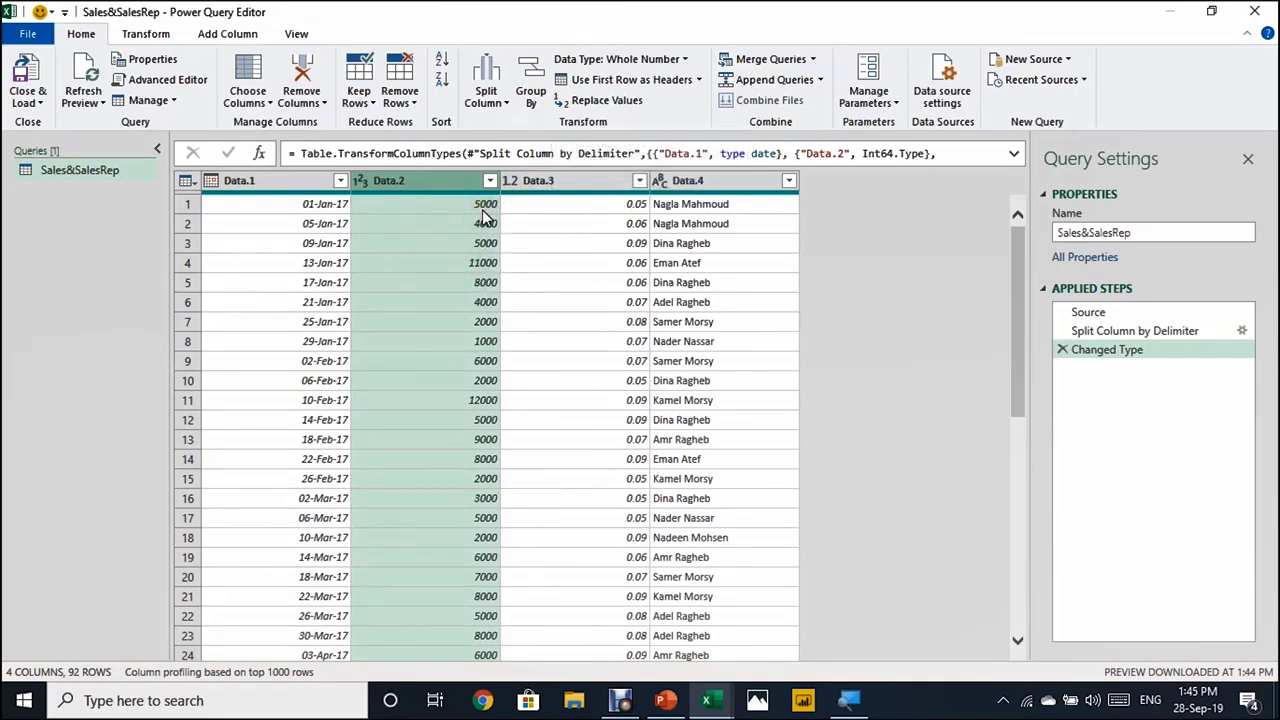
mouse_move(459, 313)
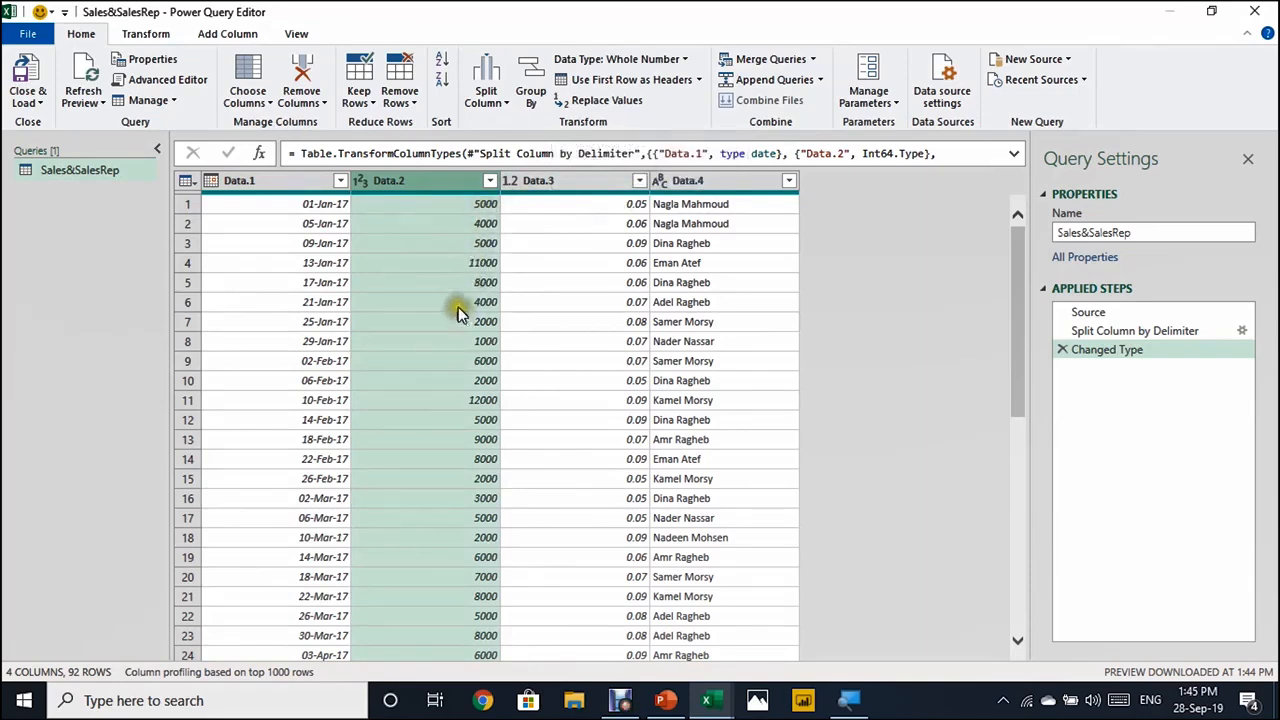
mouse_move(408, 259)
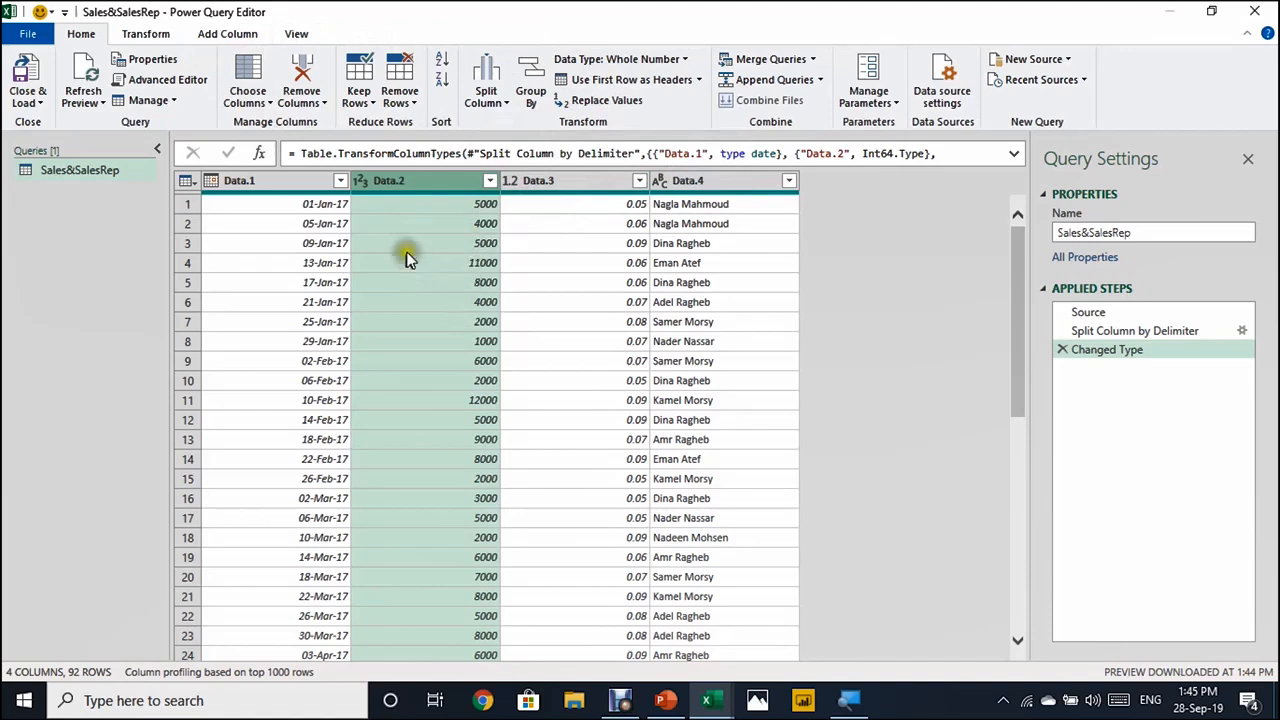
mouse_move(396, 243)
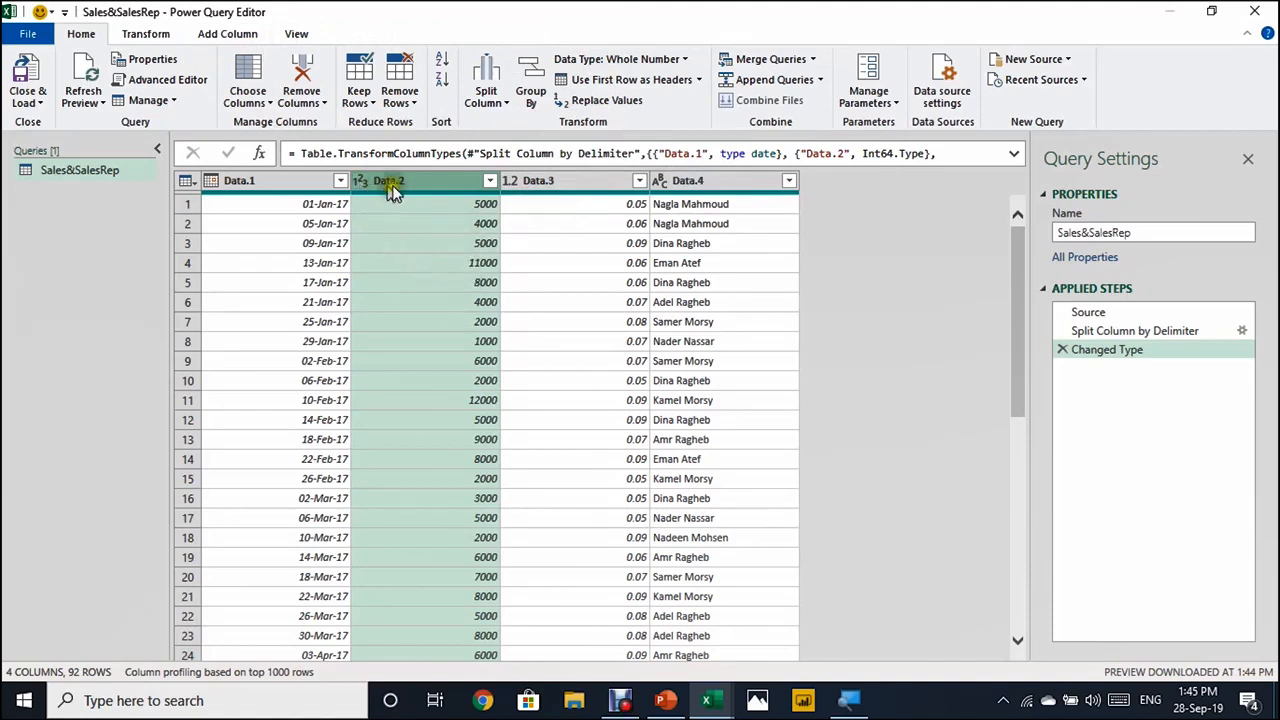
Set Data.2 to Decimal Number and rename columns to Date, Amount, %ofCommission, NameOfSalesRep.
click(362, 181)
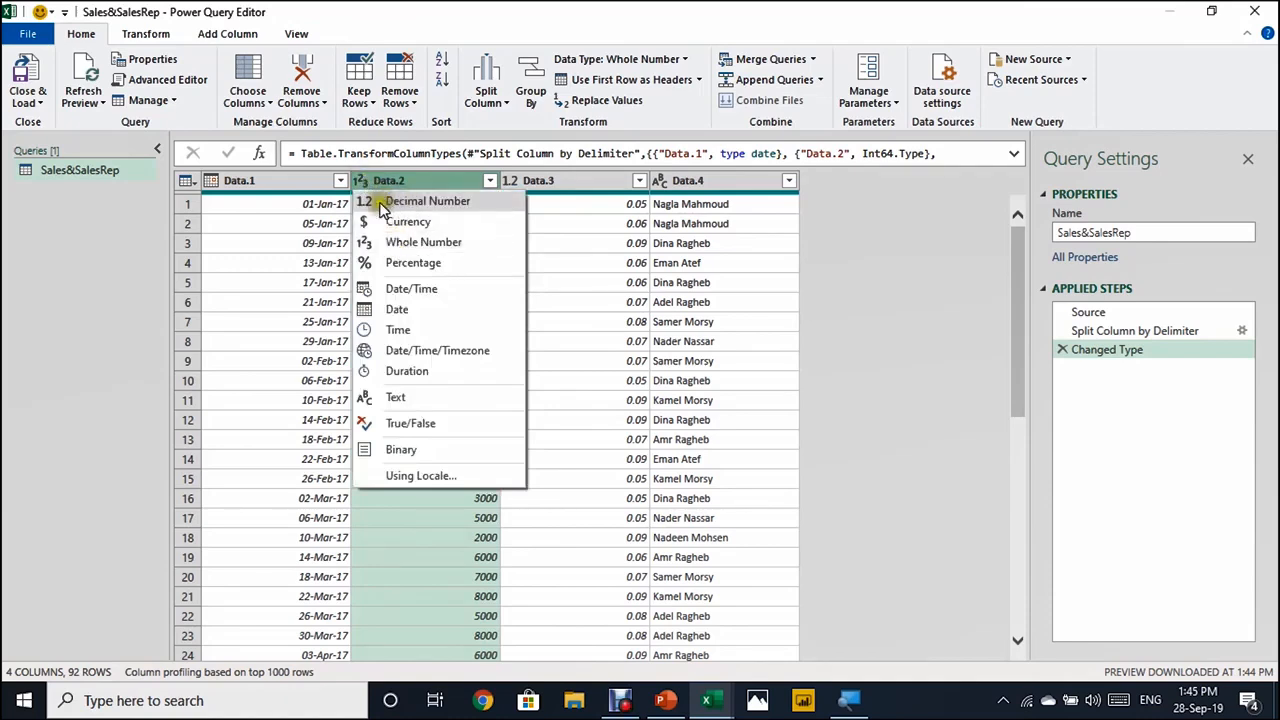
mouse_move(585, 121)
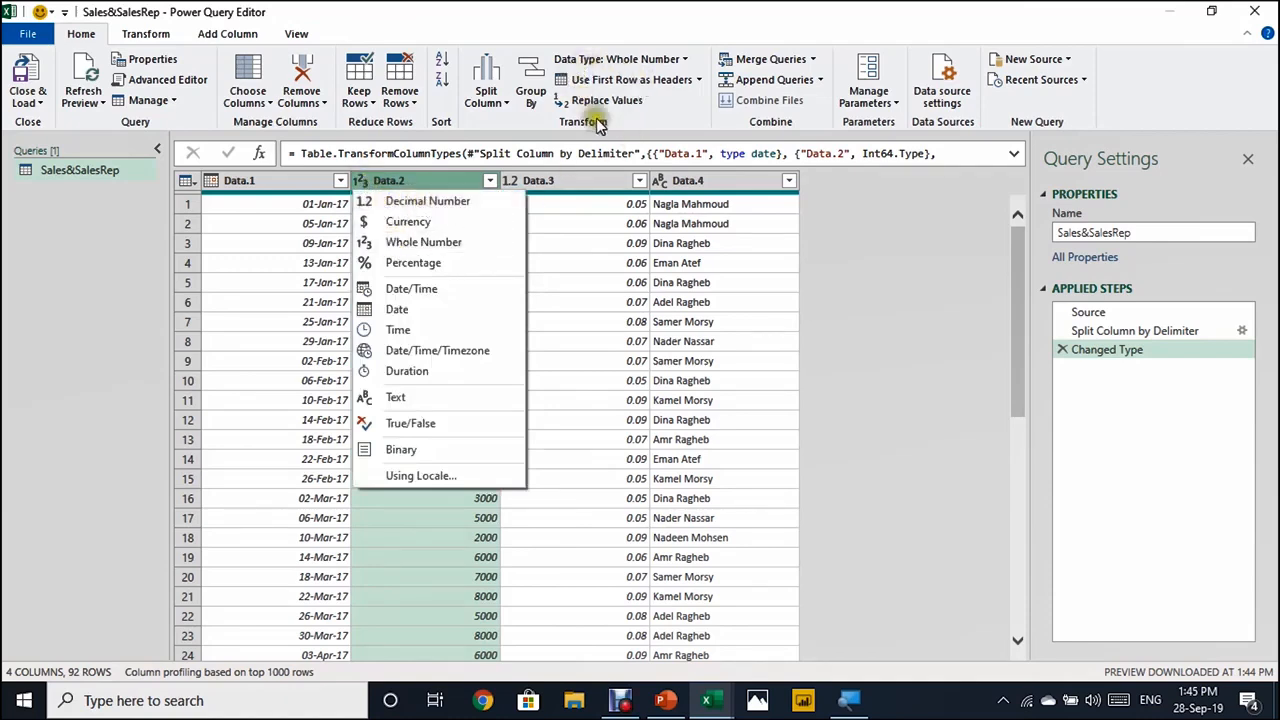
mouse_move(610, 100)
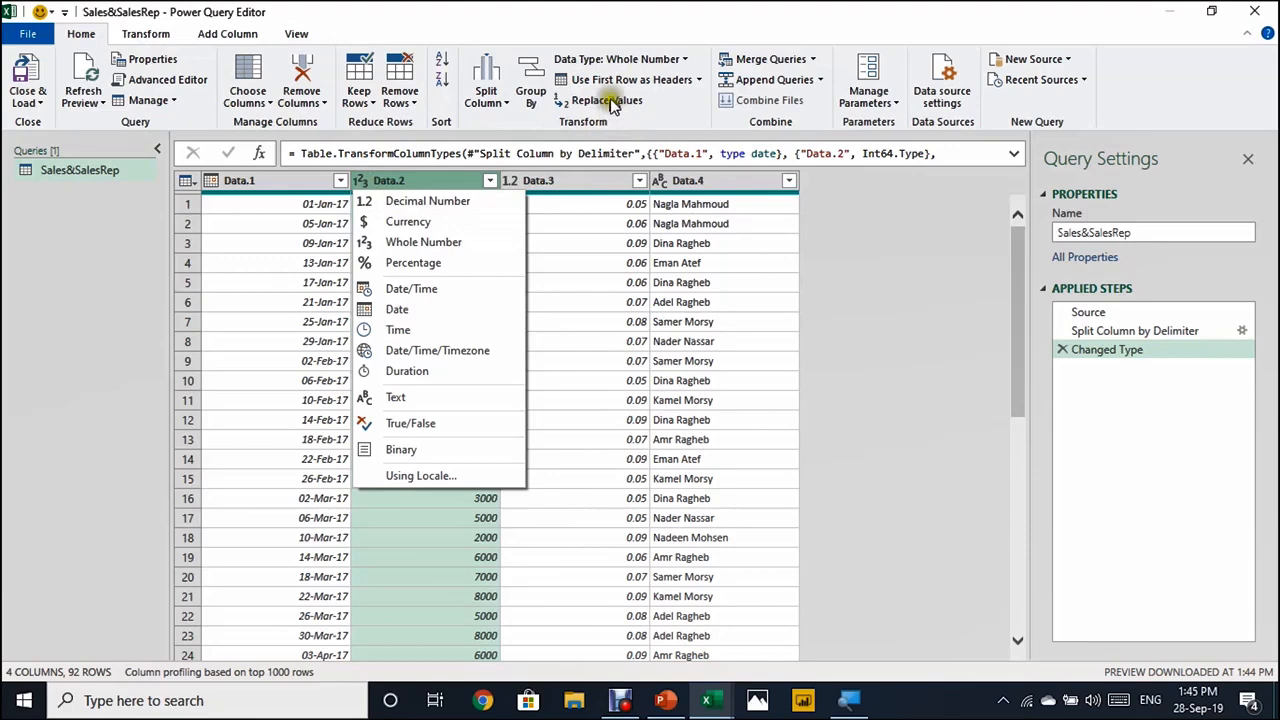
click(615, 59)
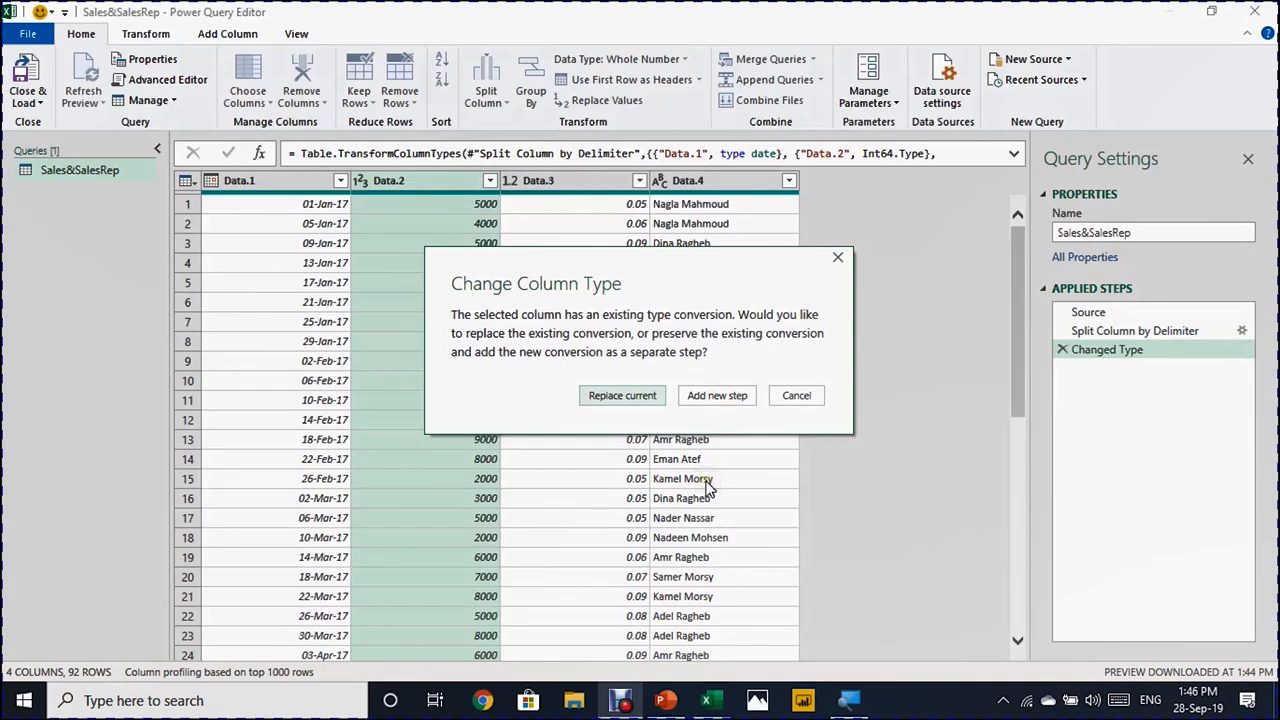
mouse_move(622, 395)
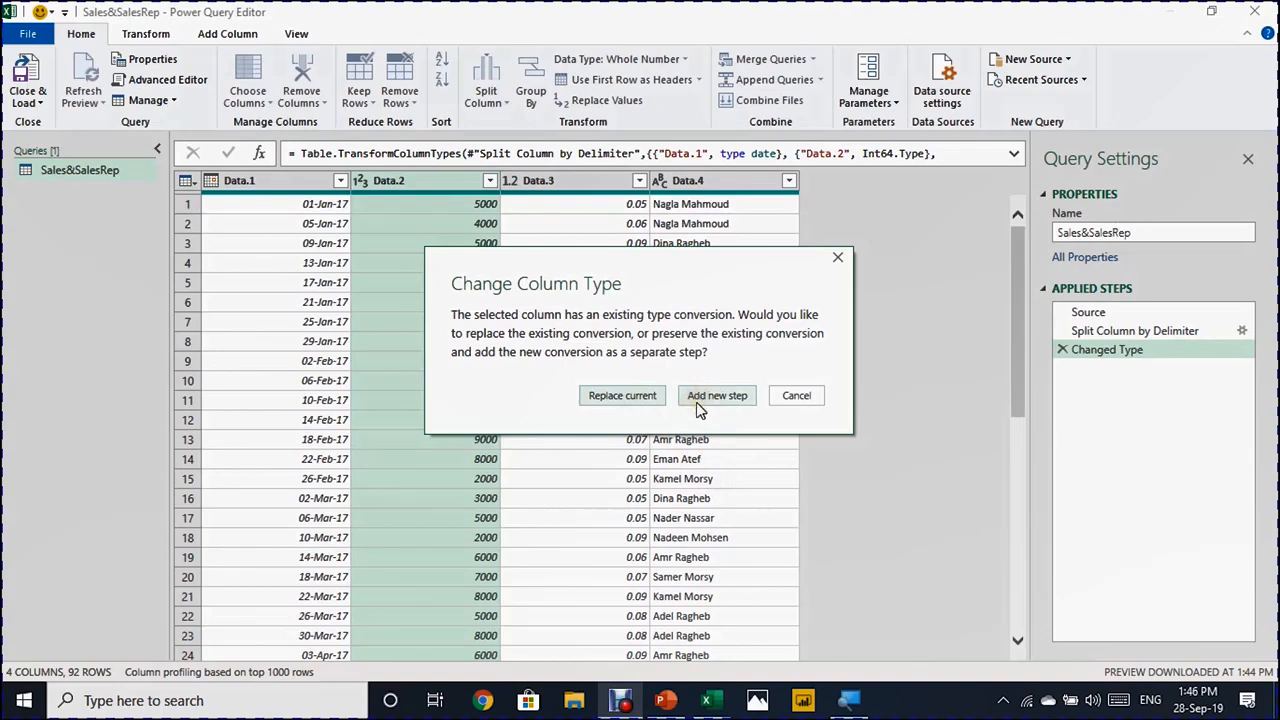
mouse_move(717, 395)
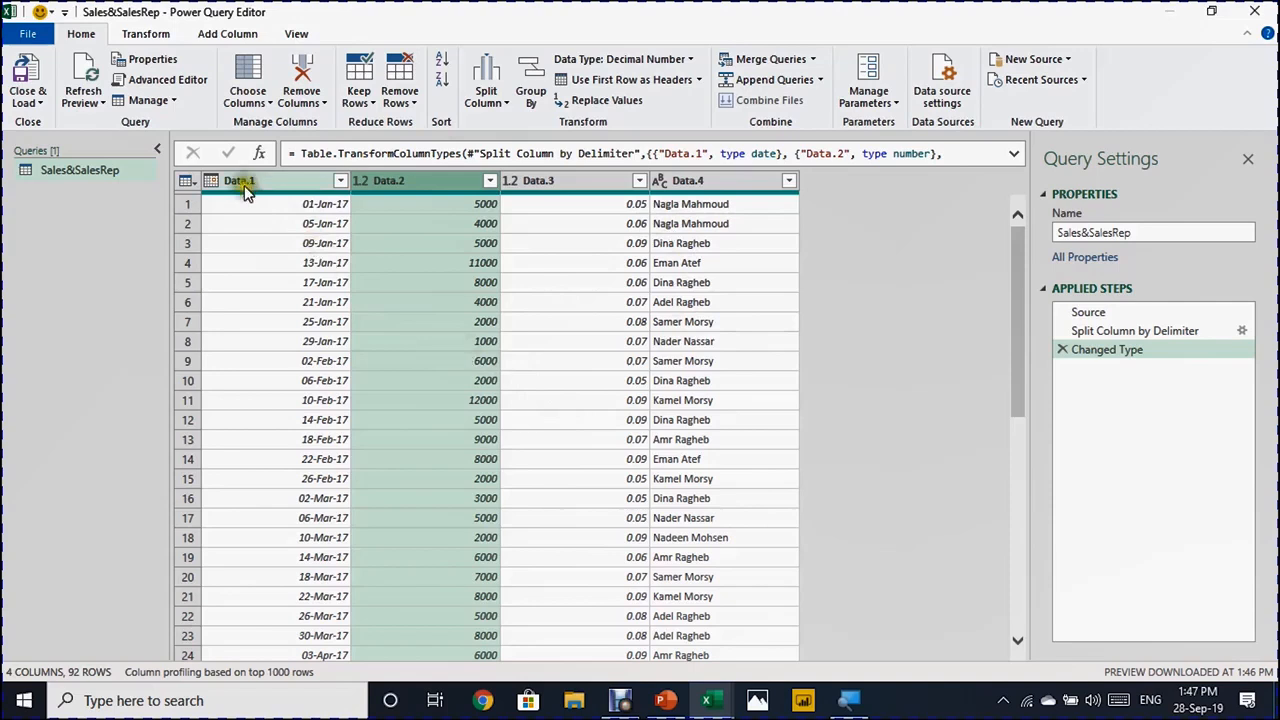
double_click(240, 181)
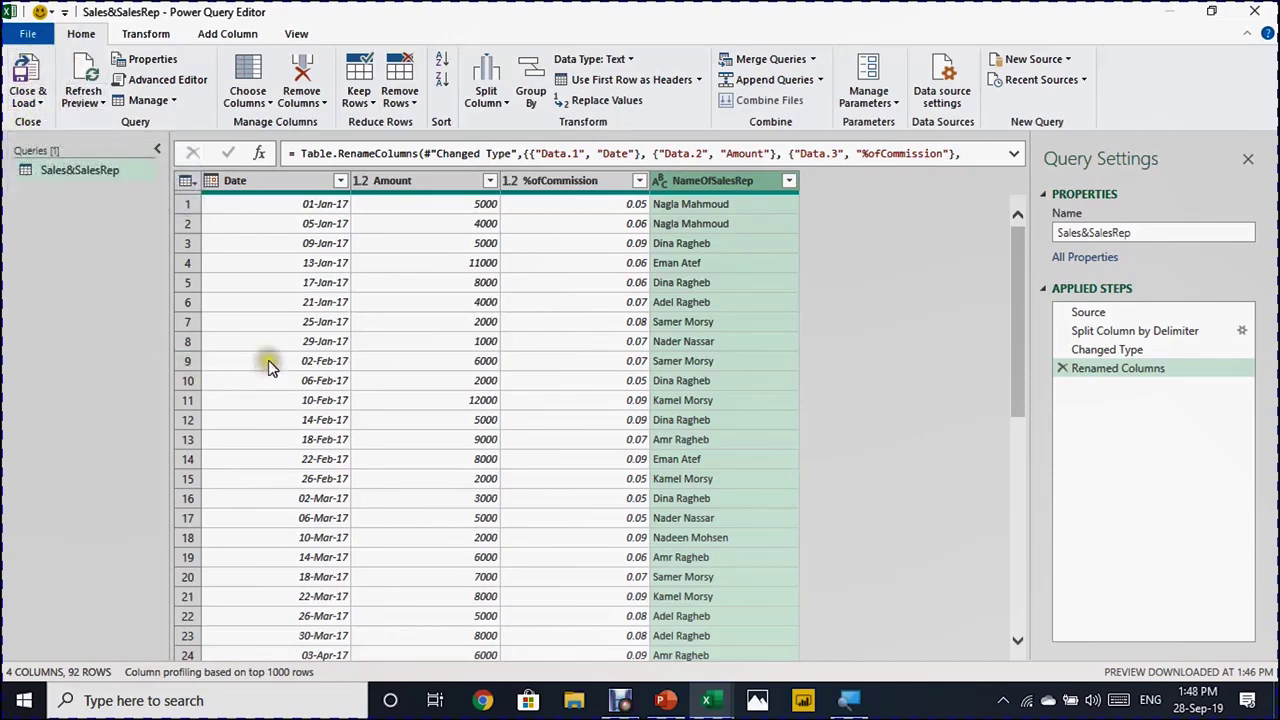
mouse_move(27, 100)
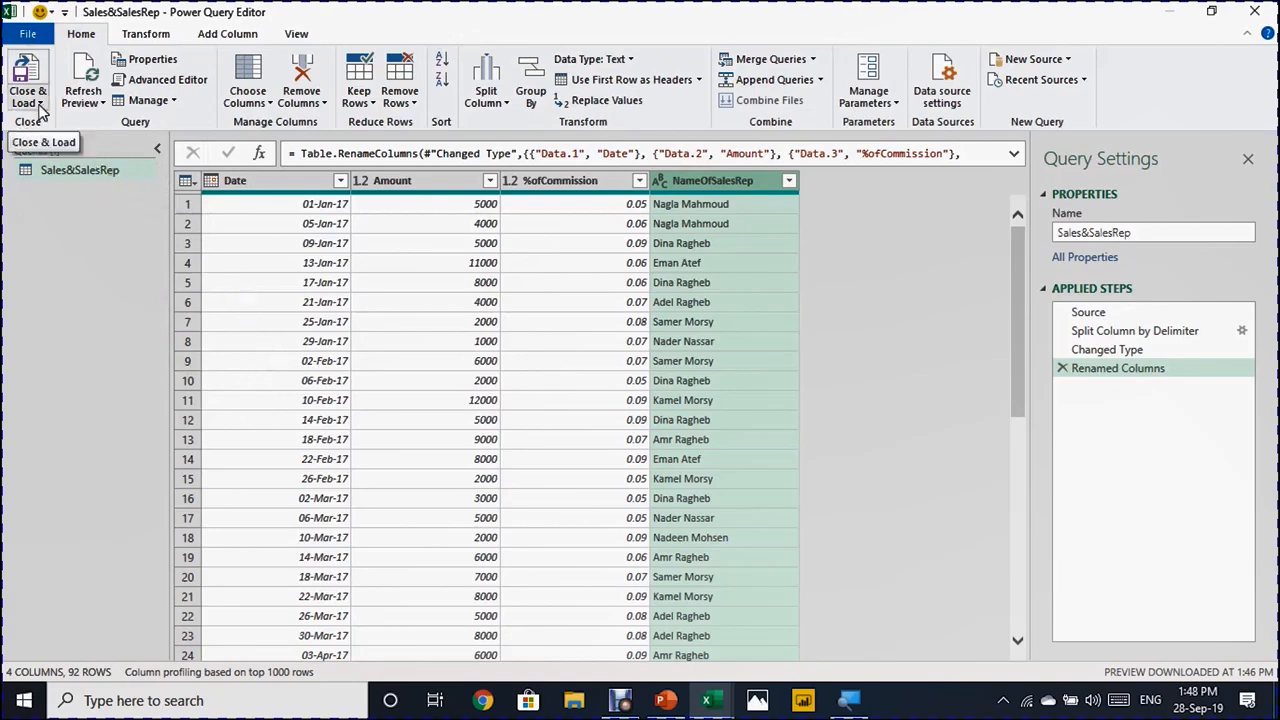
Close & Load the query as a table on the existing 2017 sheet at $F$7.
click(26, 95)
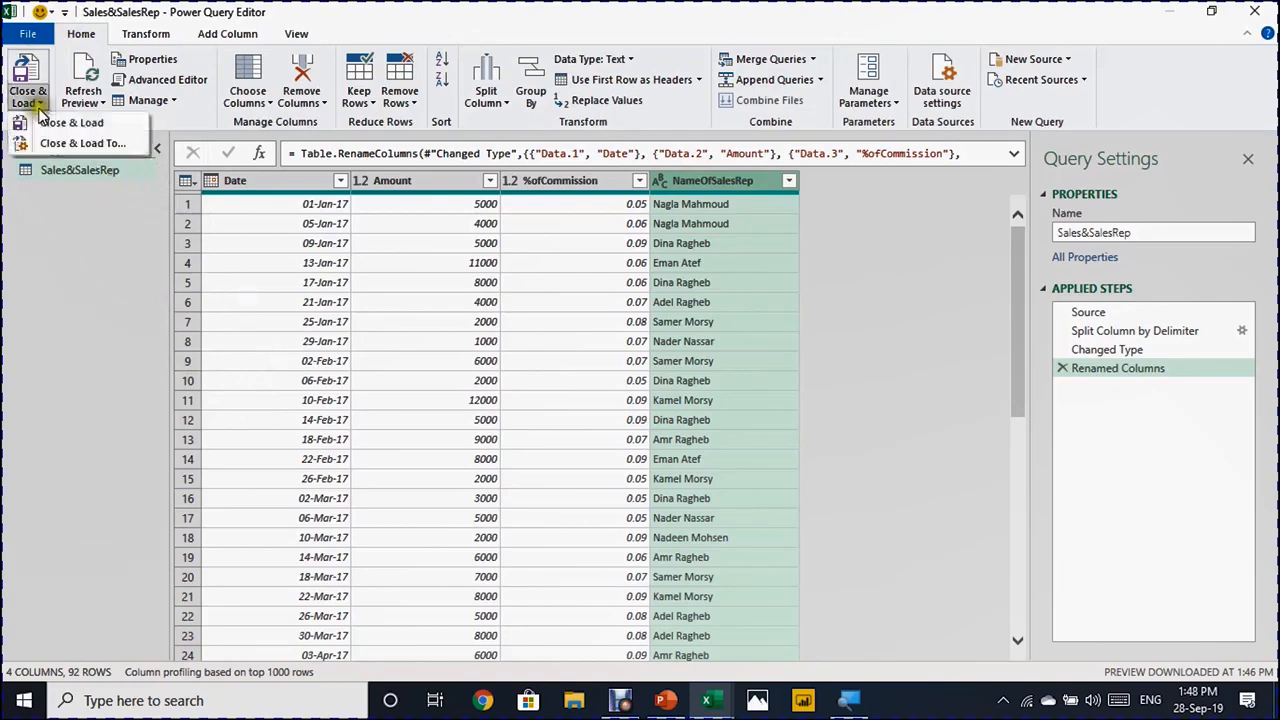
mouse_move(48, 146)
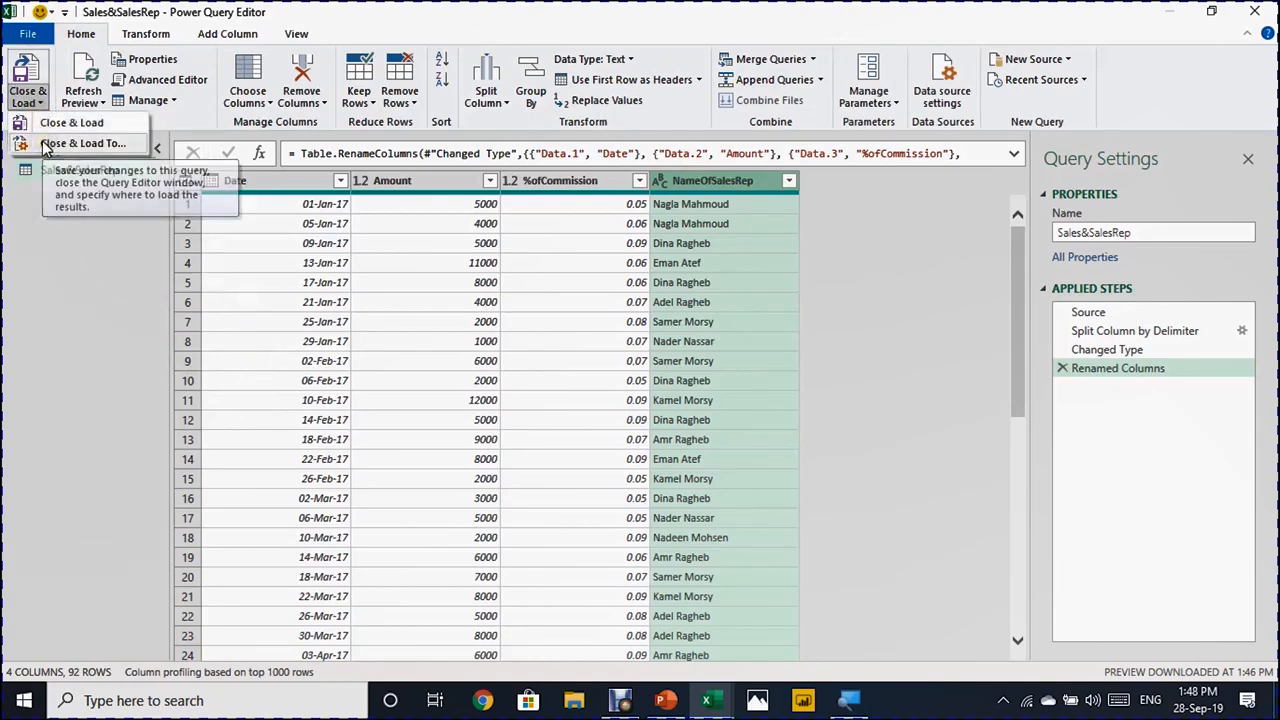
click(50, 122)
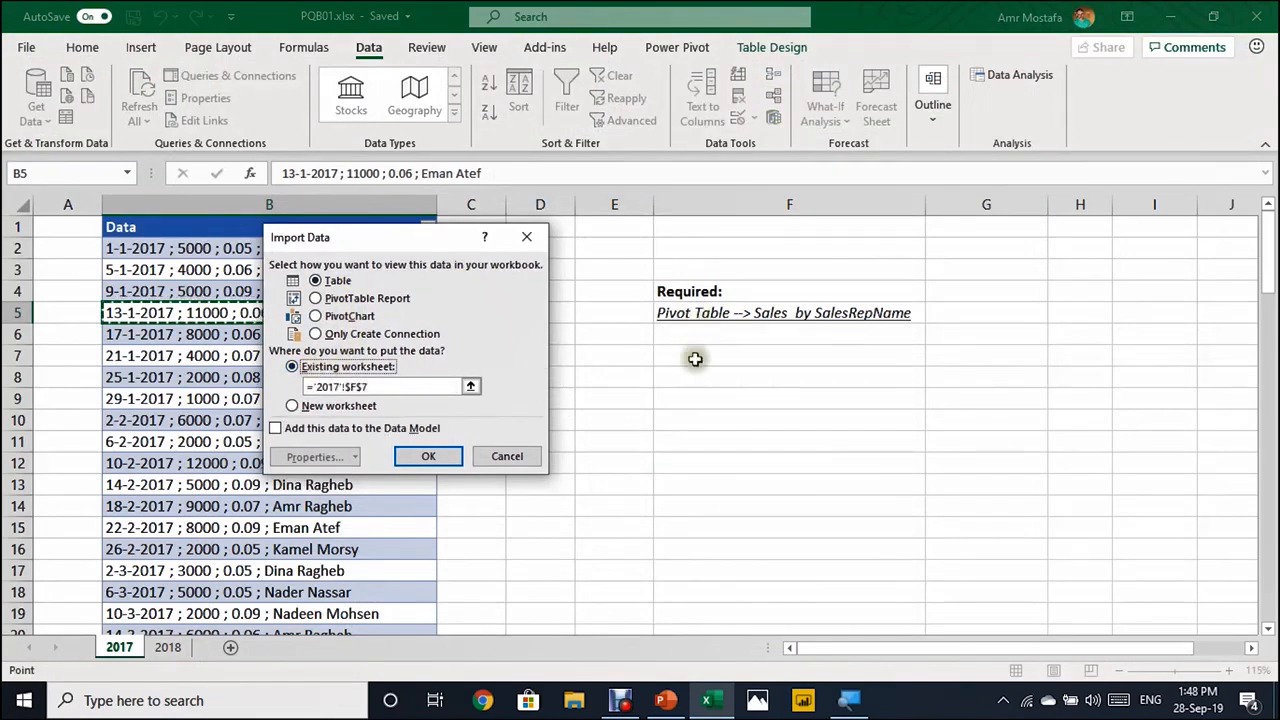
click(789, 355)
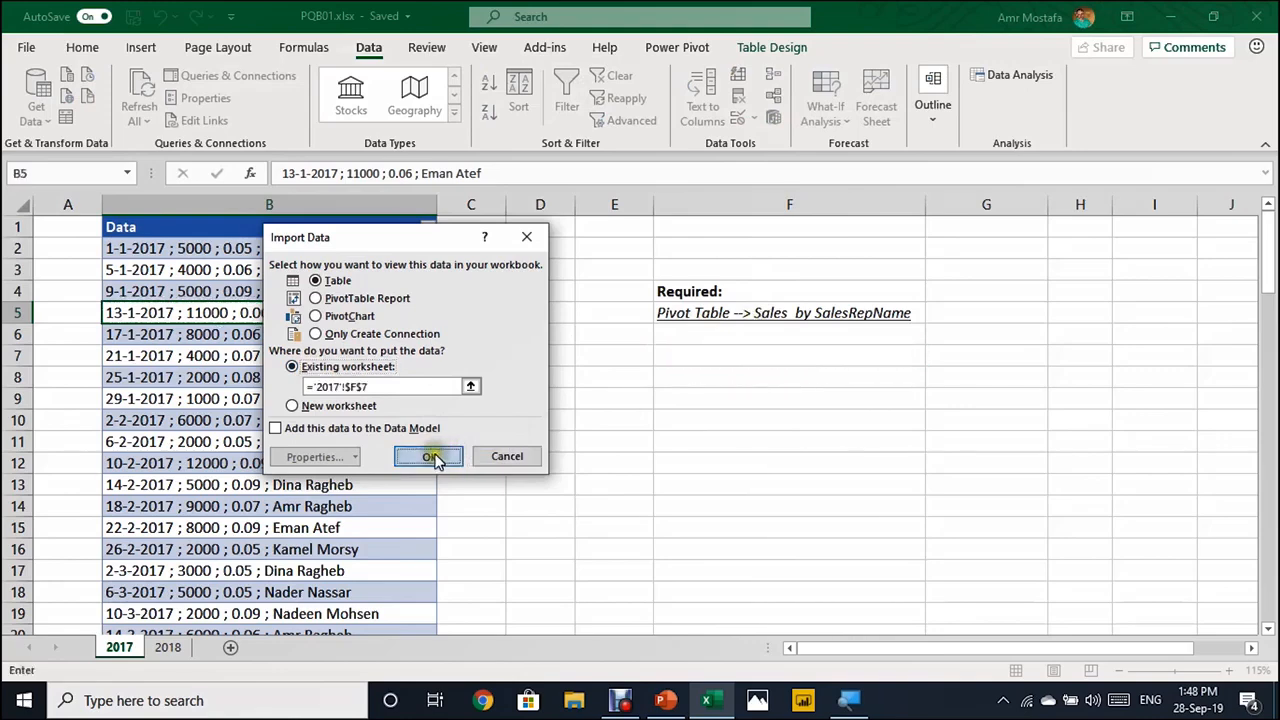
click(428, 456)
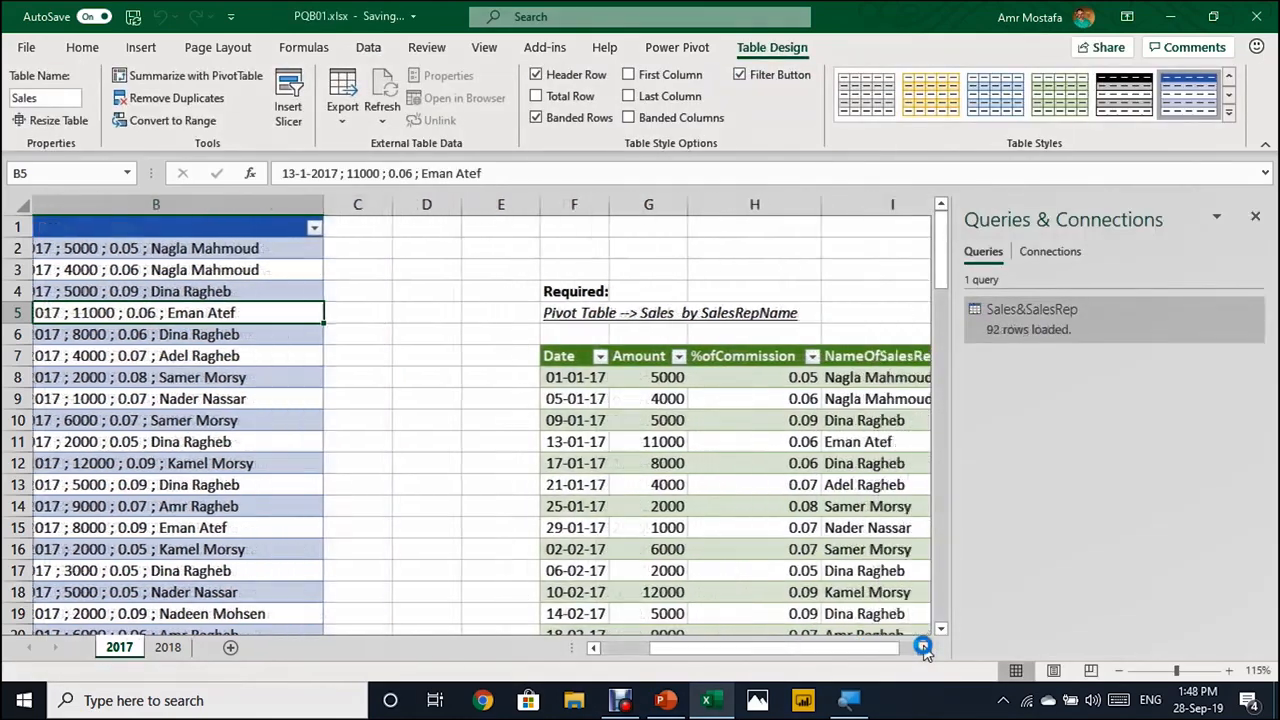
scroll(right, 3)
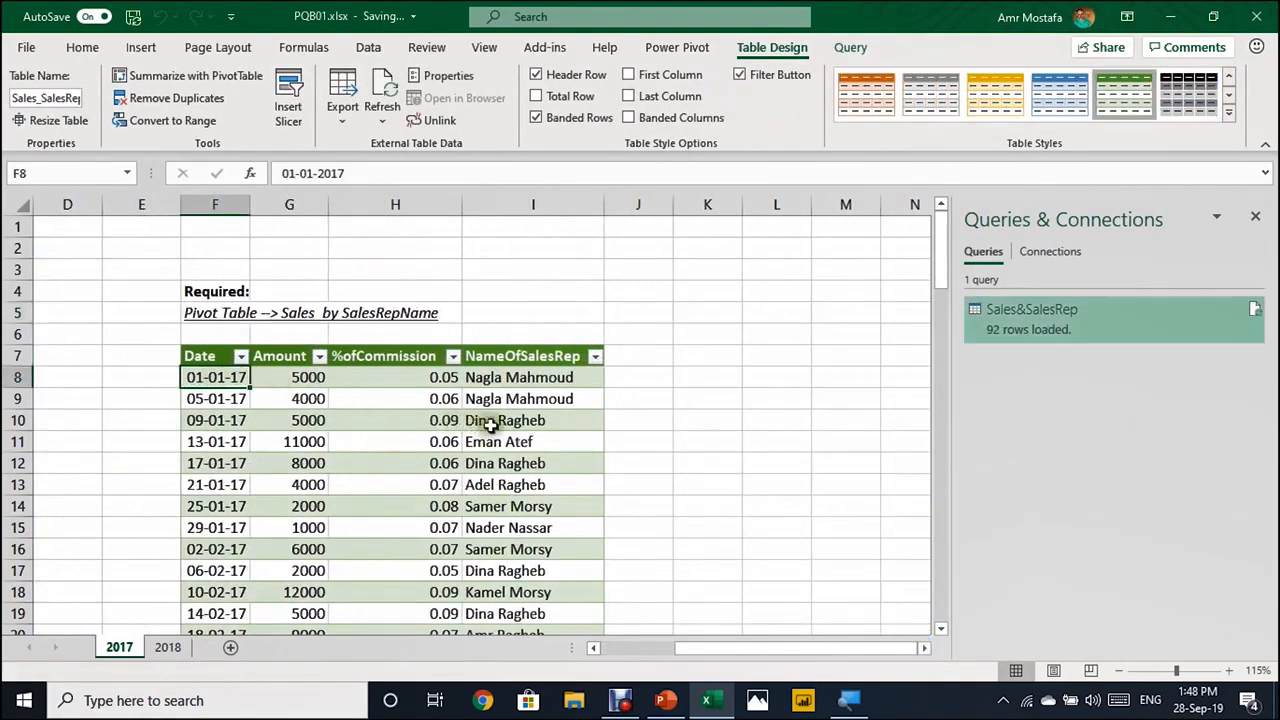
mouse_move(322, 398)
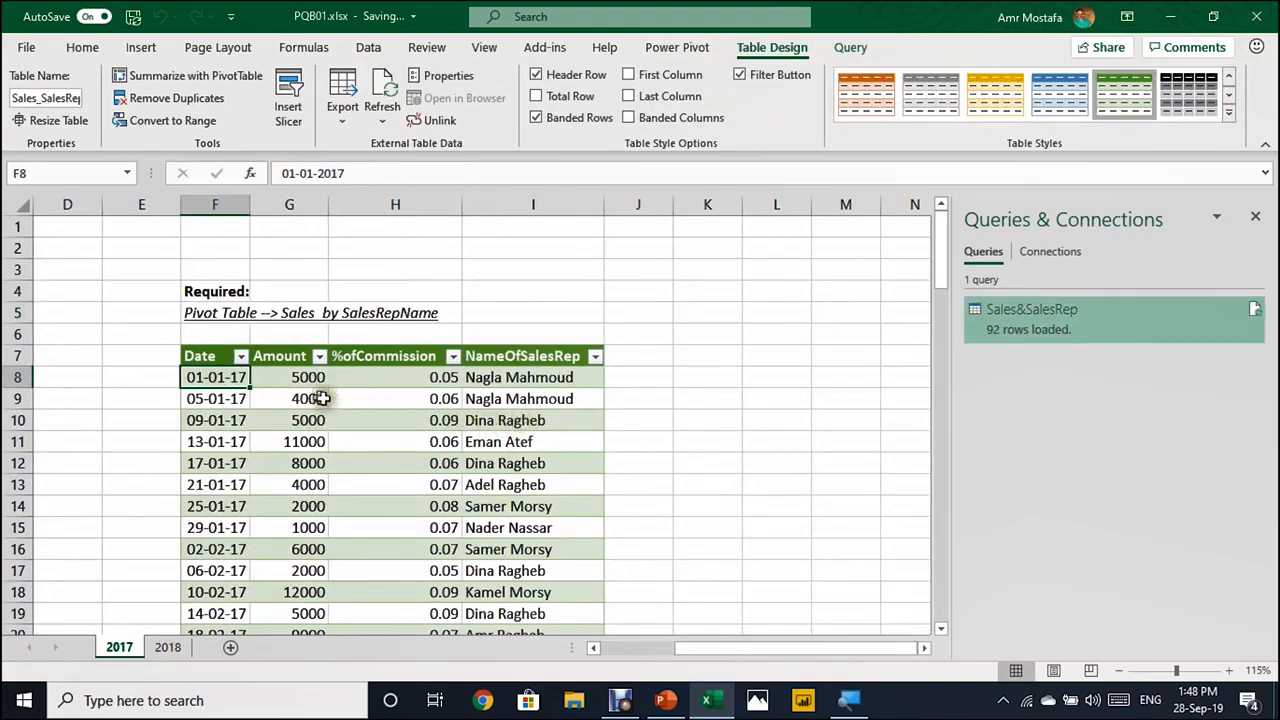
click(289, 377)
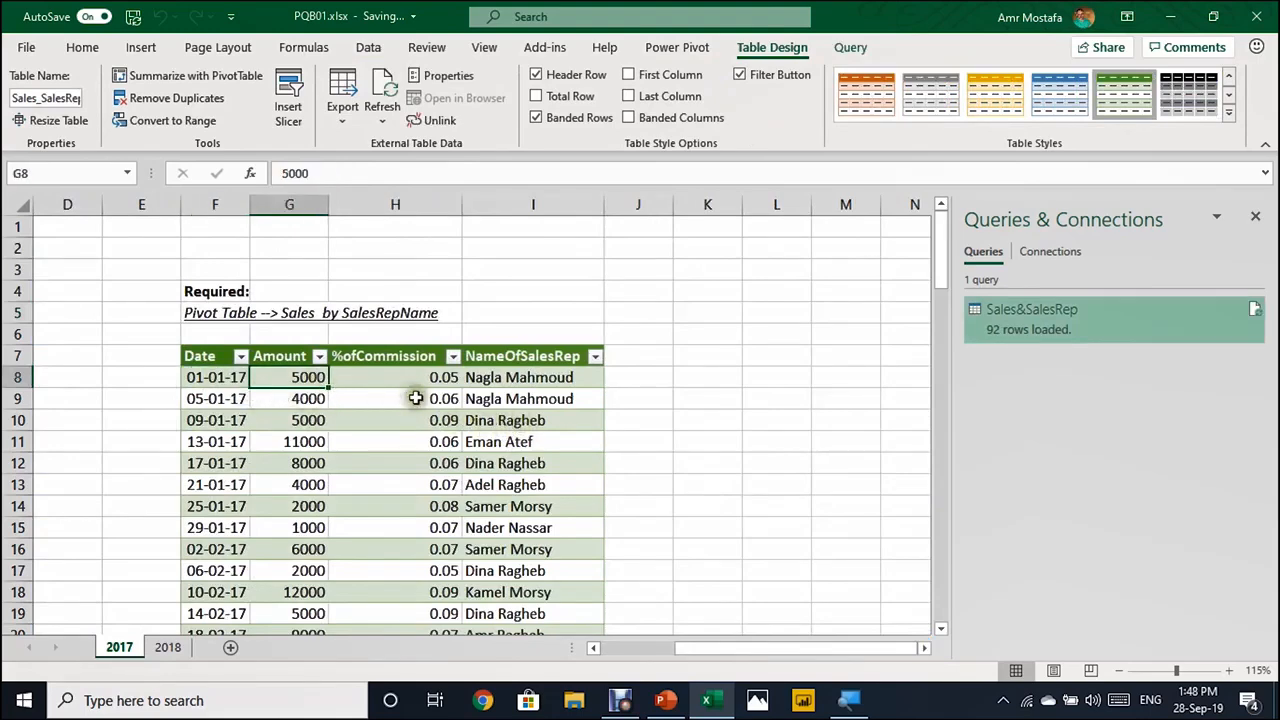
click(395, 377)
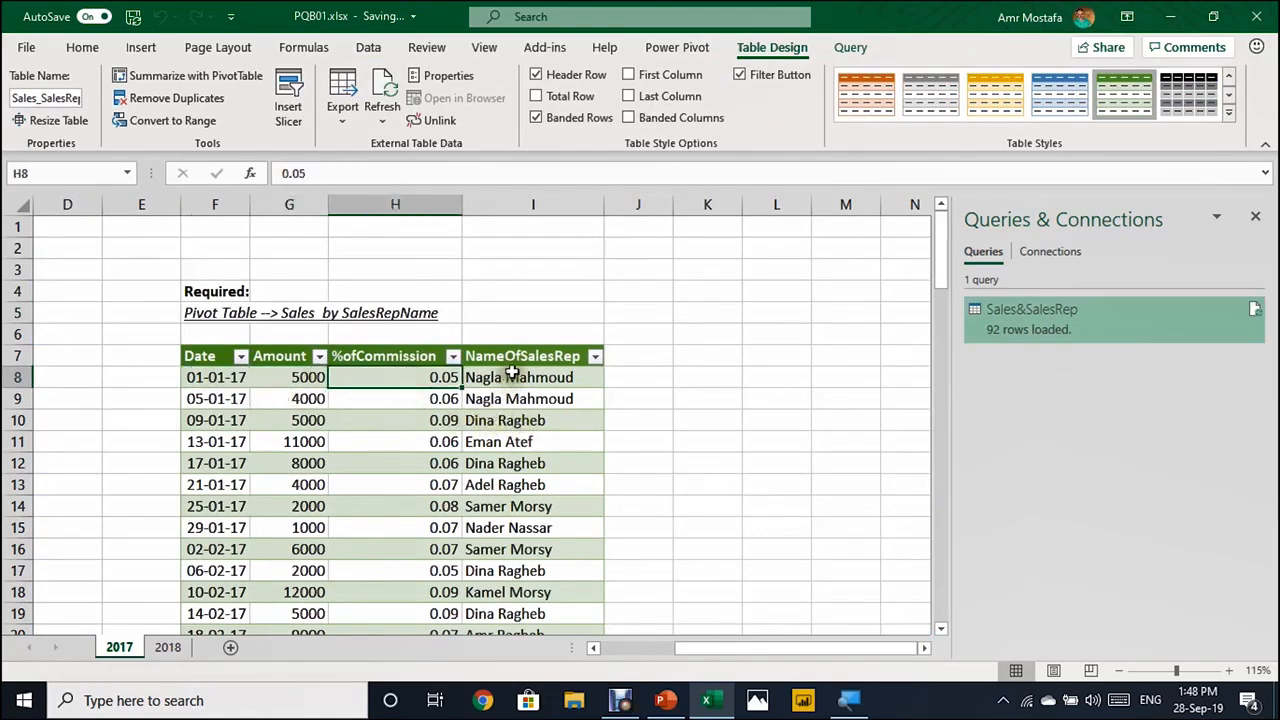
click(532, 377)
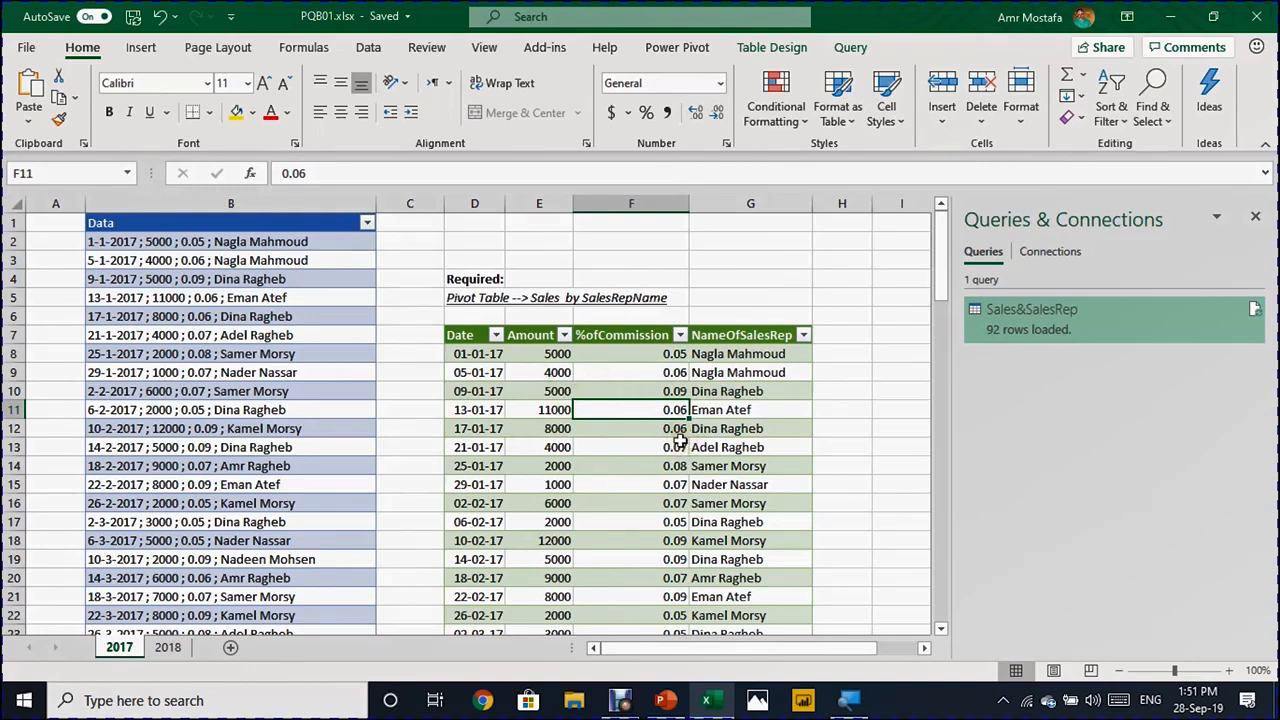
mouse_move(763, 37)
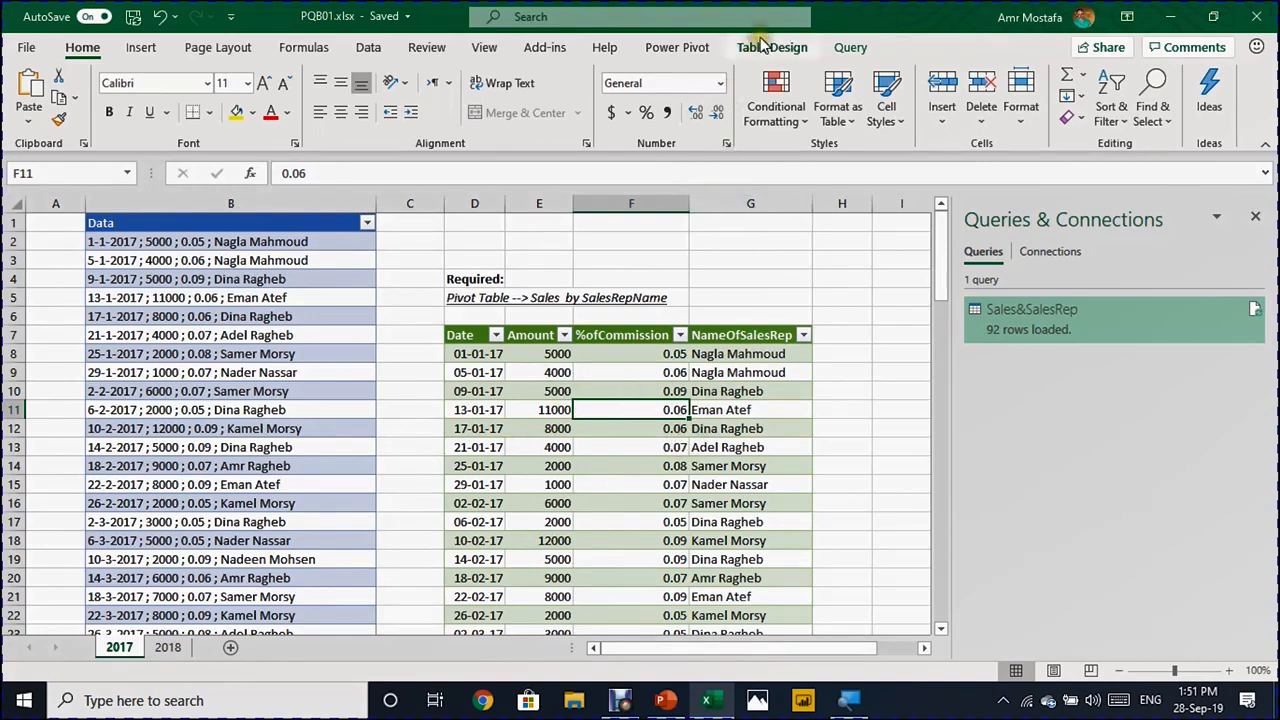
Summarize the sales table in a PivotTable on this sheet, summing Amount by NameOfSalesRep.
click(771, 47)
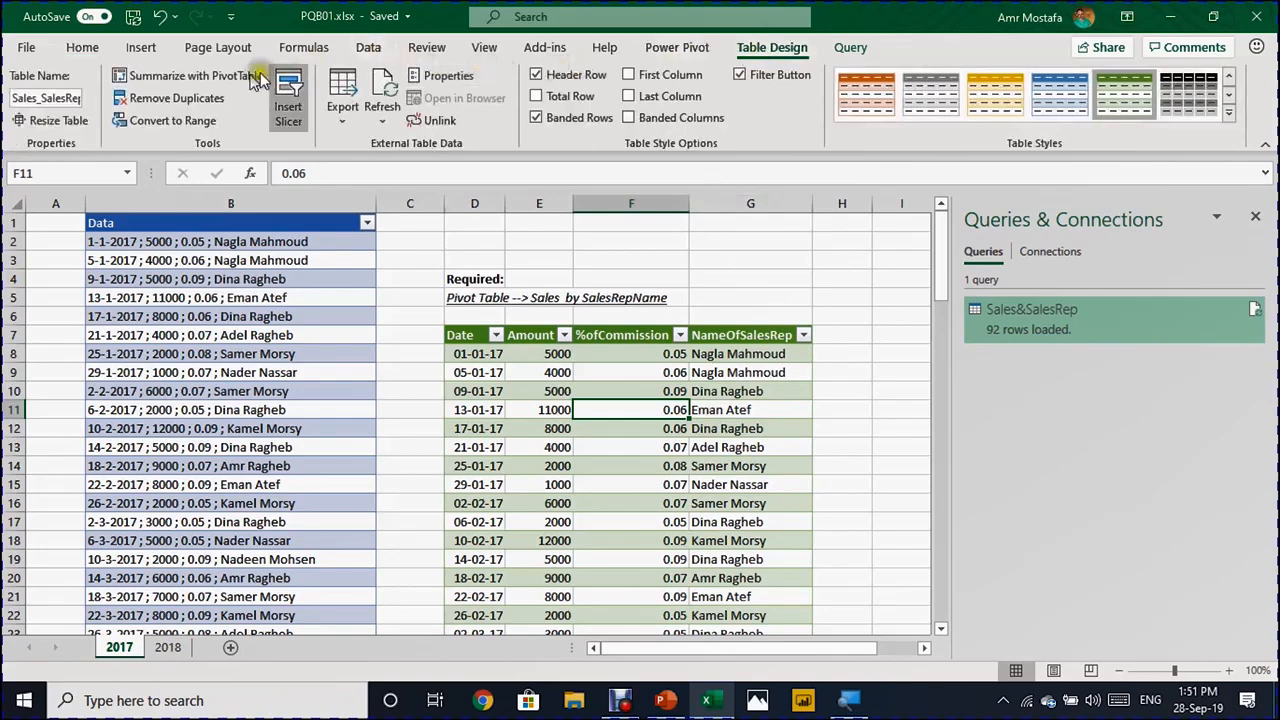
click(195, 75)
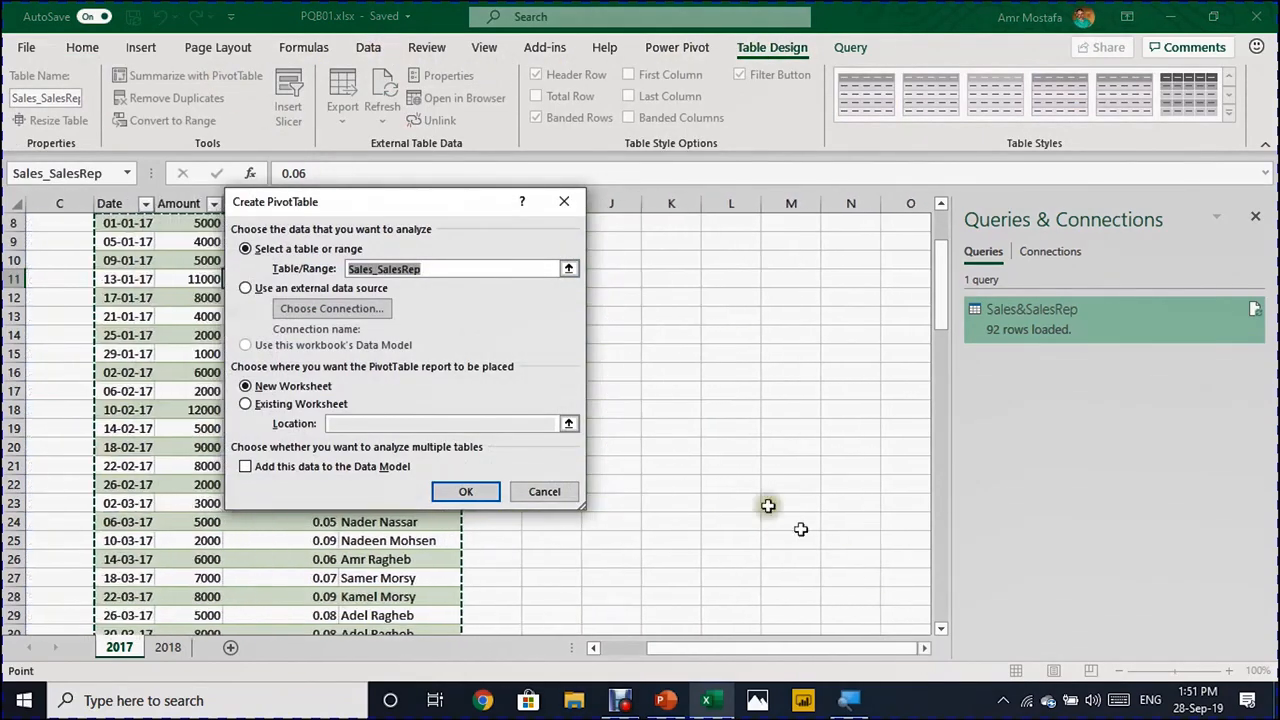
click(245, 404)
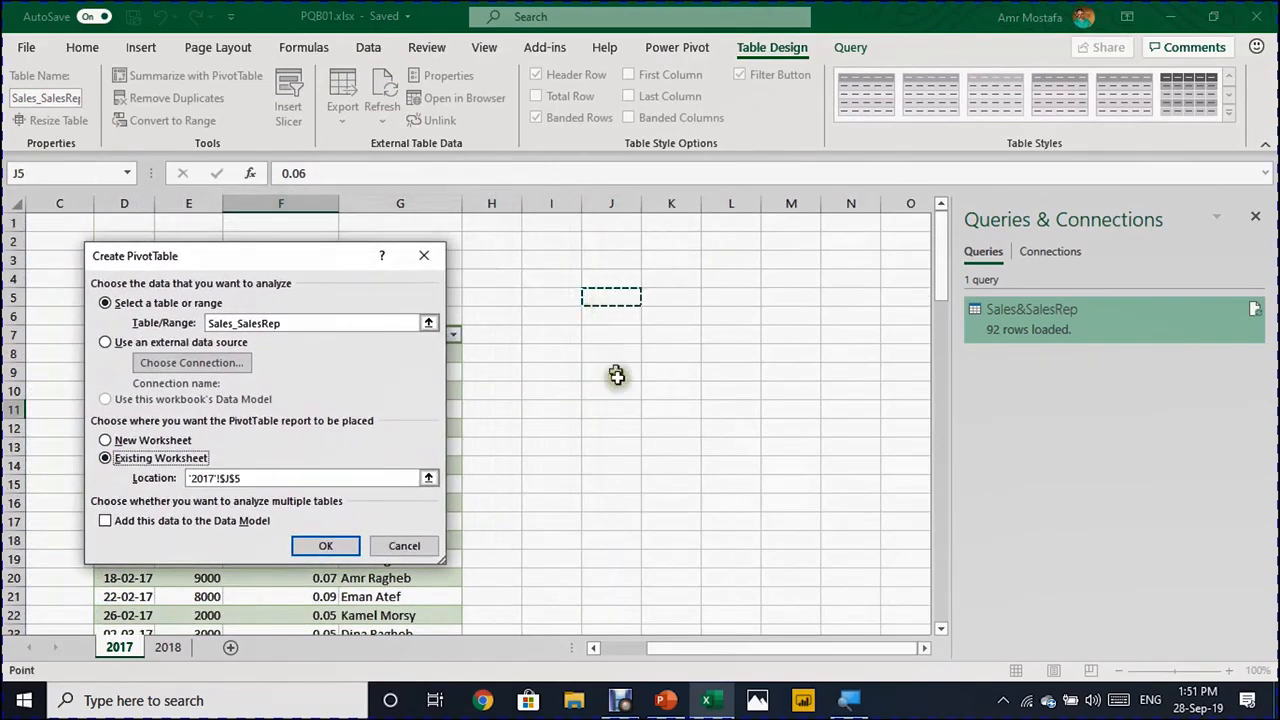
mouse_move(598, 455)
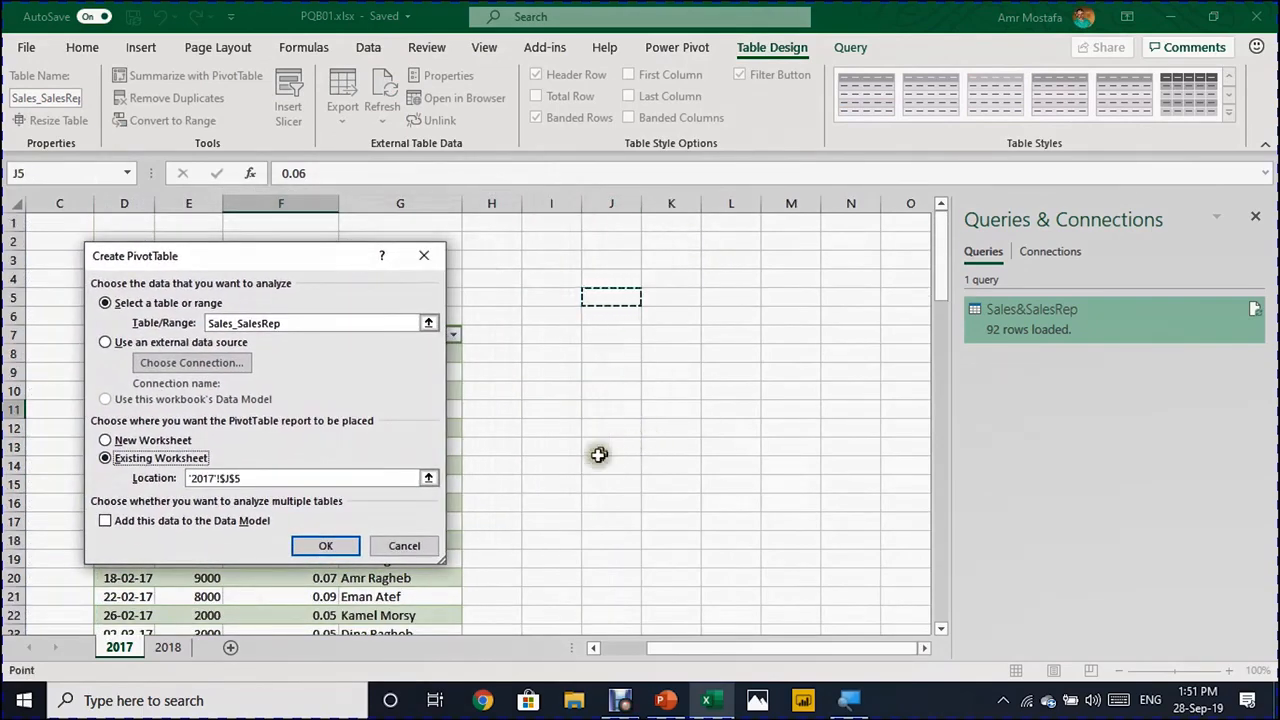
click(325, 546)
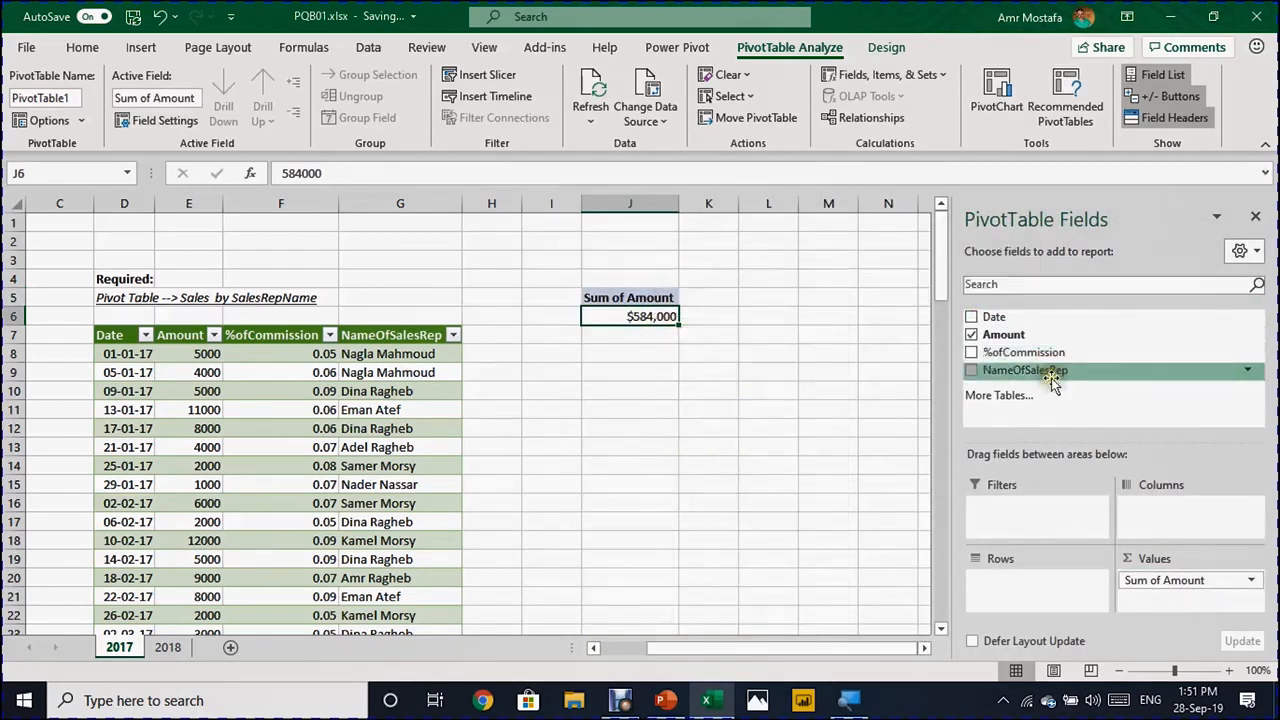
click(972, 370)
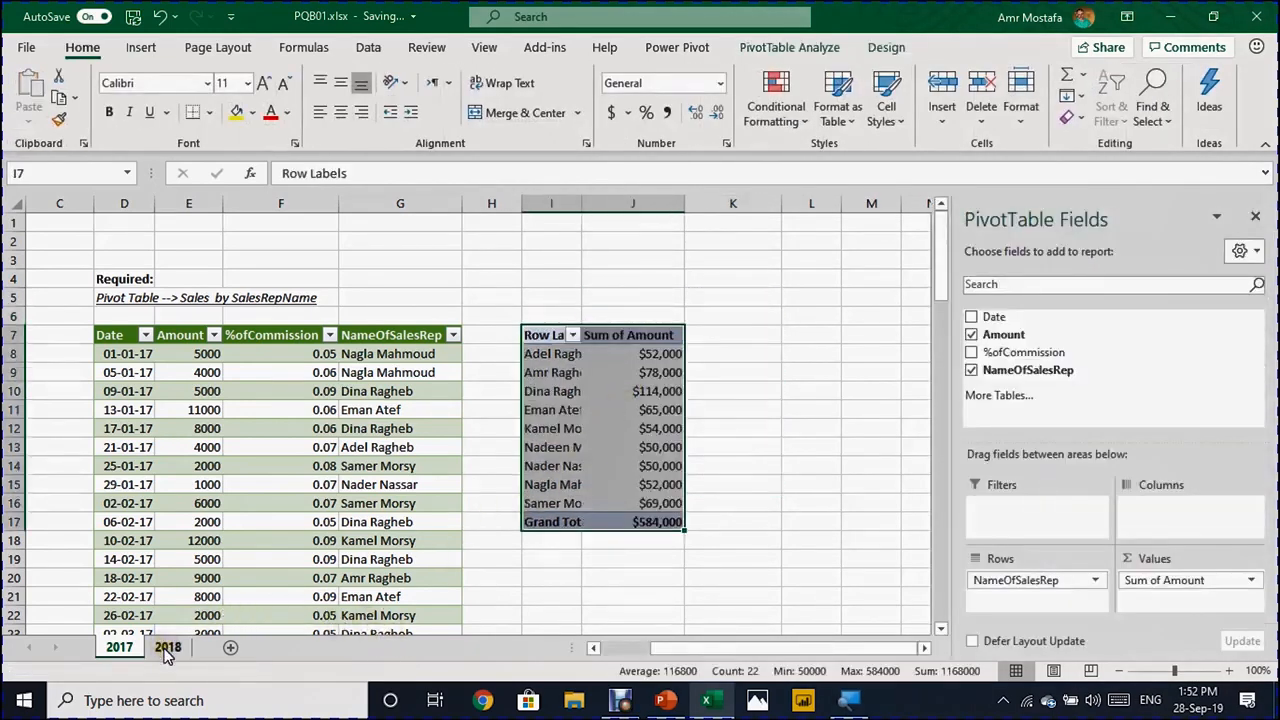
Paste the copied 2018 records into the first empty Data cell below the 2017 records.
click(168, 647)
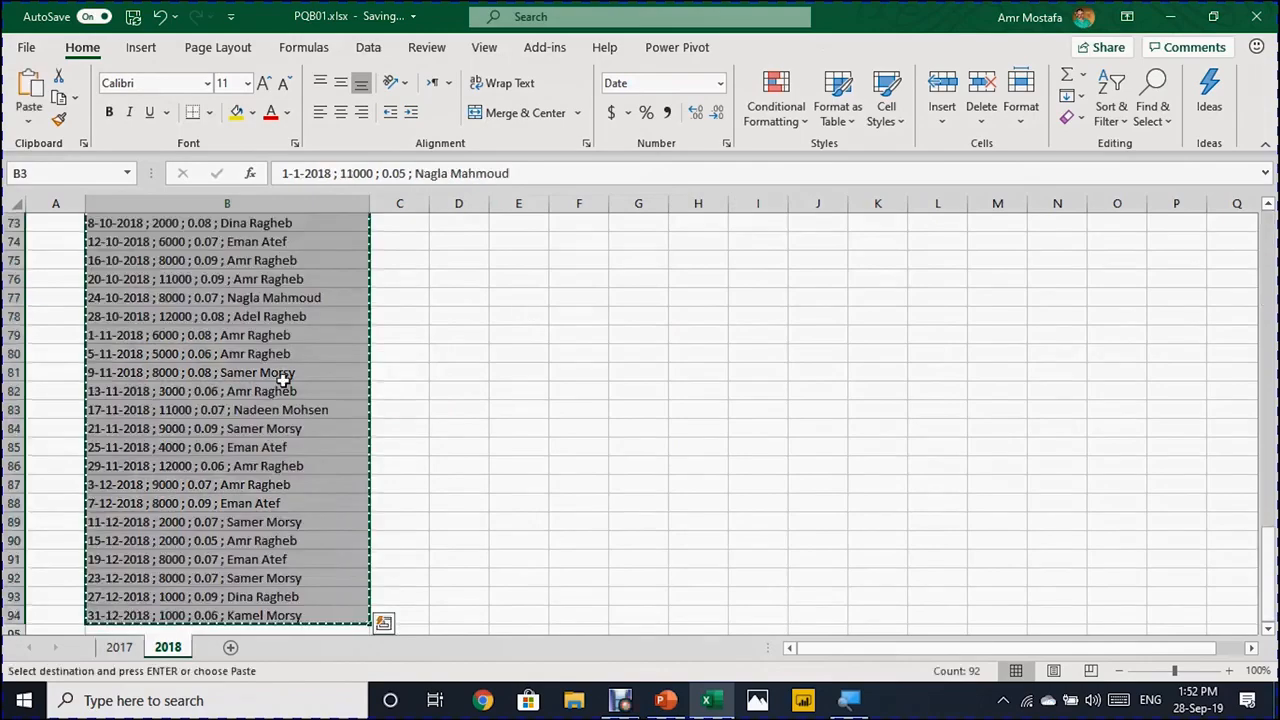
click(120, 647)
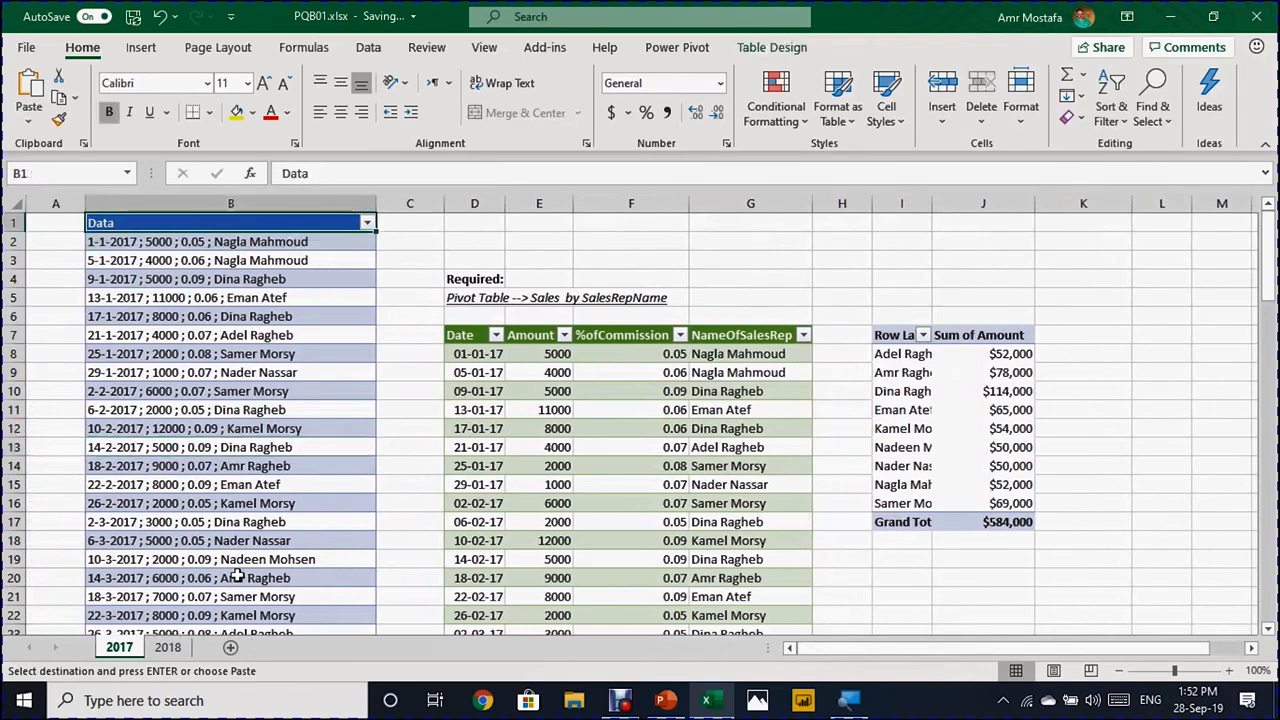
click(230, 260)
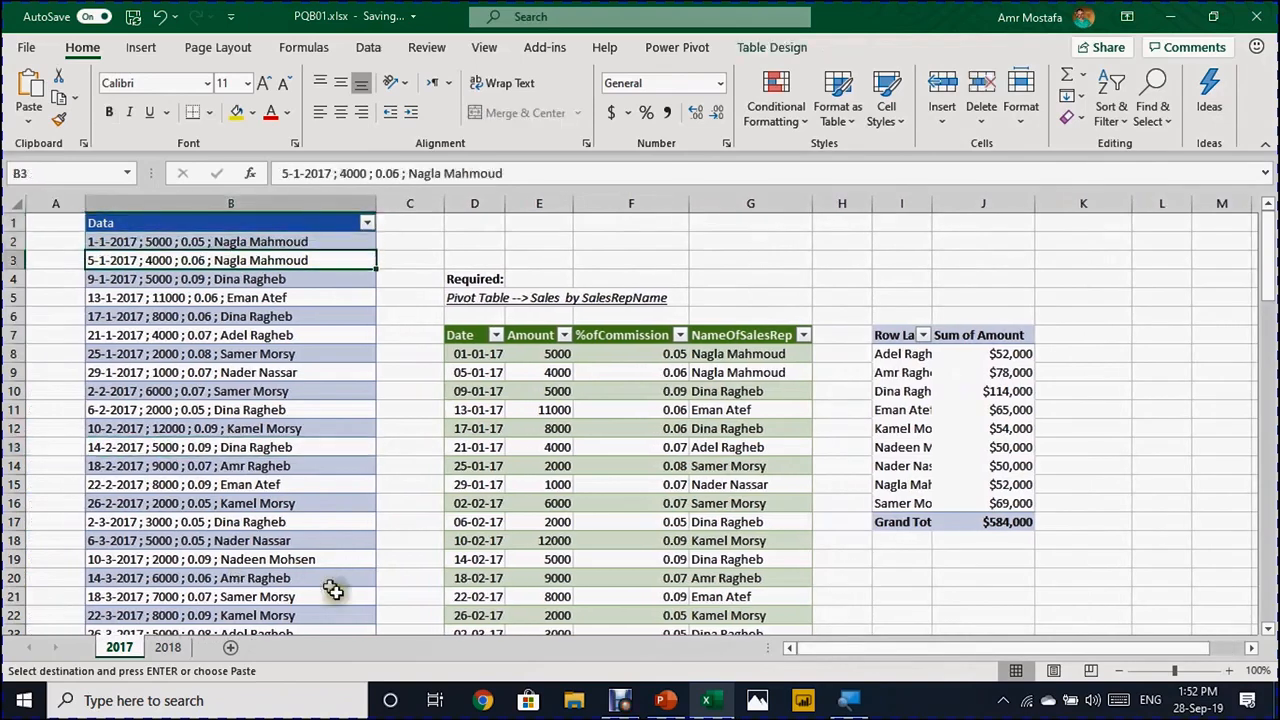
click(539, 409)
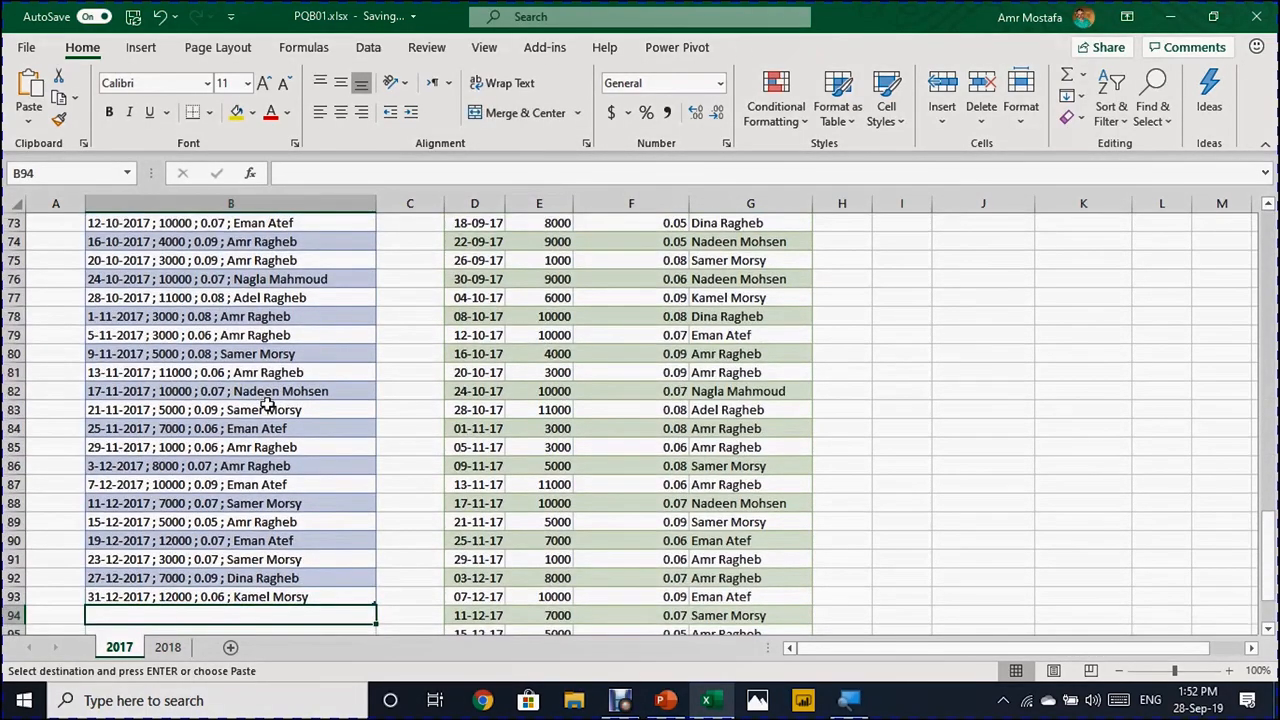
key(ctrl+v)
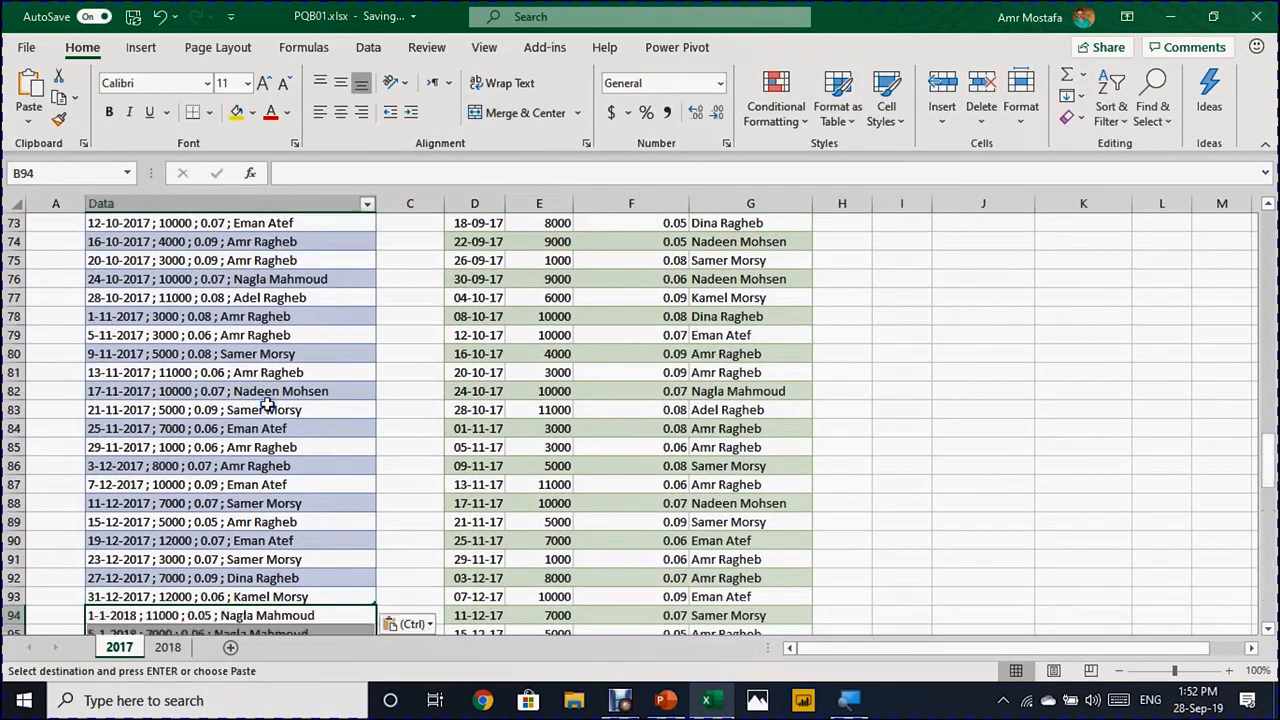
click(250, 409)
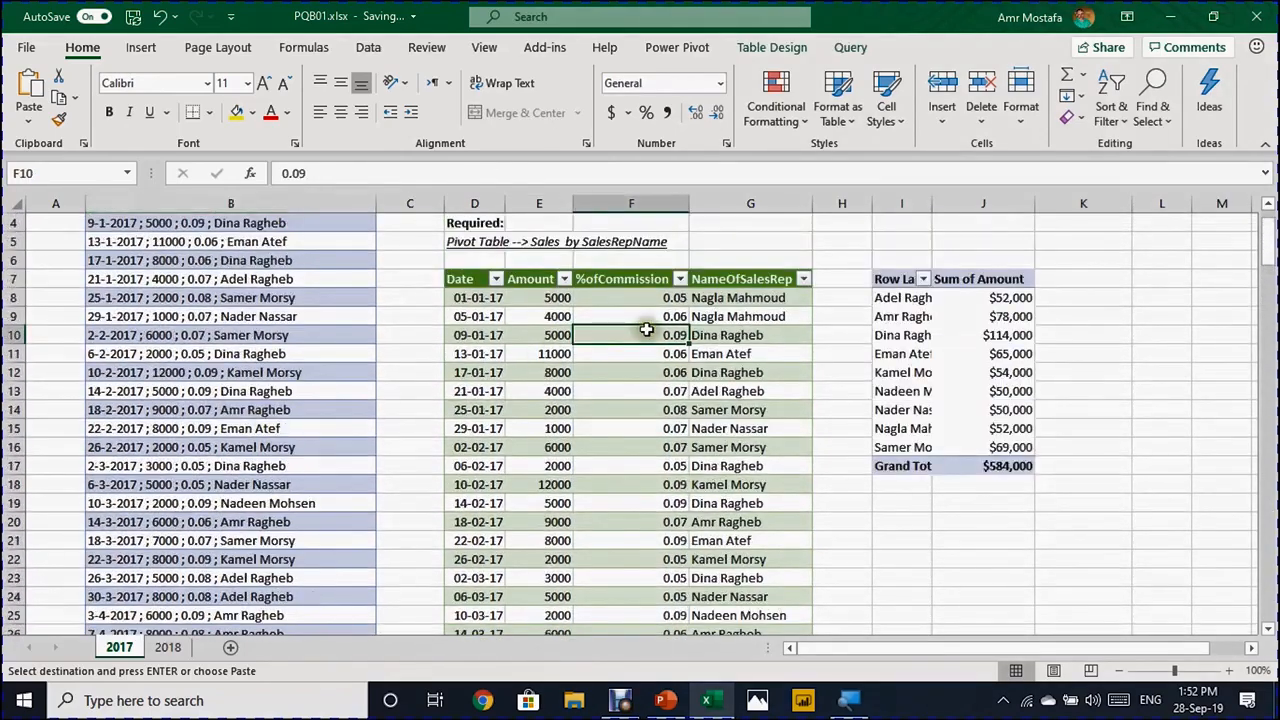
Refresh the loaded sales query table to pull in the added records.
right_click(646, 331)
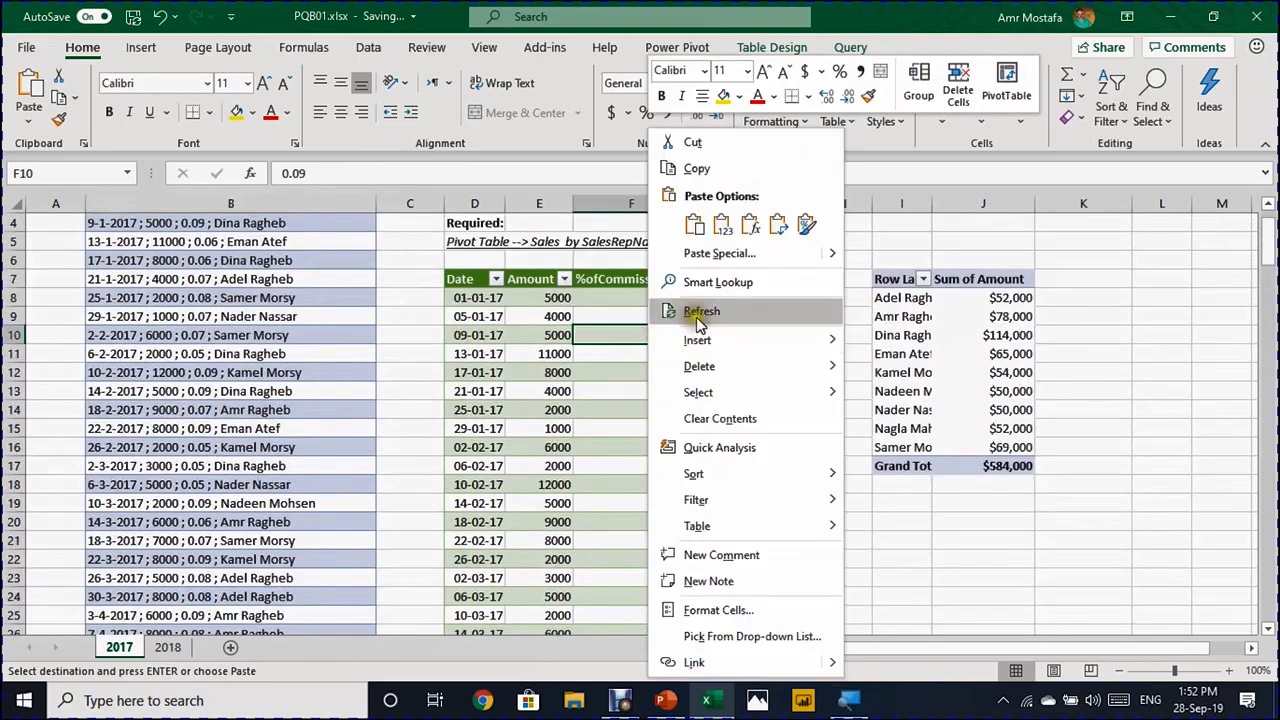
click(699, 311)
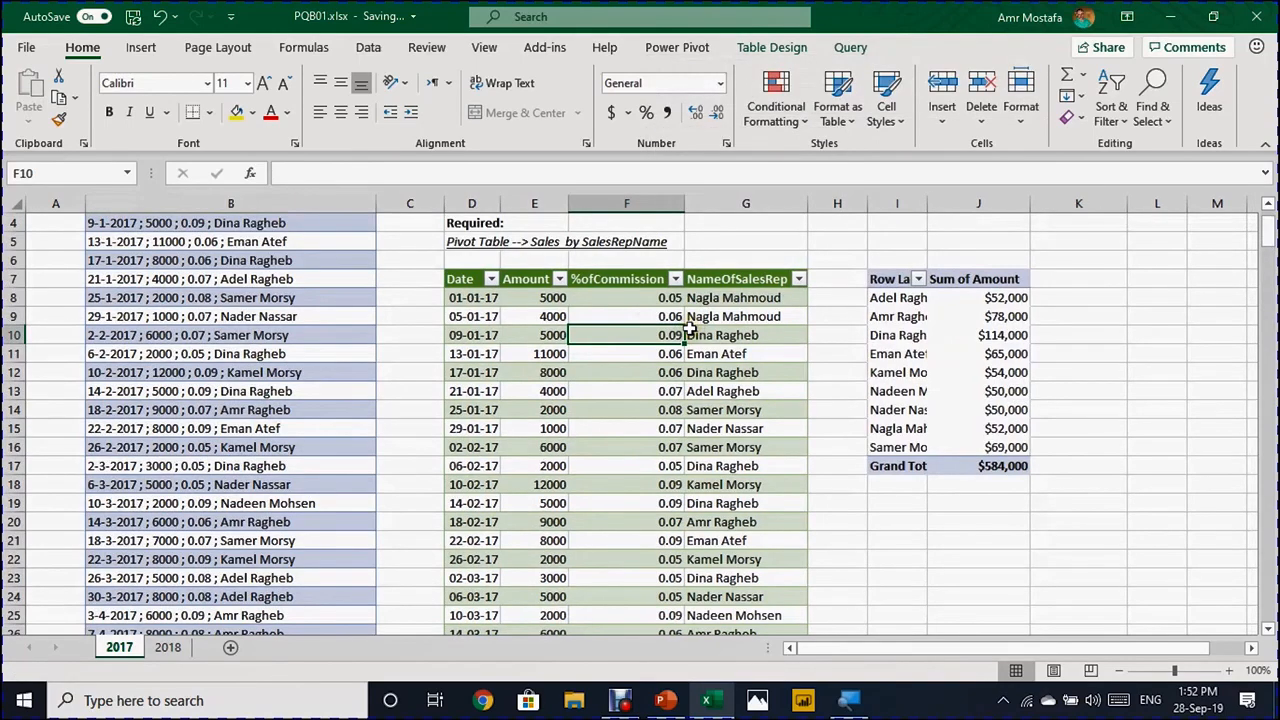
click(472, 335)
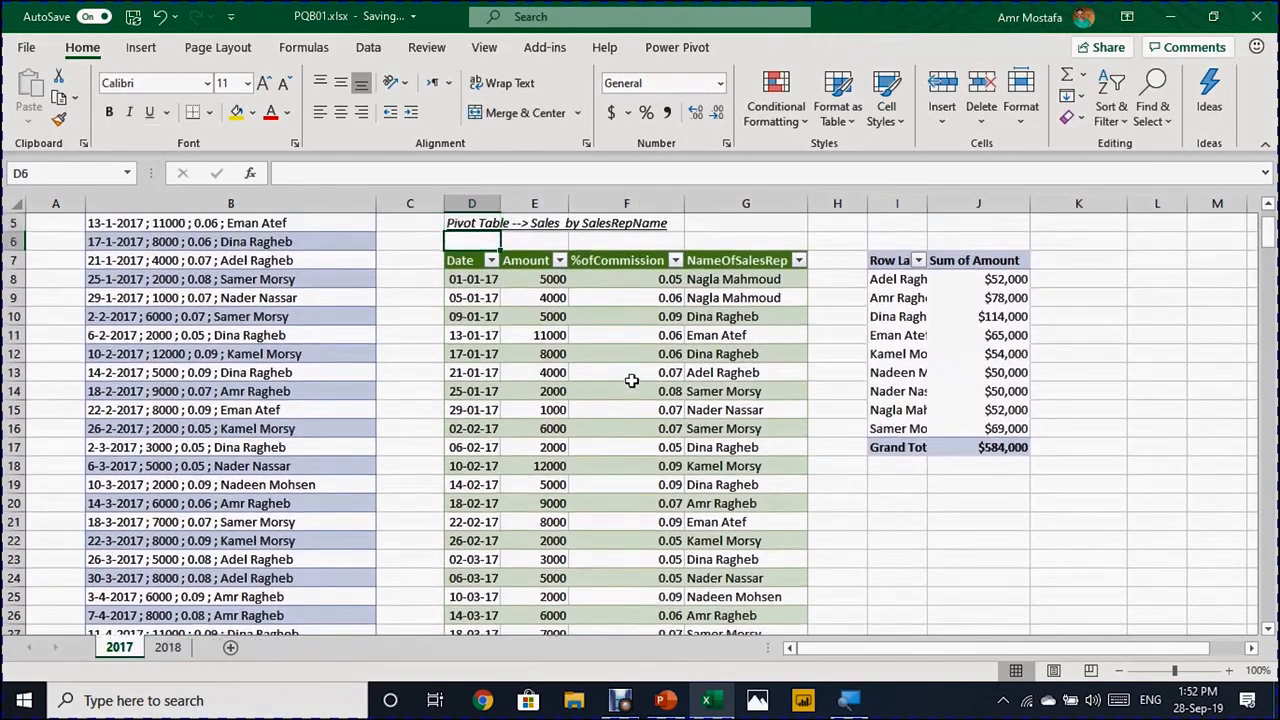
Add Date to the pivot's Columns so rep totals split into 2017 and 2018.
click(471, 278)
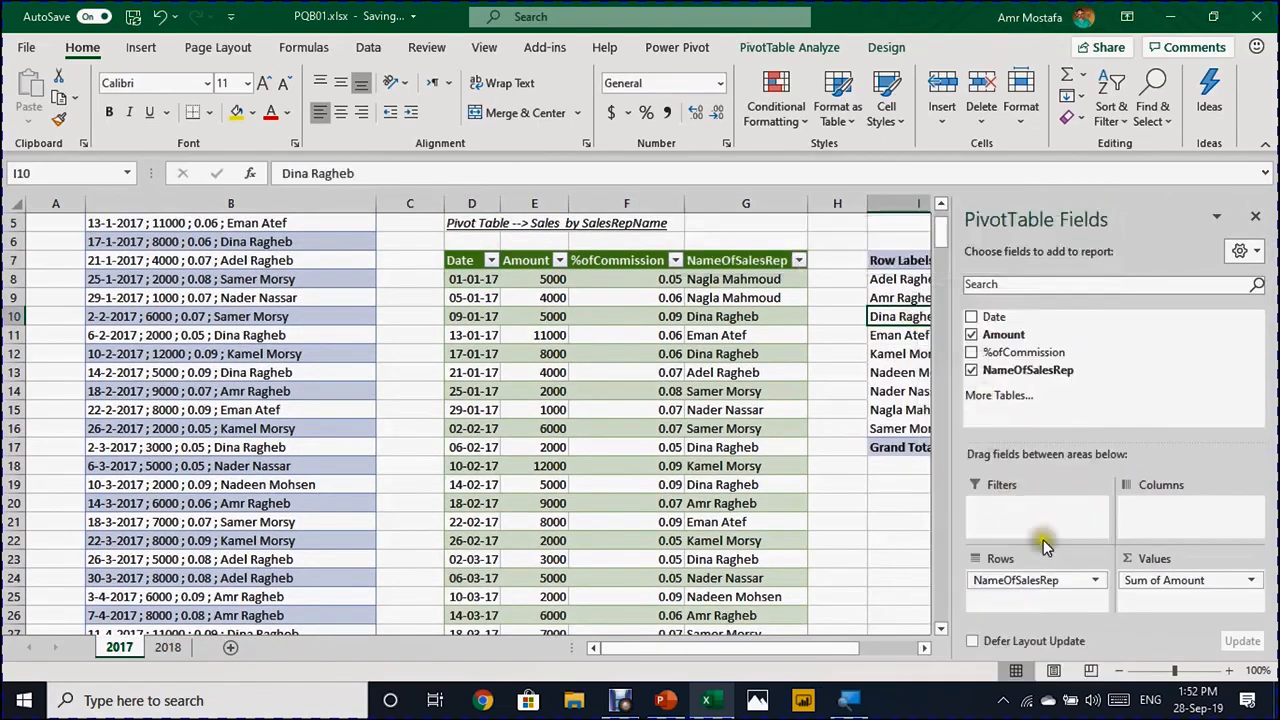
drag(995, 316, 1160, 484)
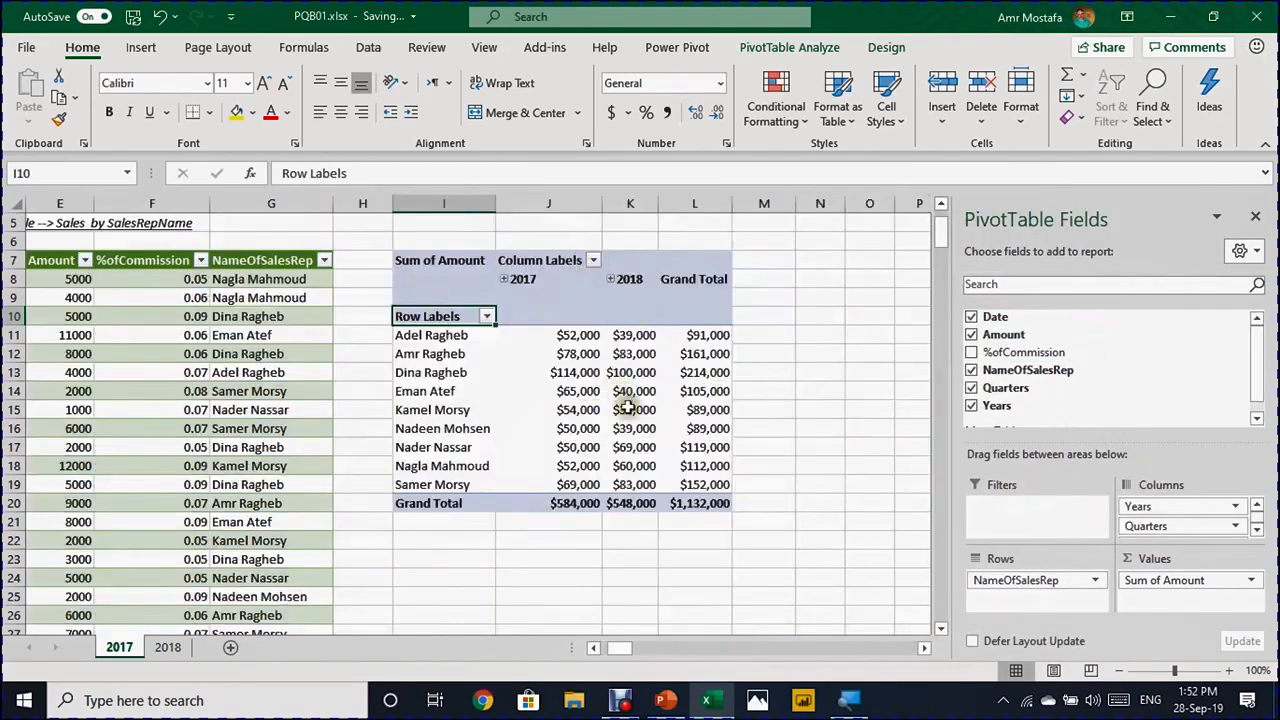
mouse_move(634, 428)
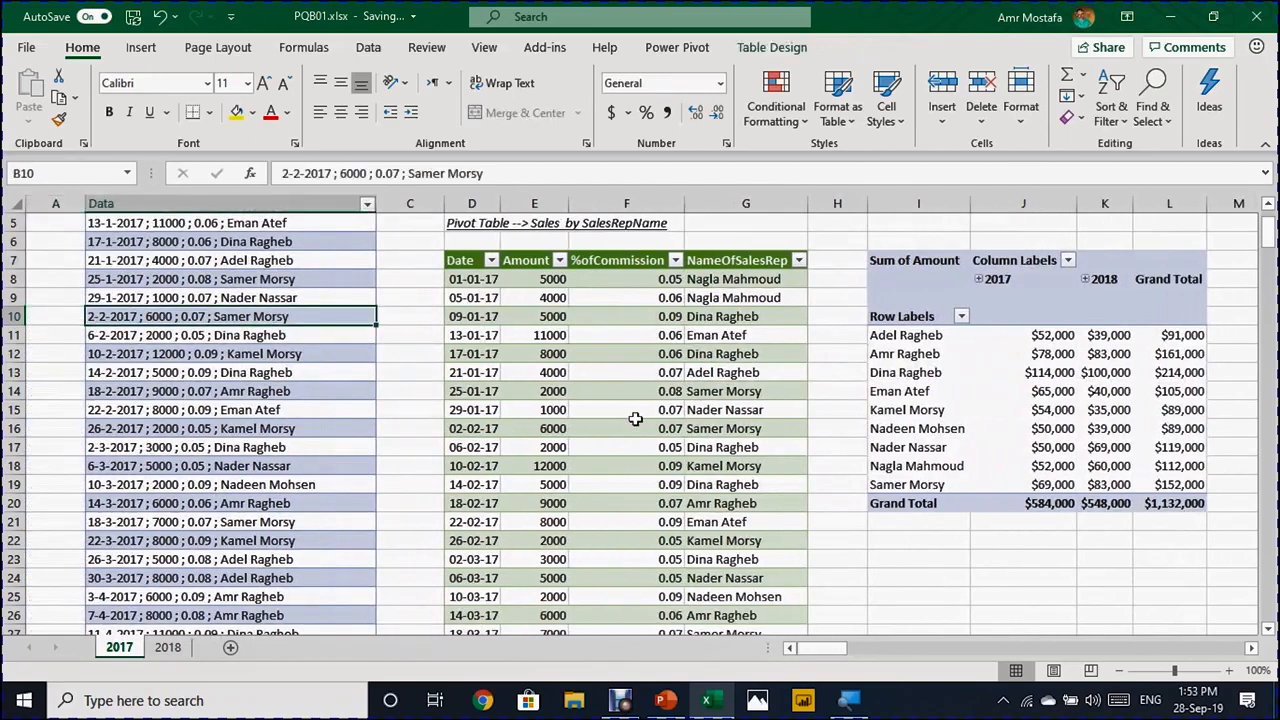
click(626, 353)
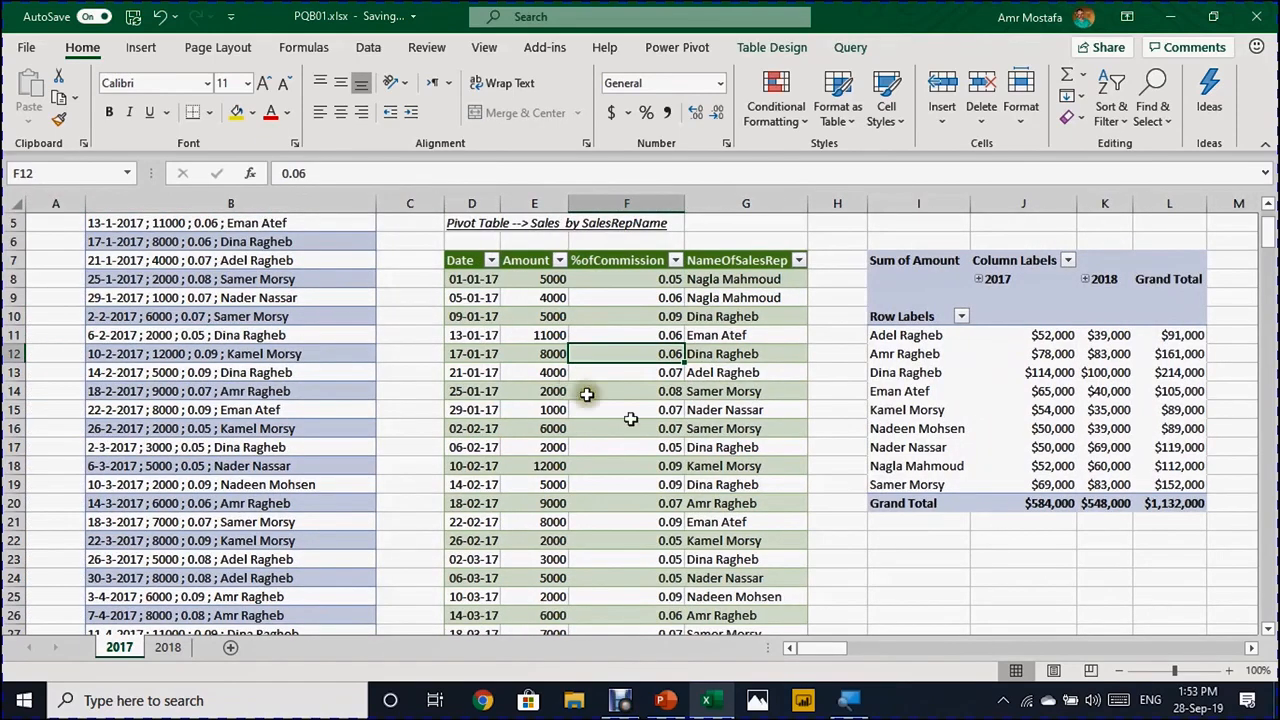
mouse_move(940, 346)
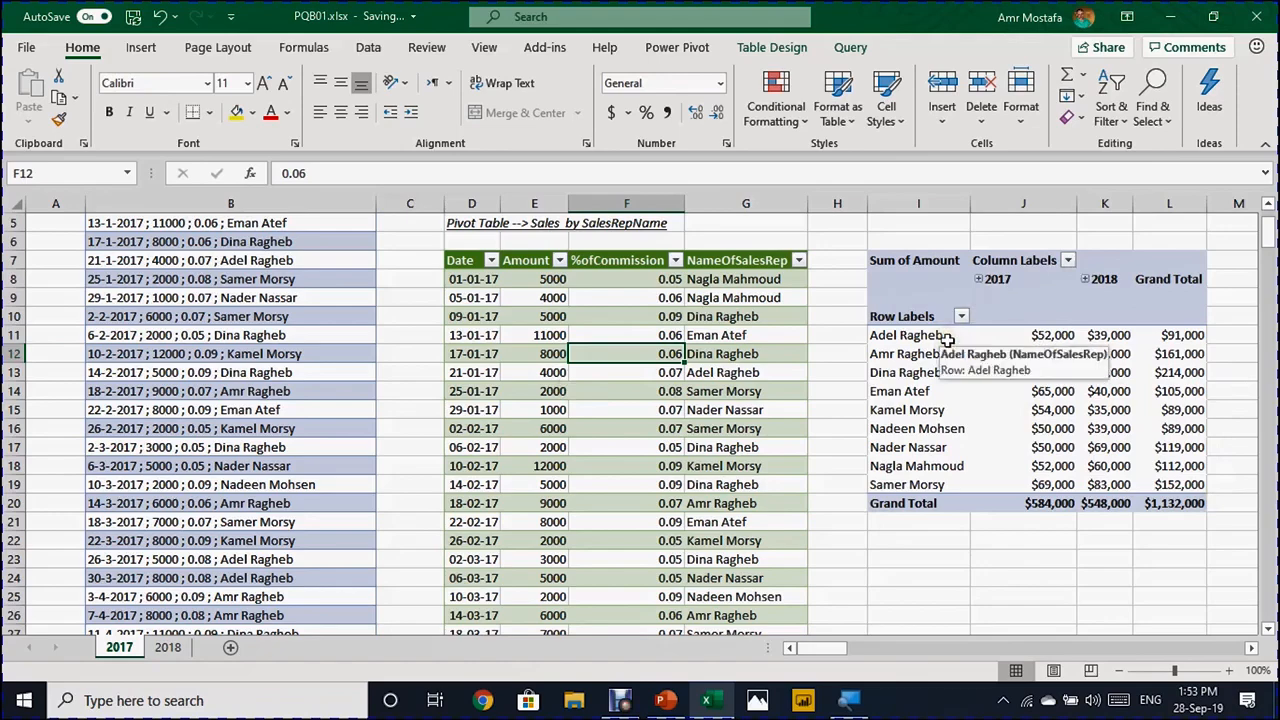